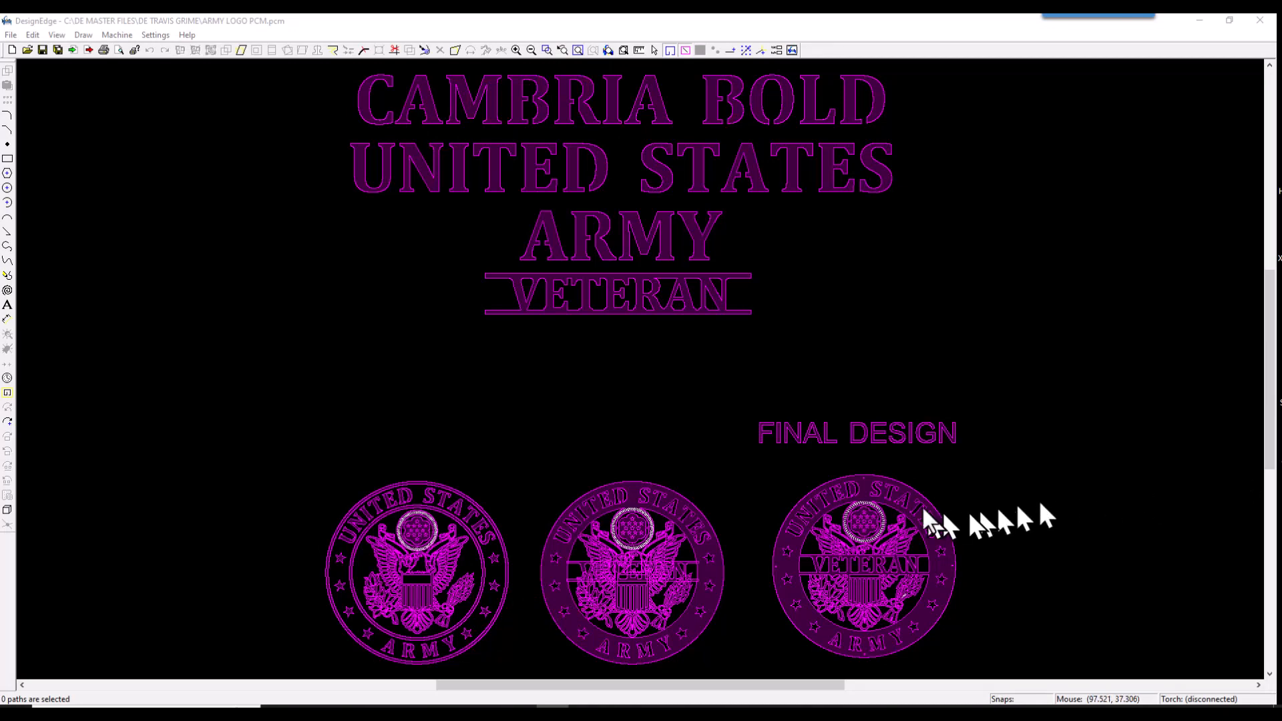
mouse_move(290, 490)
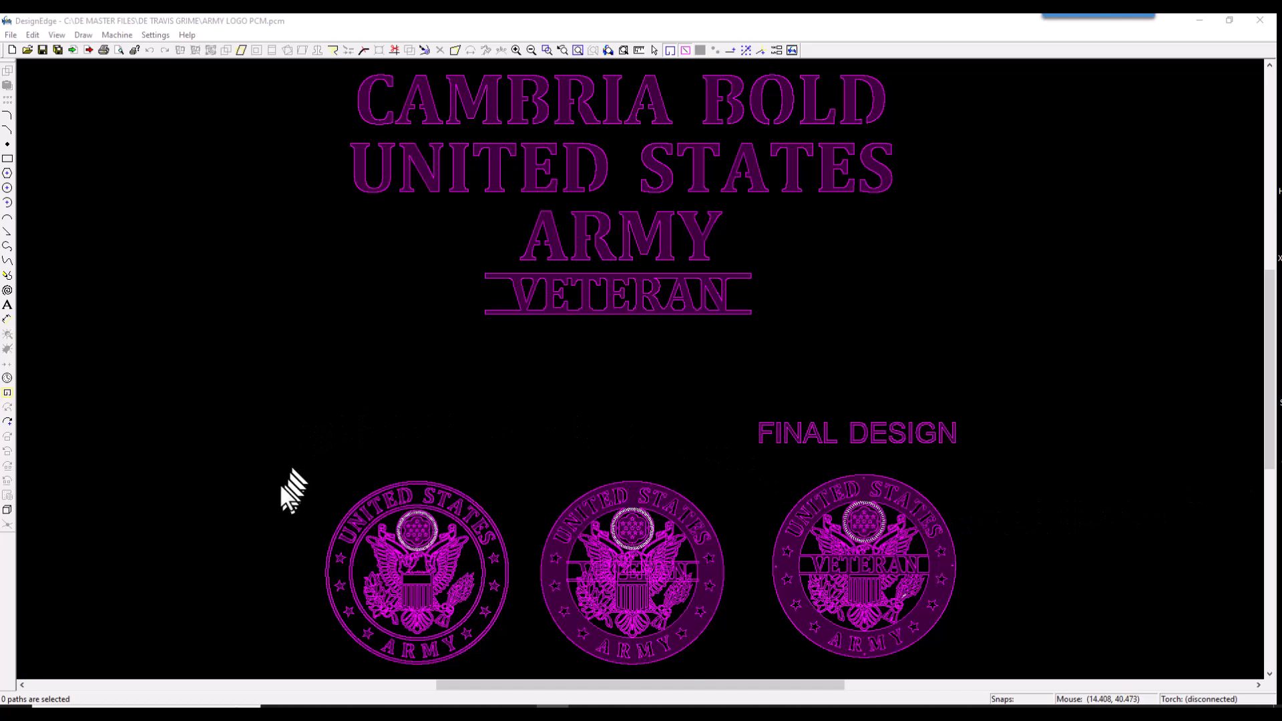
- Drag a selection window around the FINAL DESIGN label to select its 13 paths
drag(287, 449, 458, 662)
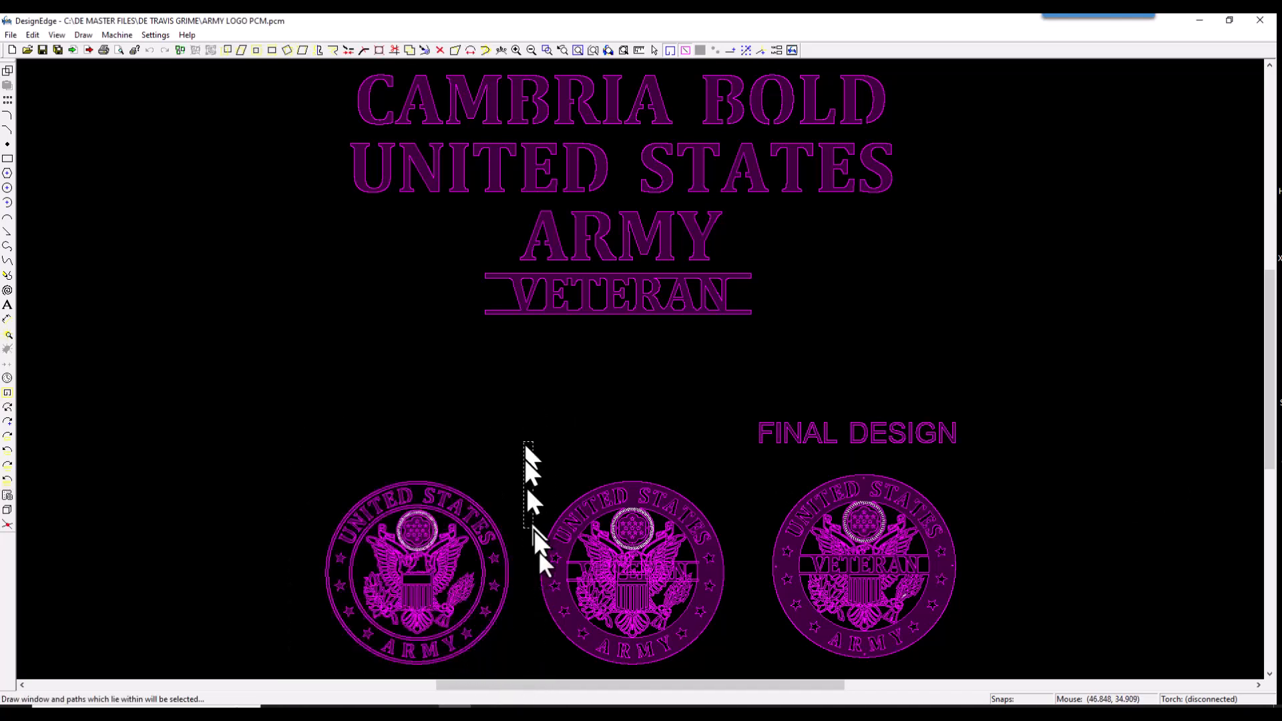
drag(527, 445, 747, 674)
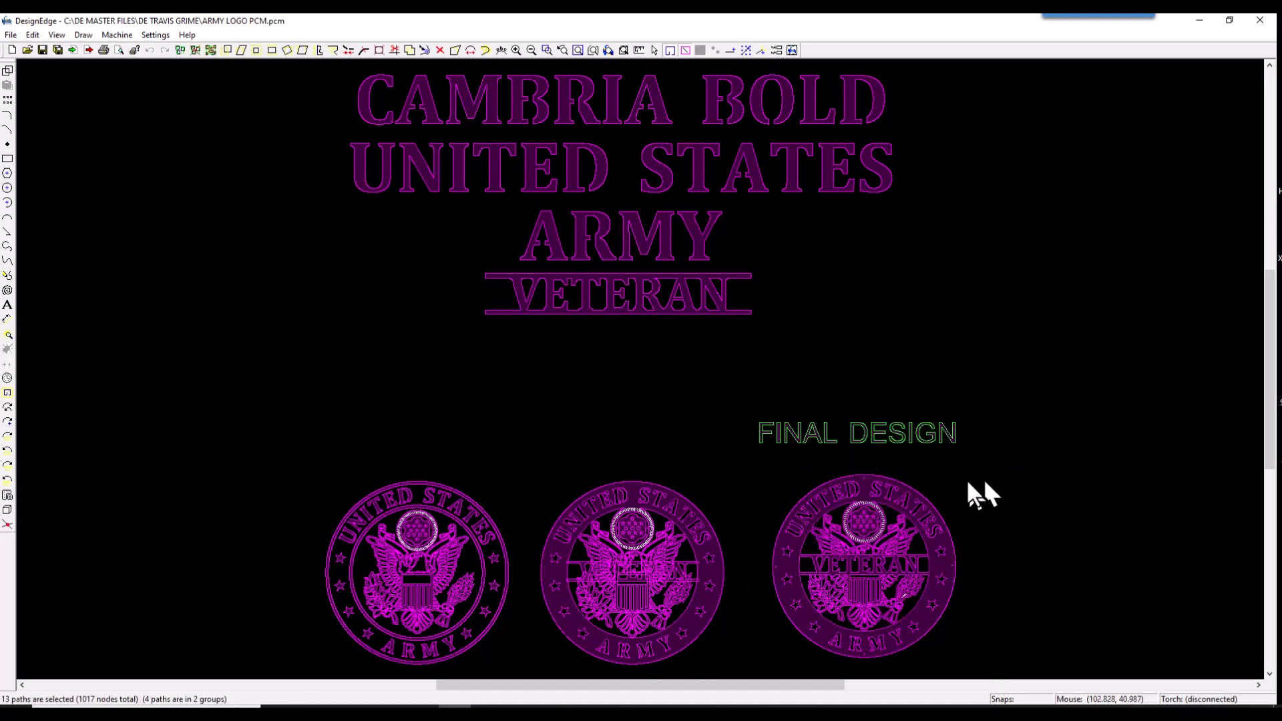
mouse_move(965, 495)
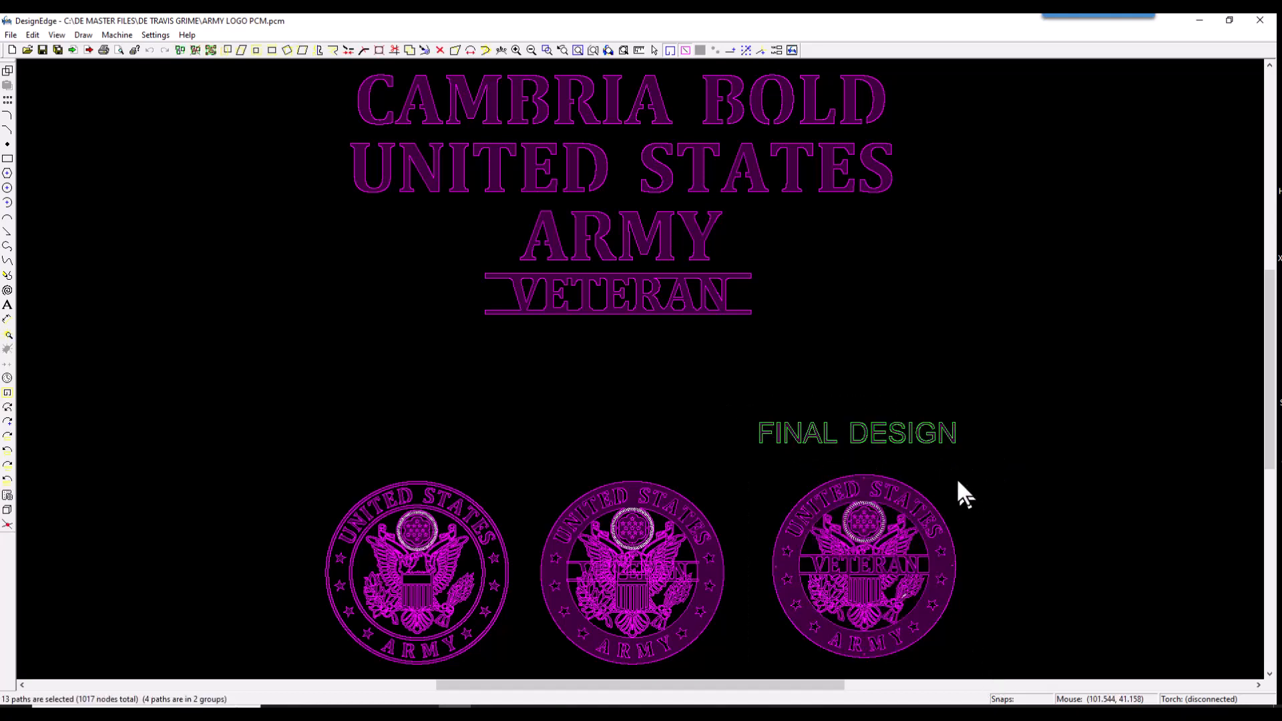
mouse_move(314, 221)
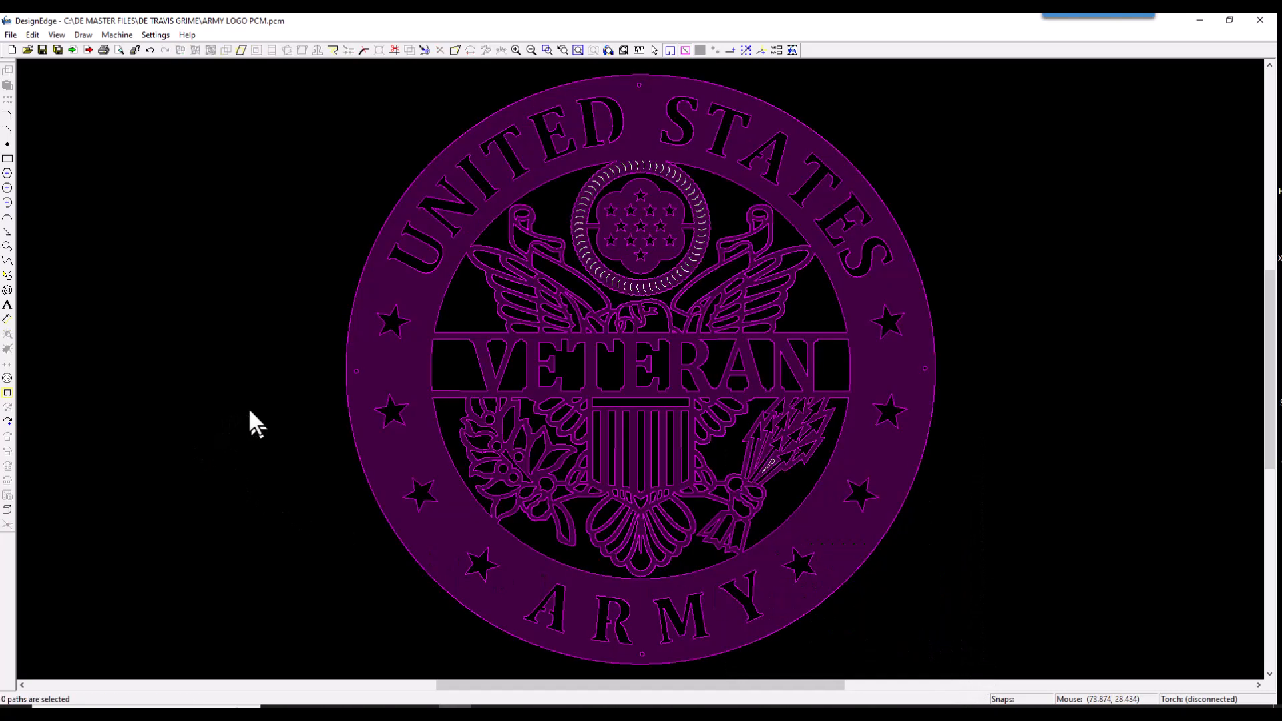
mouse_move(928, 368)
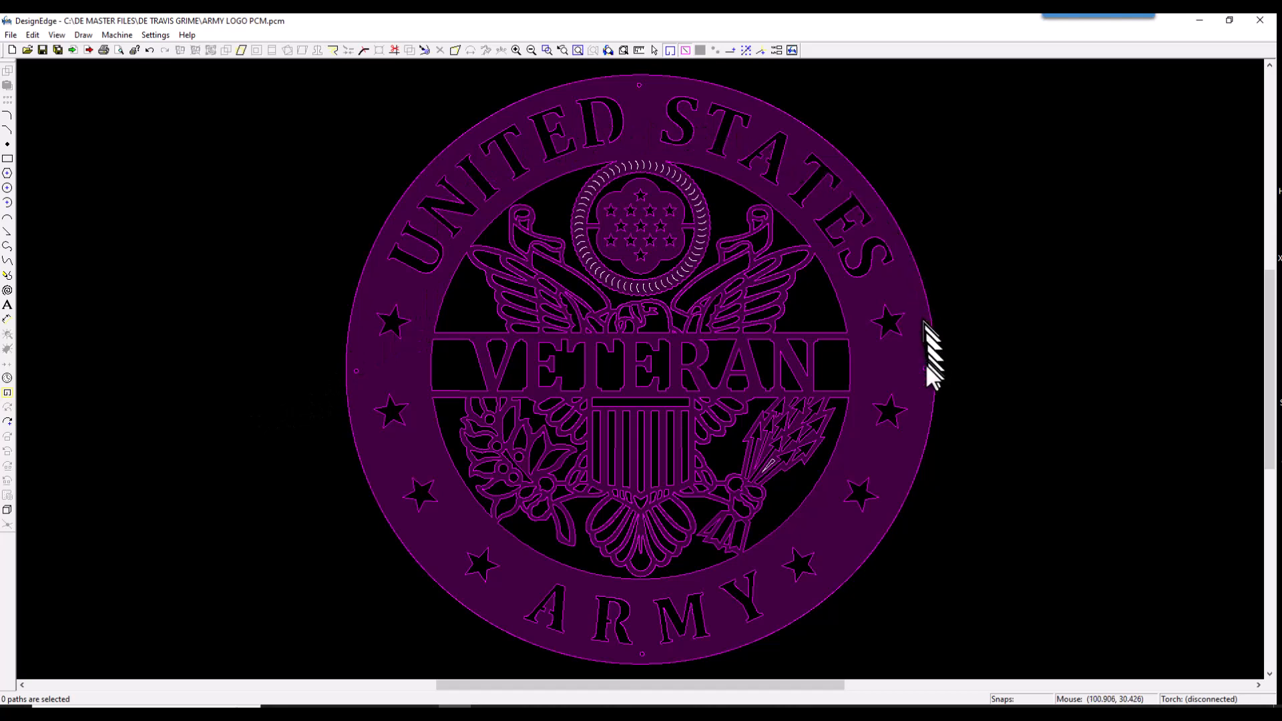
mouse_move(751, 584)
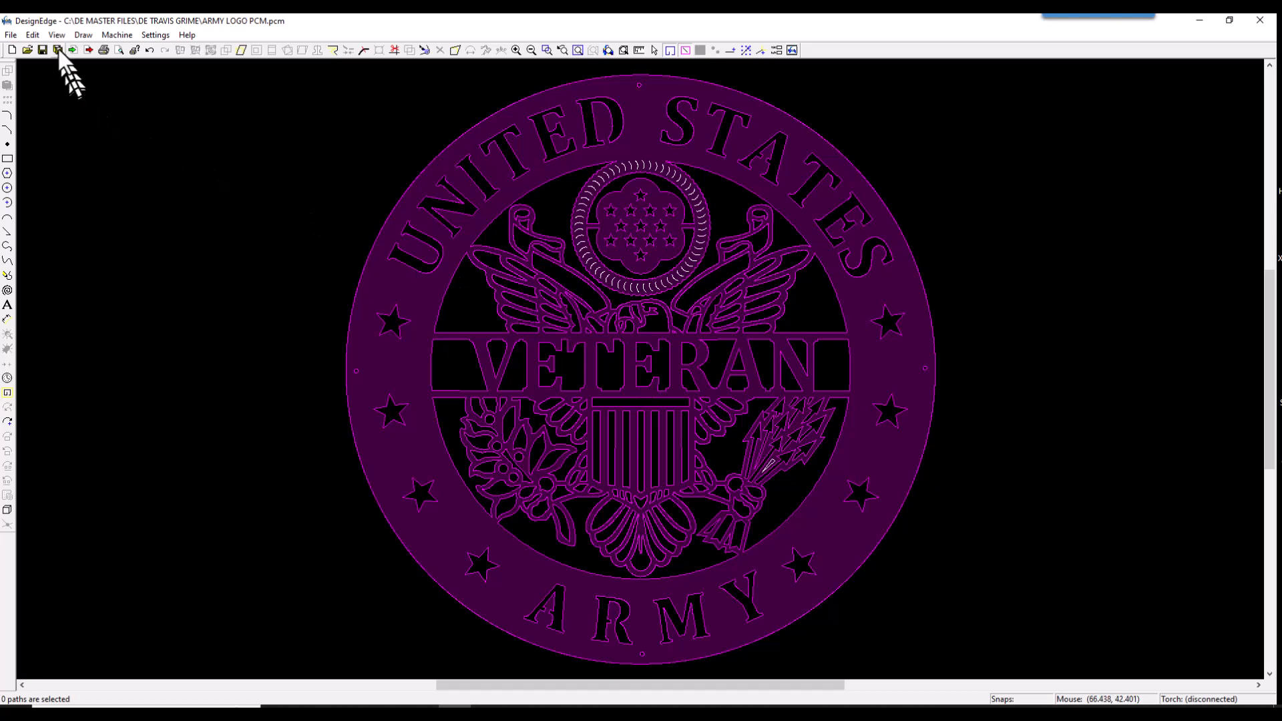
mouse_move(301, 98)
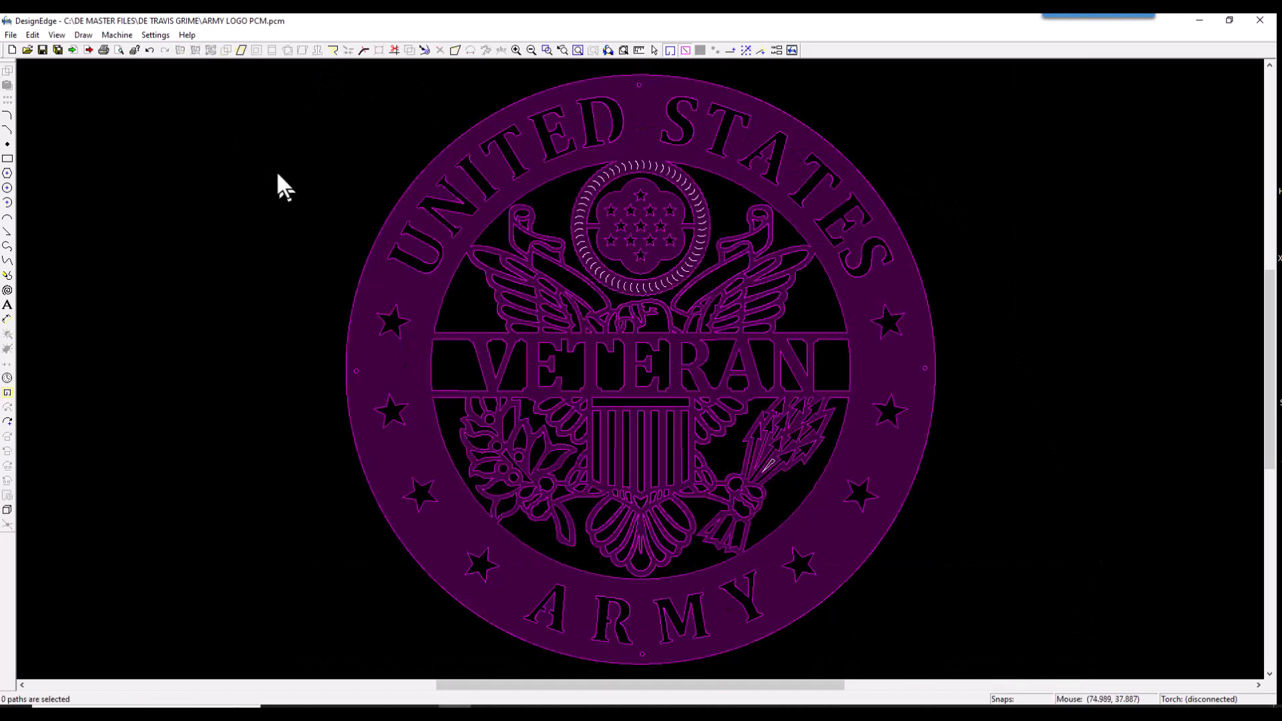
- Open the View > Select path list and move it away from the seal
click(56, 34)
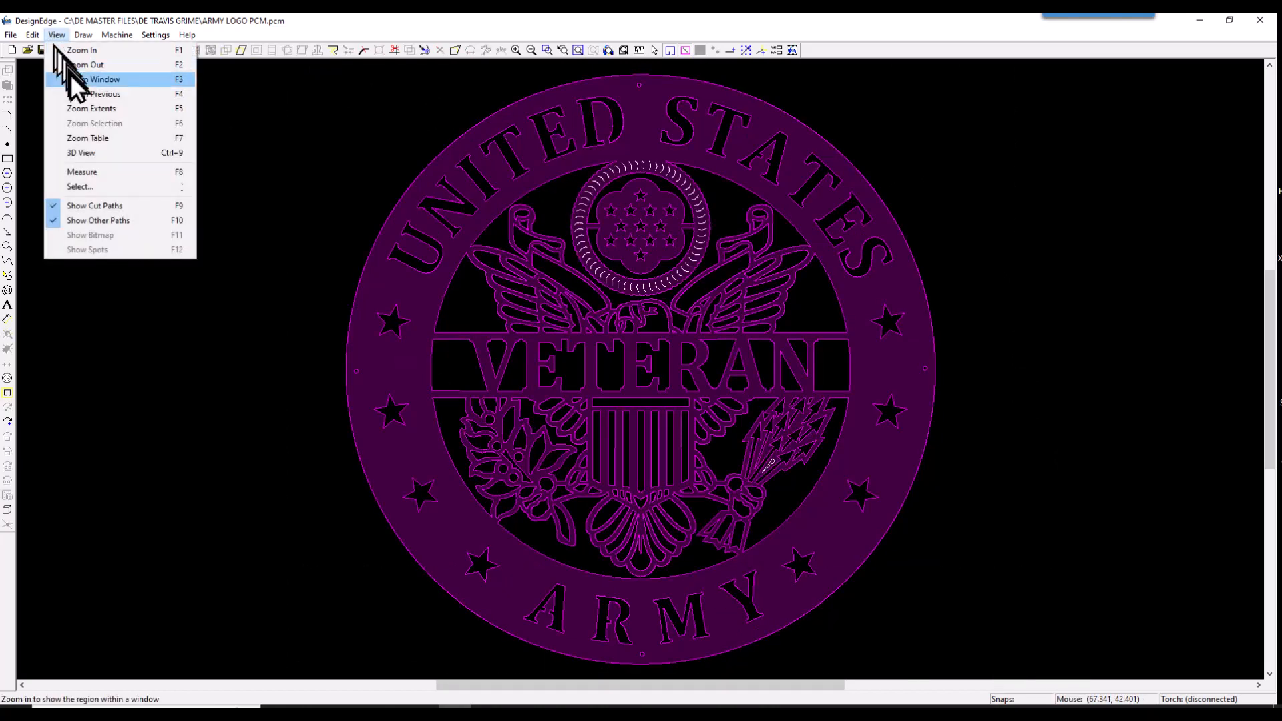
click(80, 187)
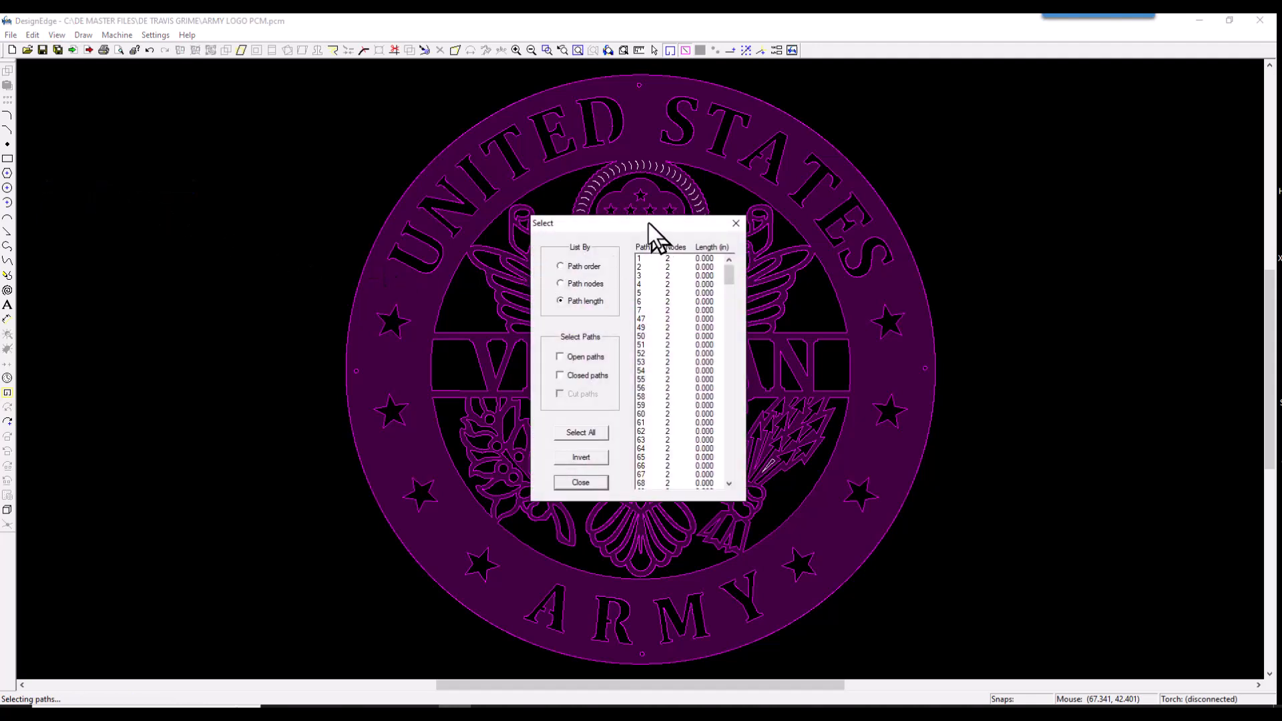
drag(654, 223, 221, 215)
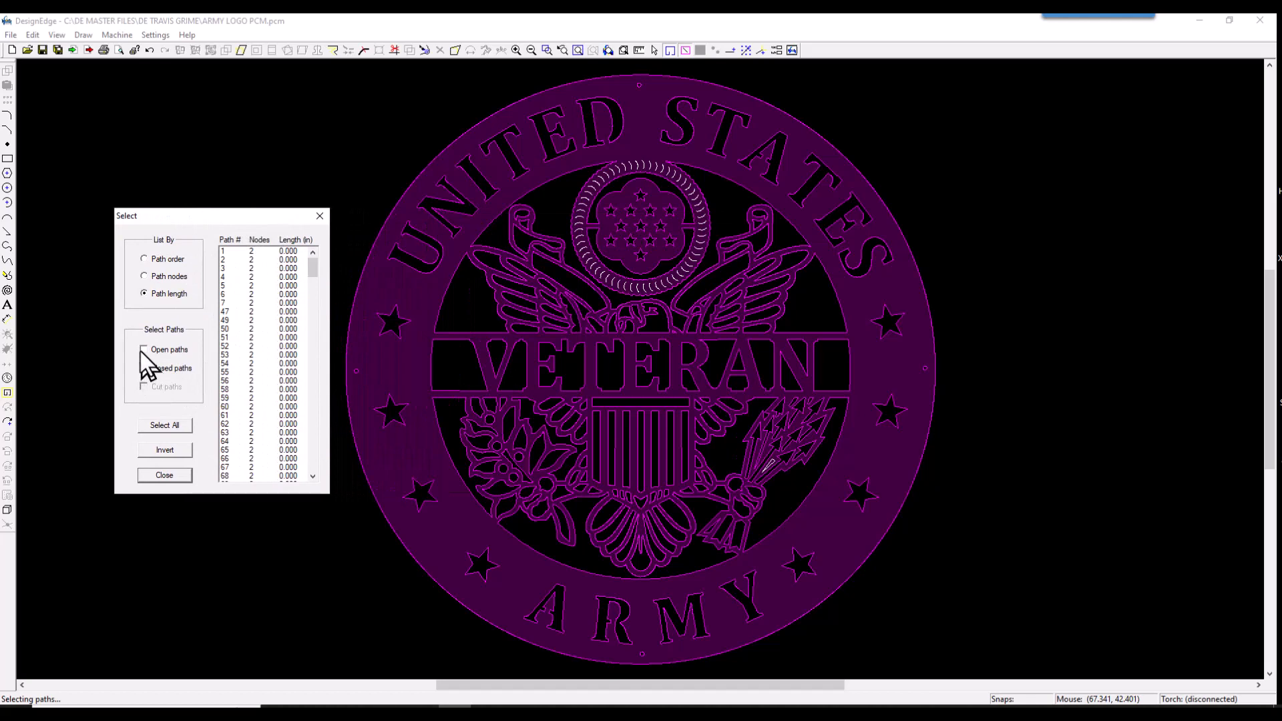
- Filter the path list to closed paths and pick the 3.2-inch path
click(144, 350)
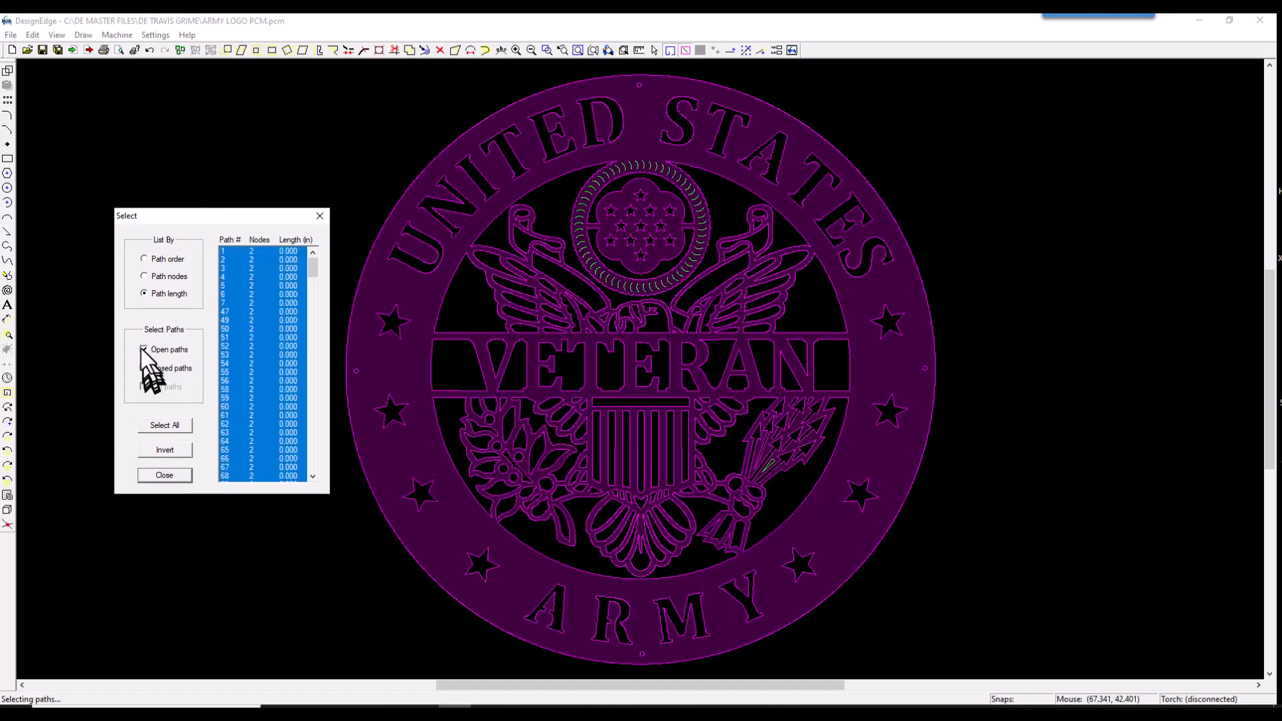
click(145, 368)
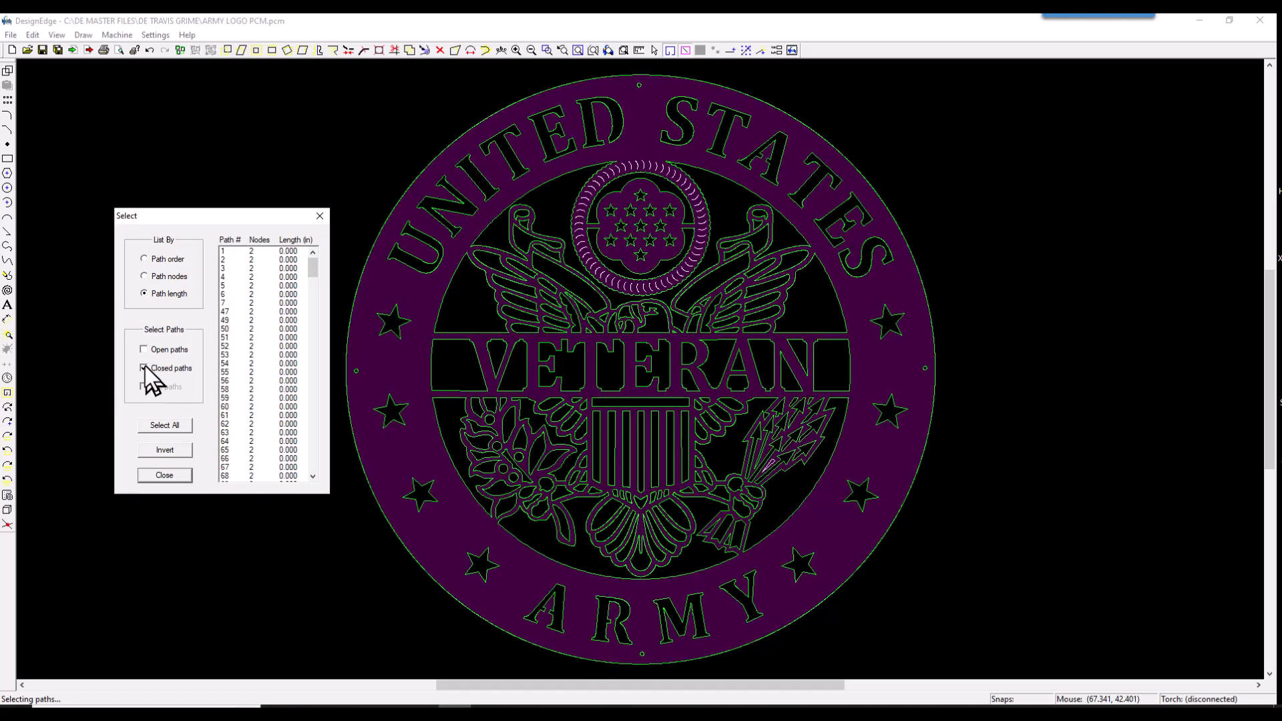
click(144, 368)
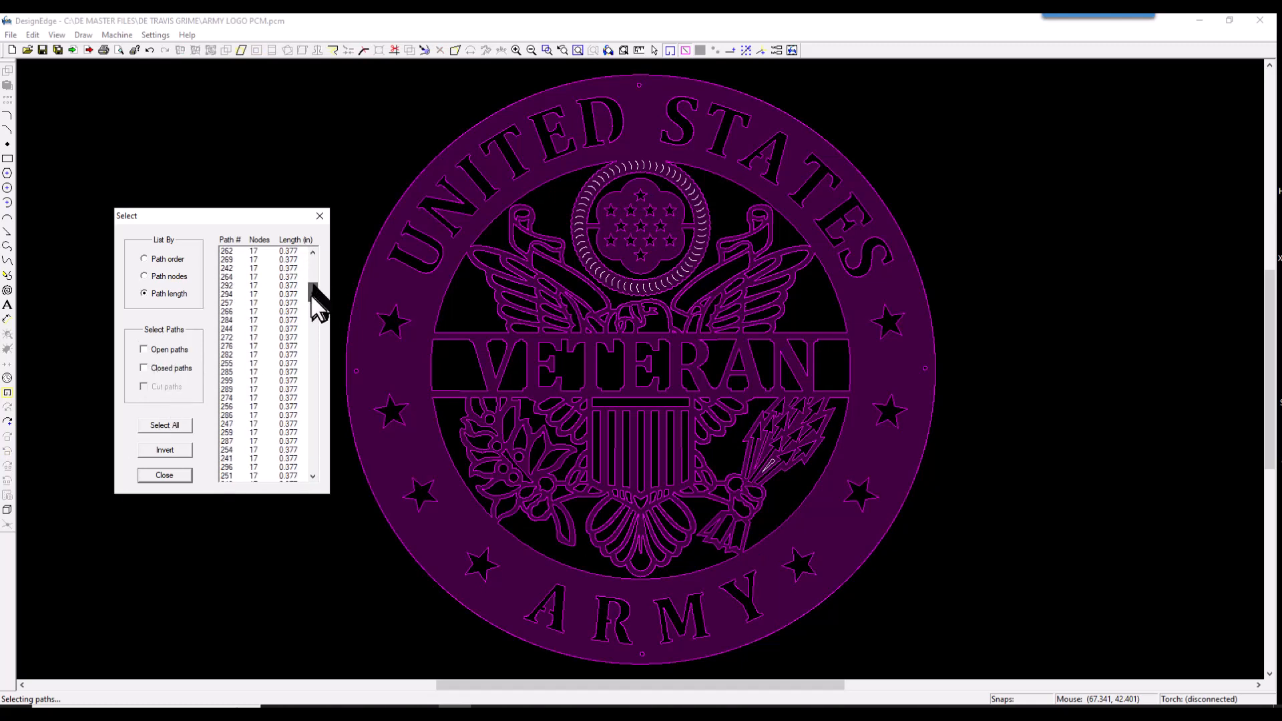
drag(313, 294, 314, 400)
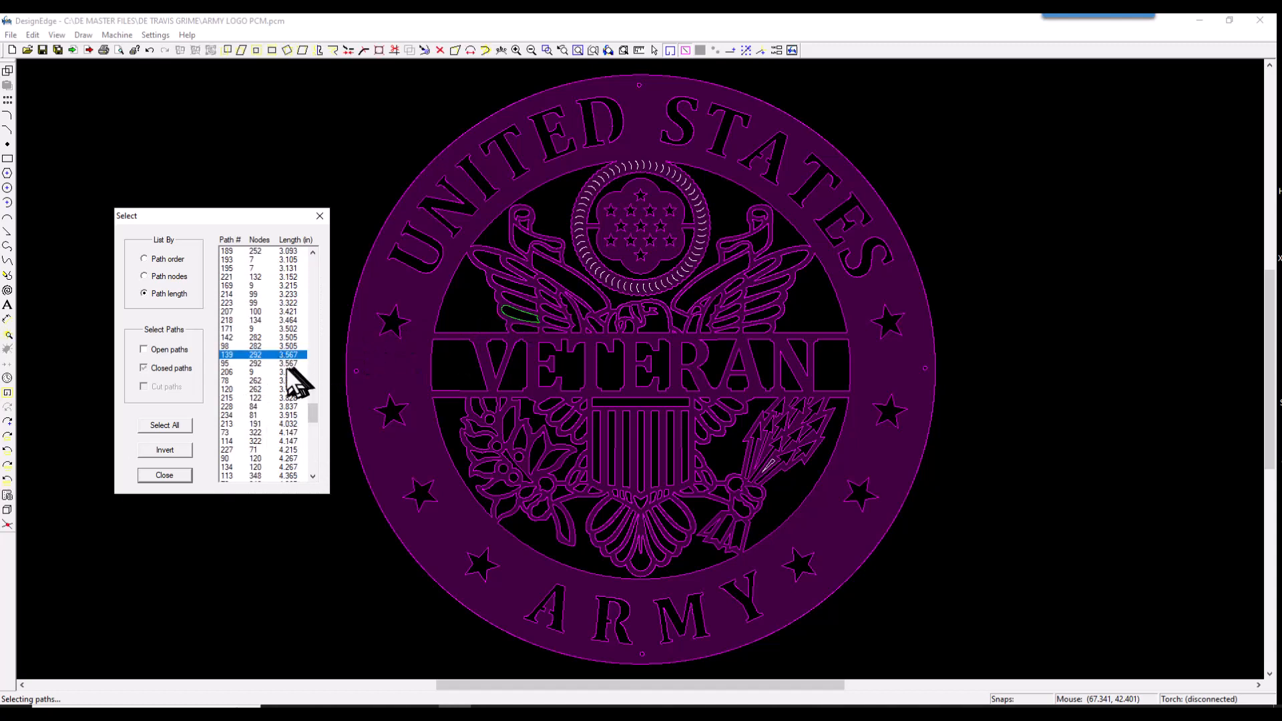
mouse_move(290, 376)
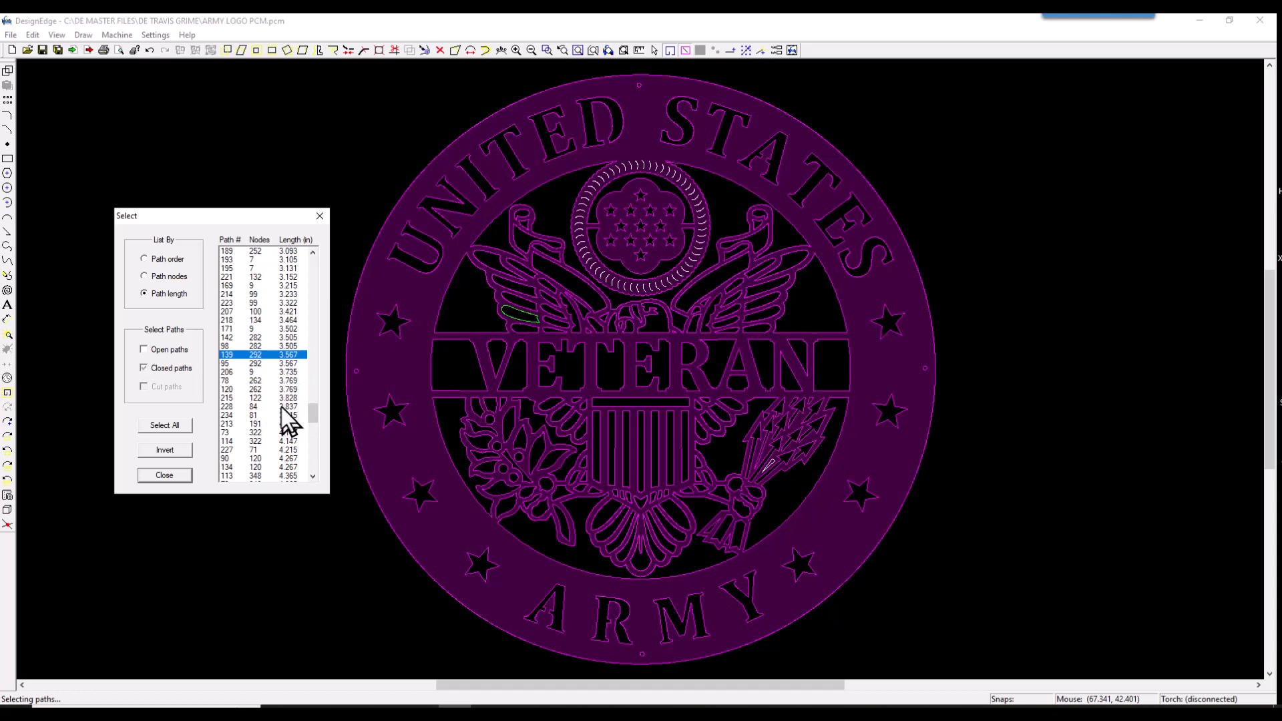
click(262, 406)
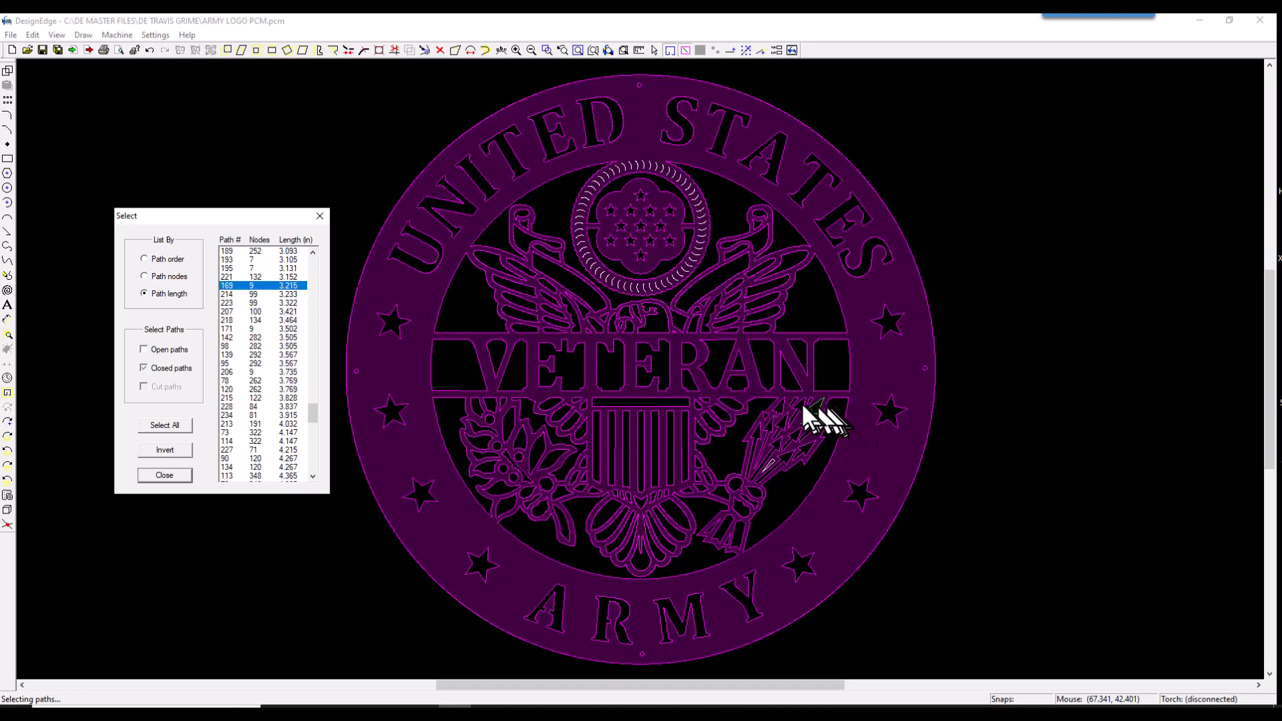
mouse_move(813, 413)
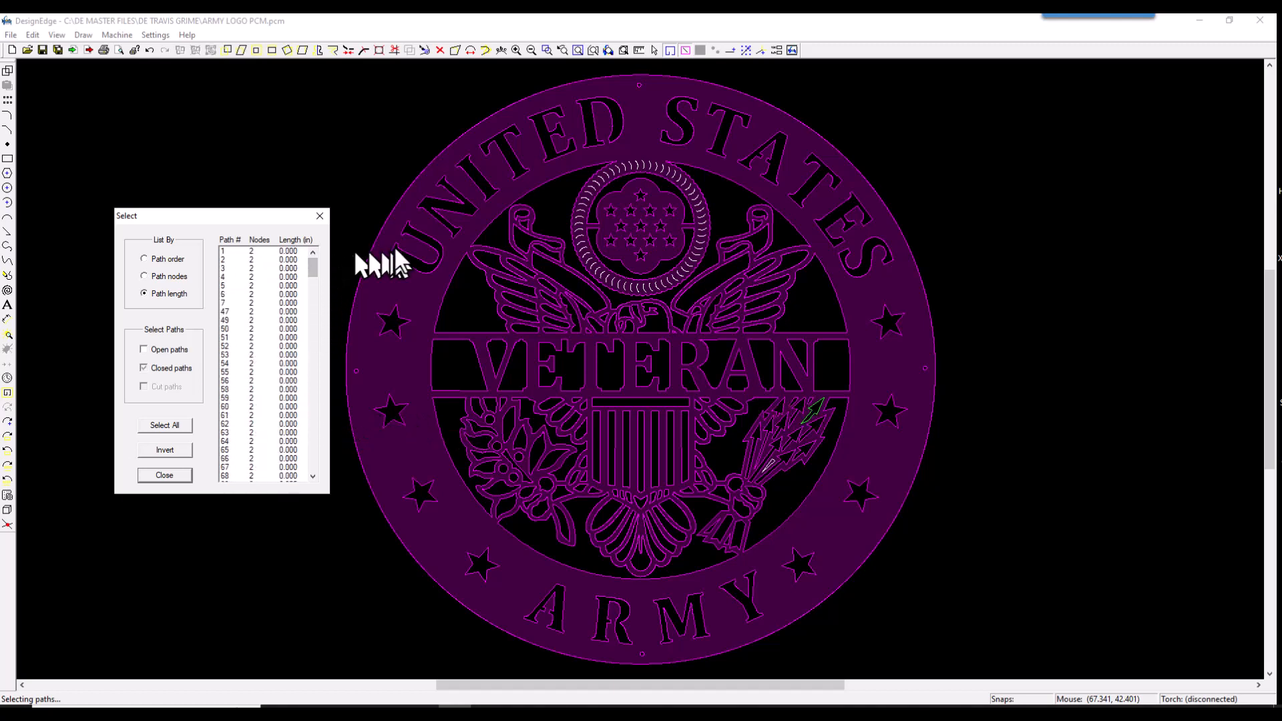
mouse_move(397, 266)
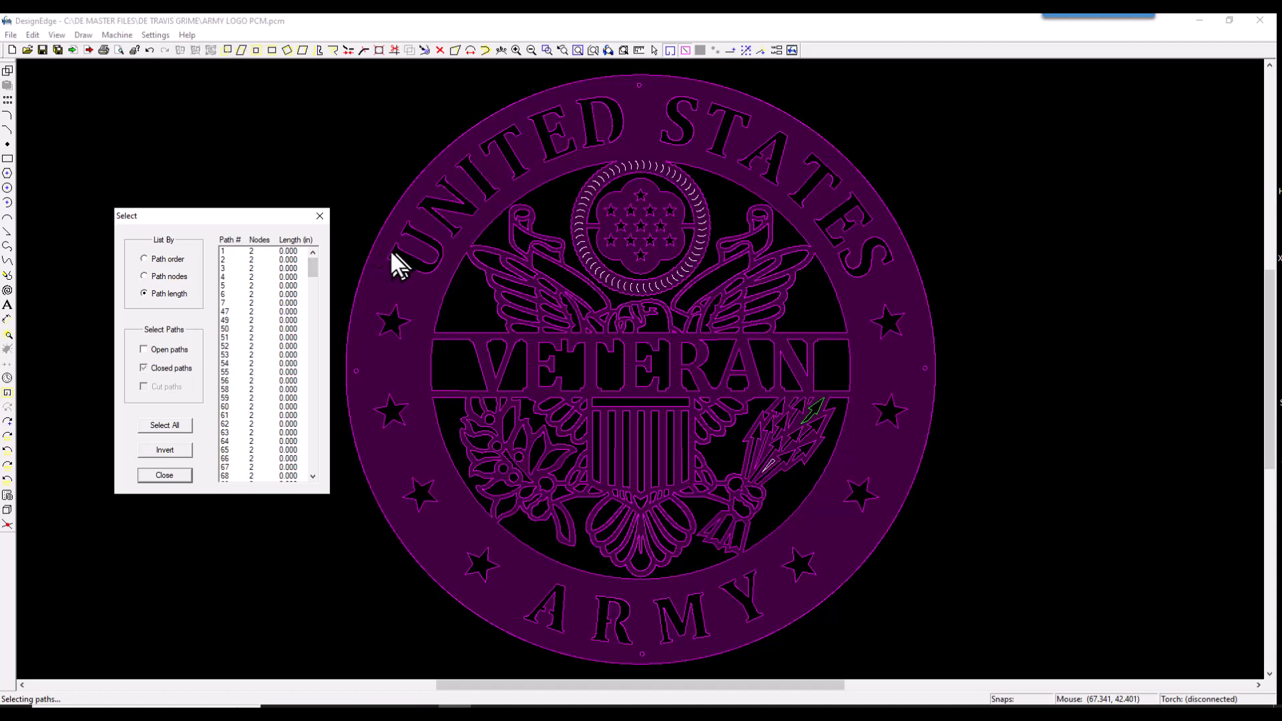
mouse_move(270, 278)
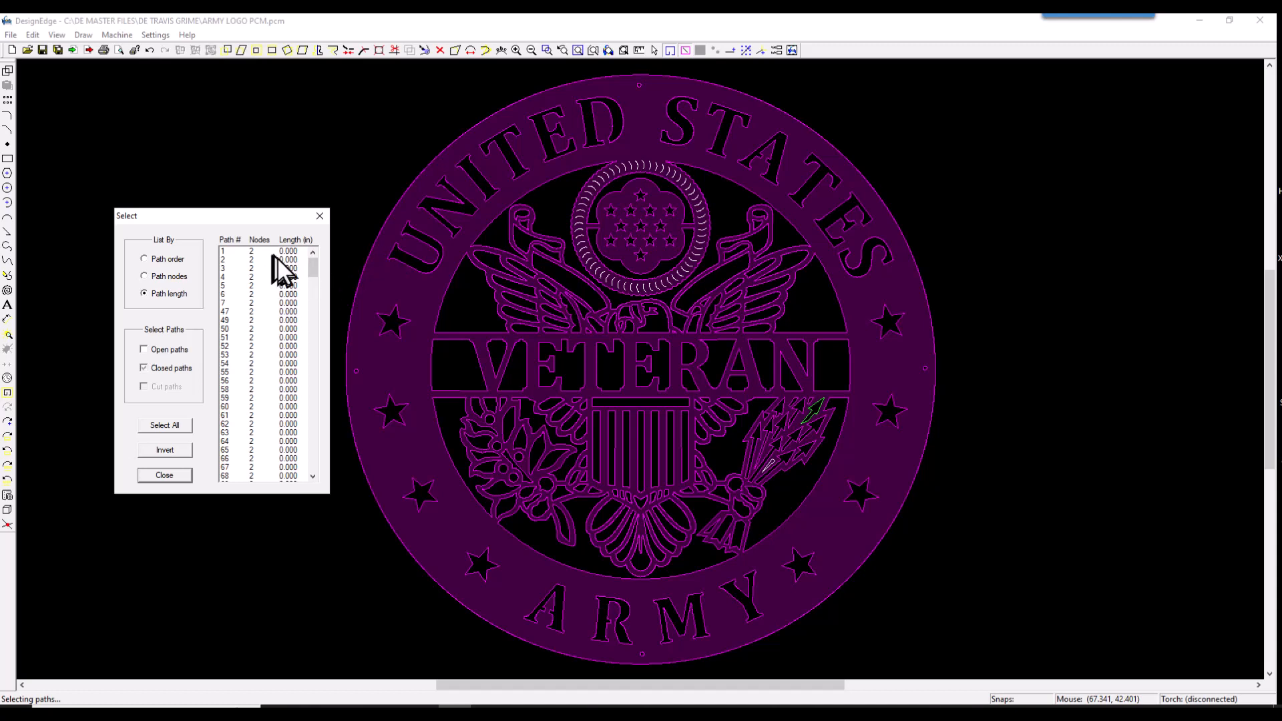
mouse_move(258, 257)
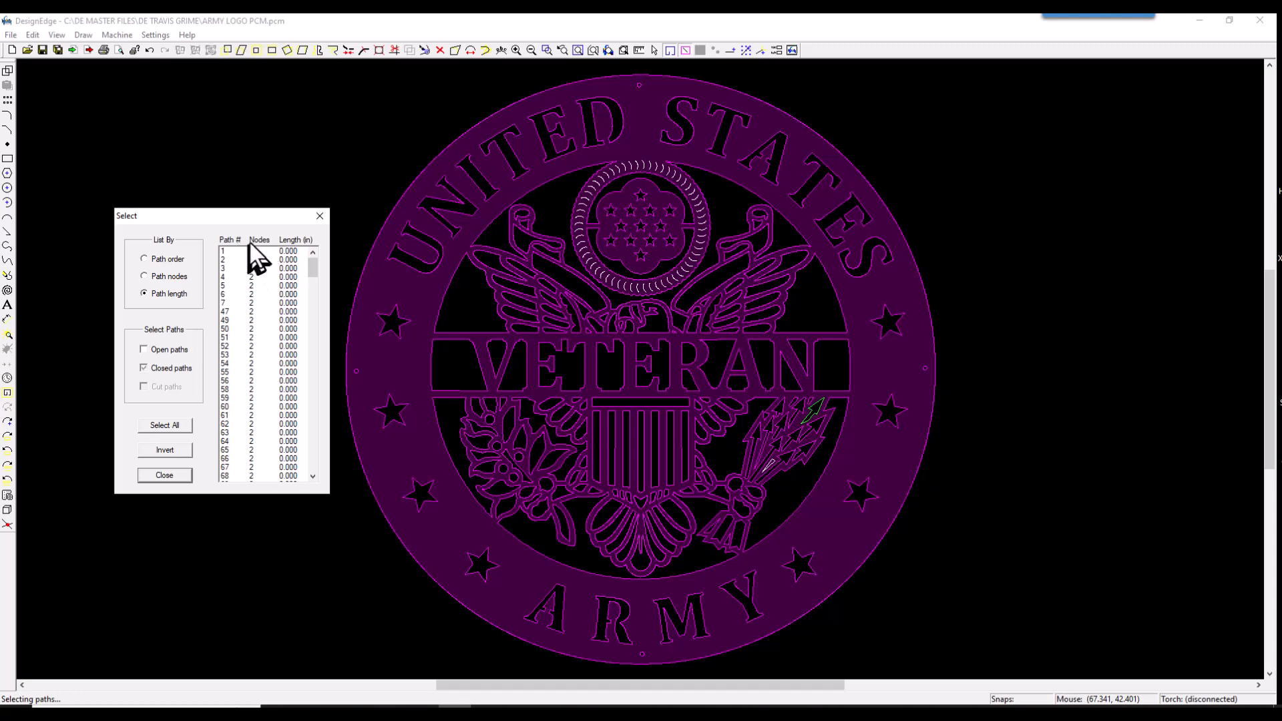
mouse_move(294, 266)
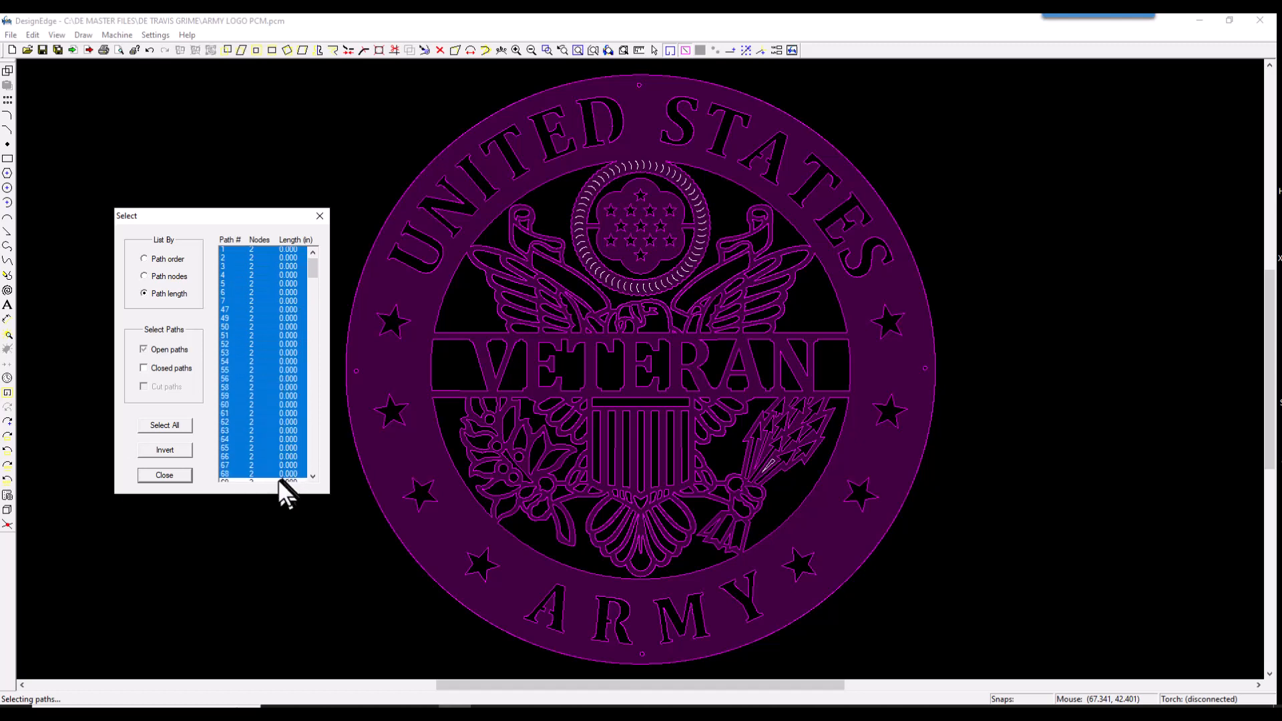
scroll(down, 3)
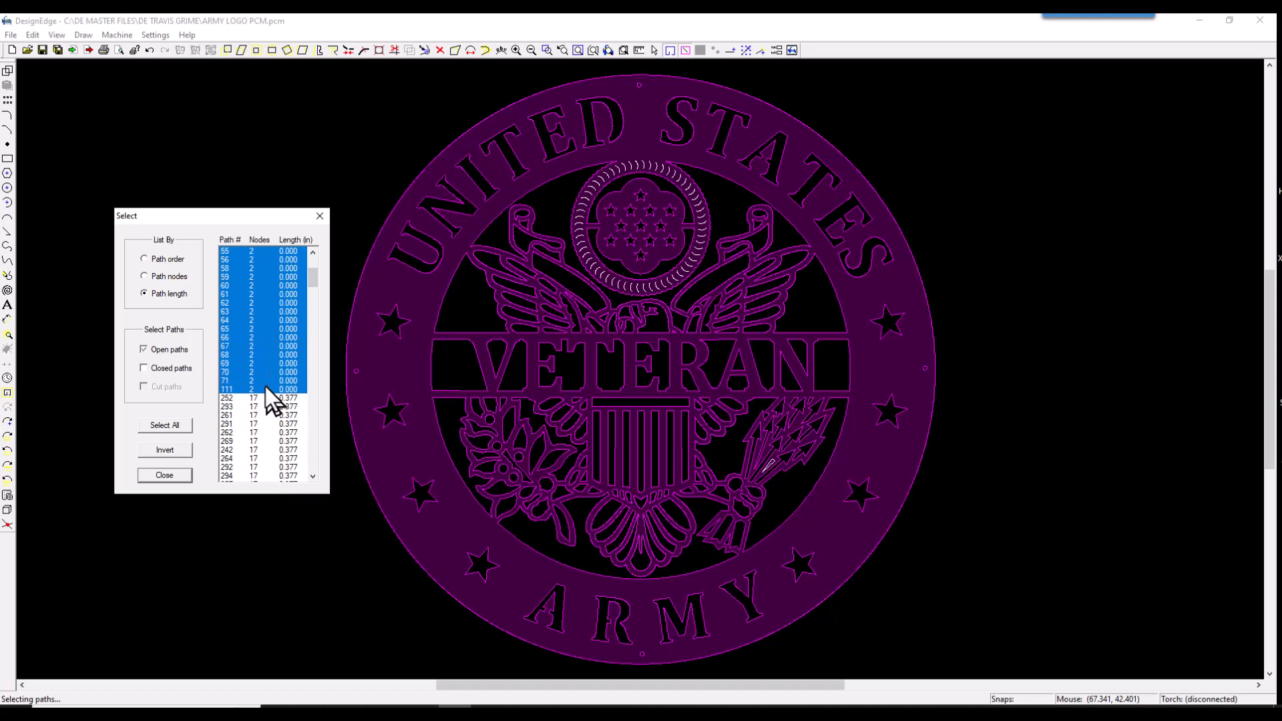
mouse_move(181, 502)
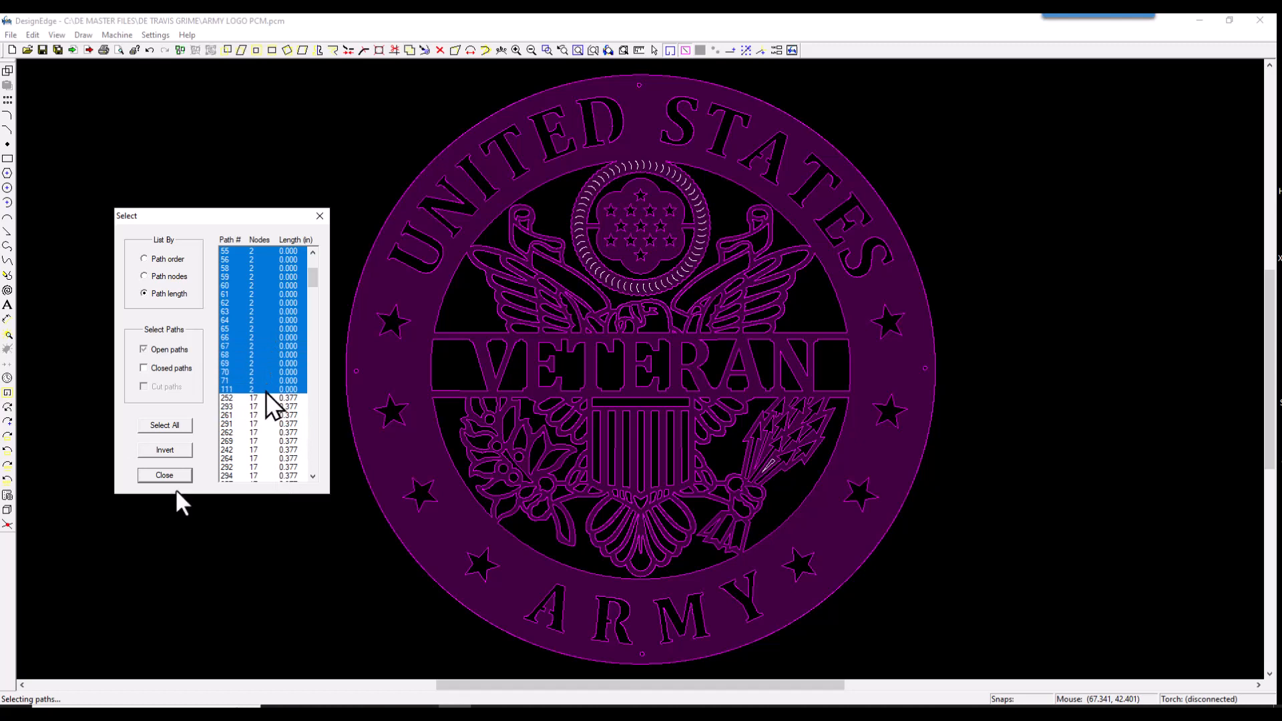
click(164, 475)
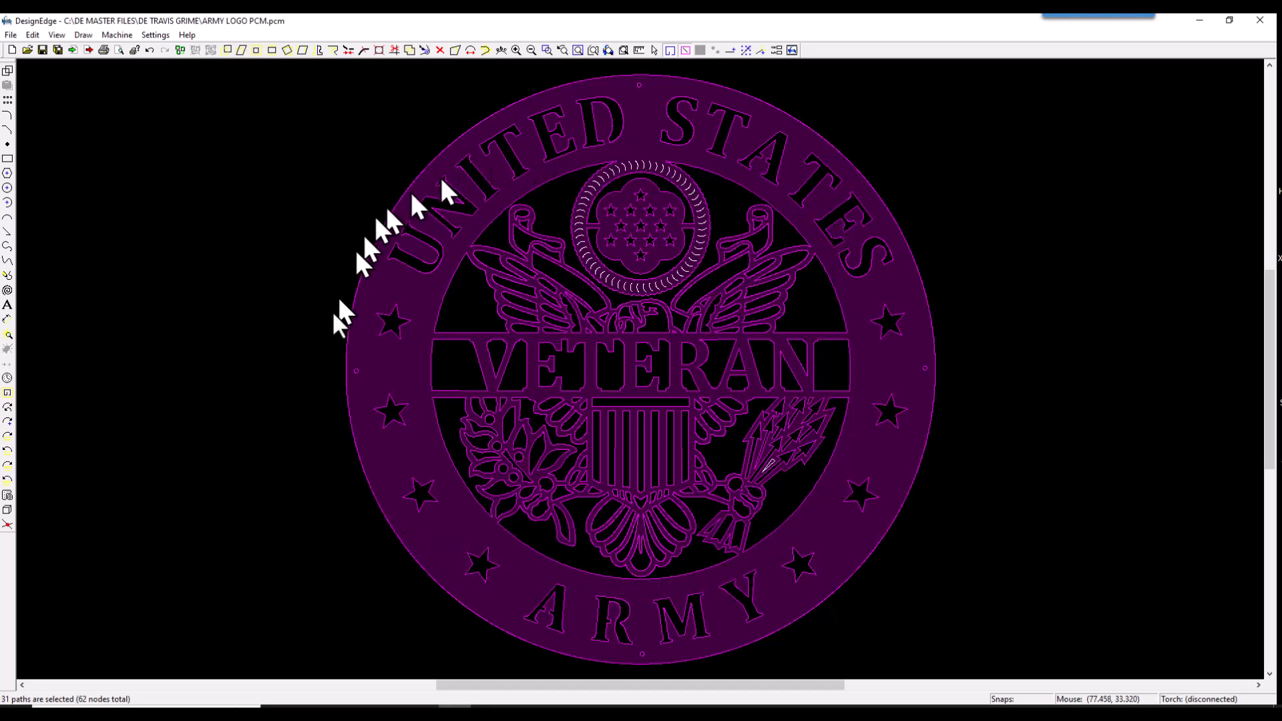
mouse_move(596, 135)
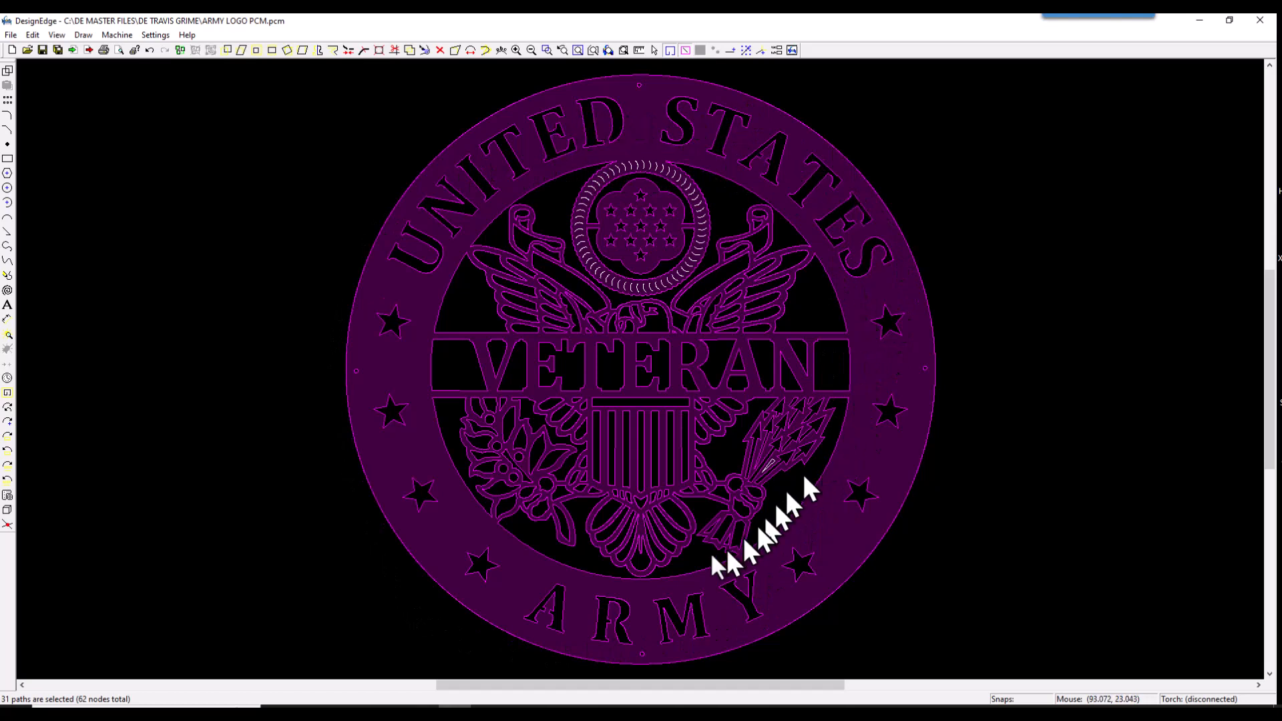
click(294, 422)
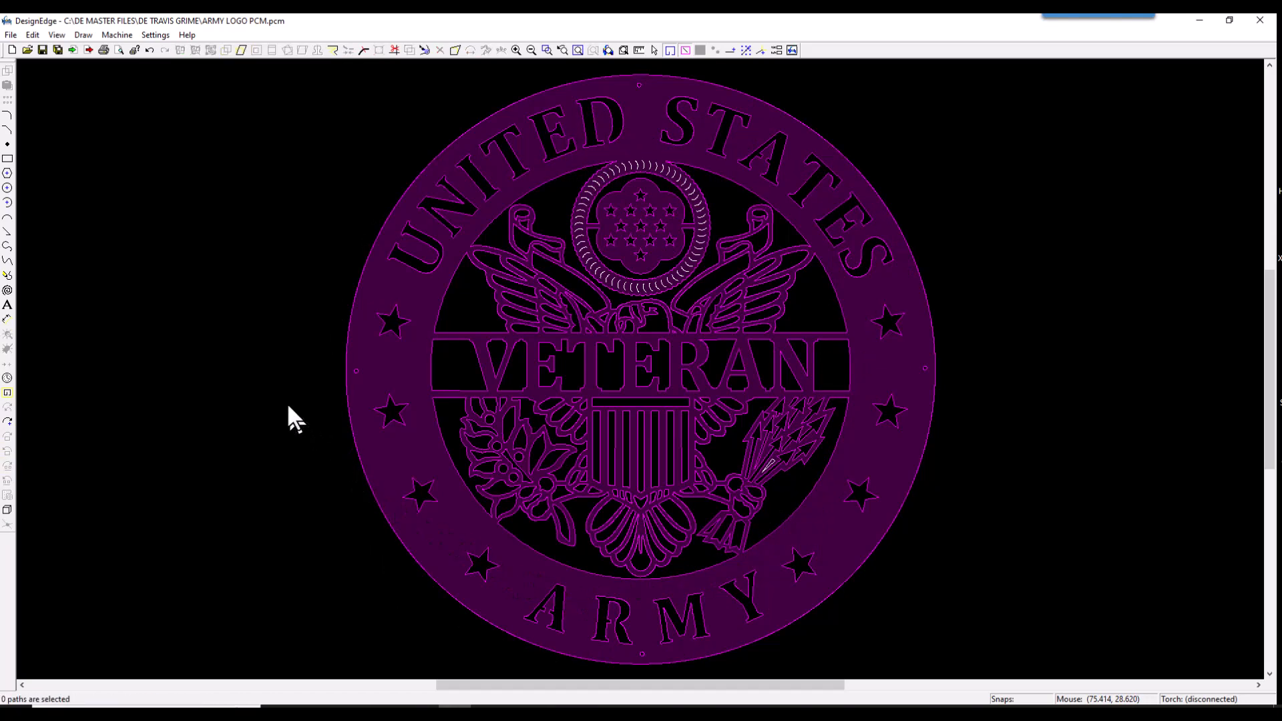
- Pick path 163, the 60-node closed eagle path, from the length-sorted list, then close it
click(55, 35)
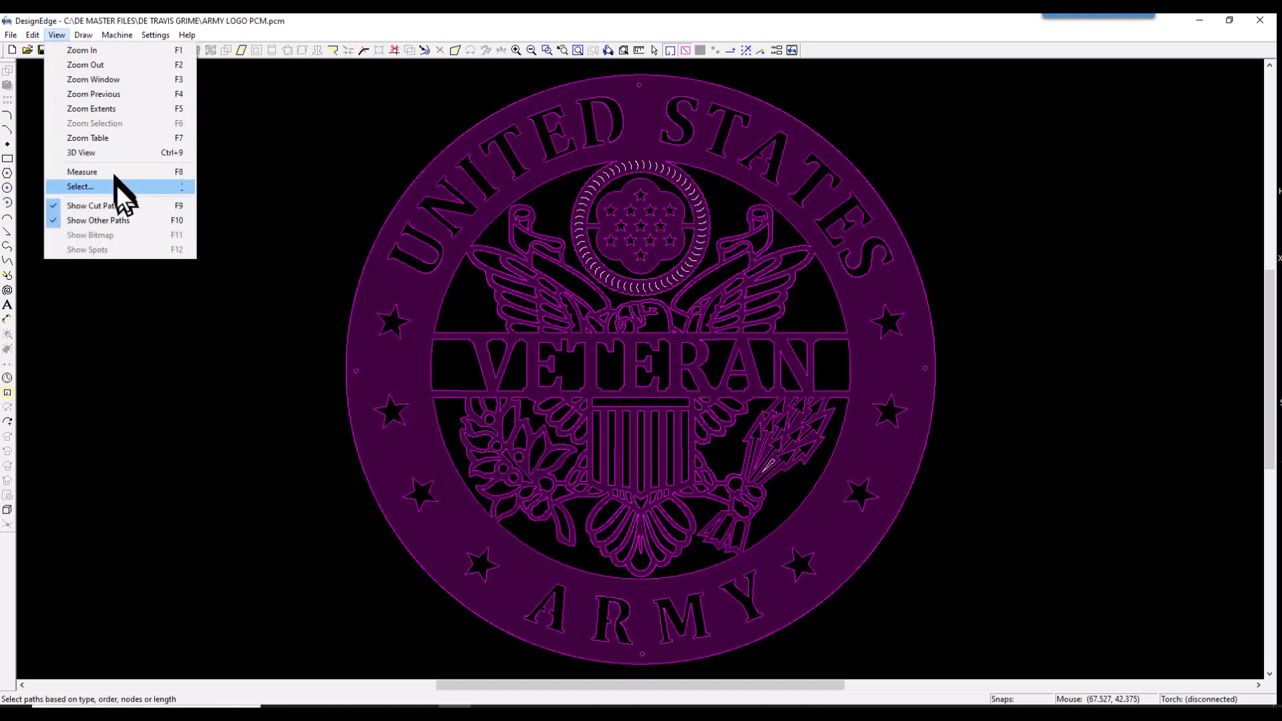
click(79, 186)
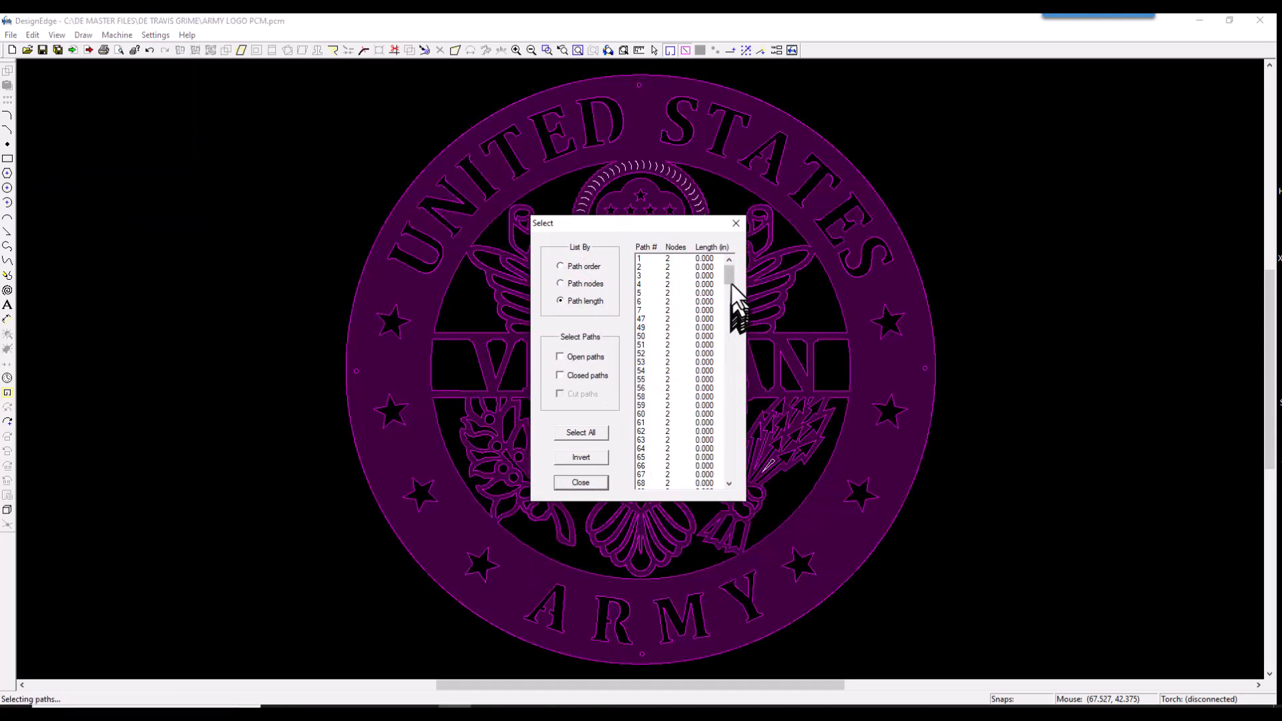
scroll(down, 3)
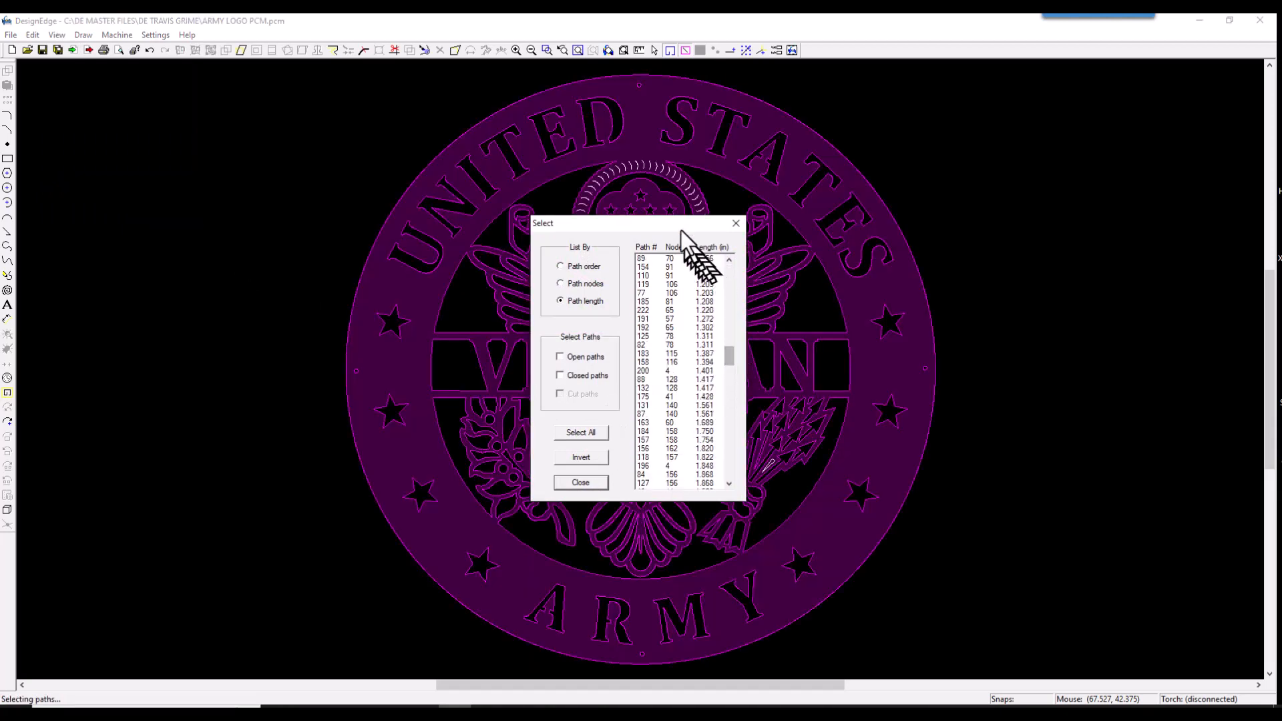
drag(638, 222, 229, 216)
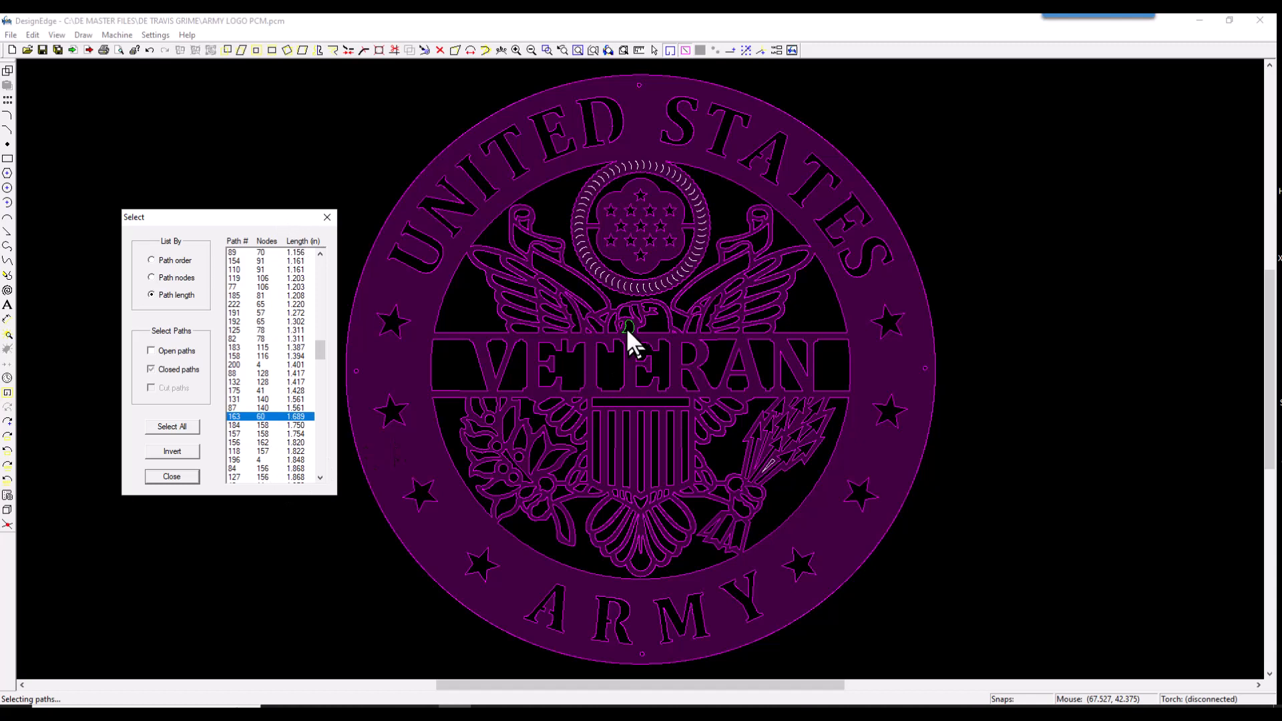
mouse_move(171, 476)
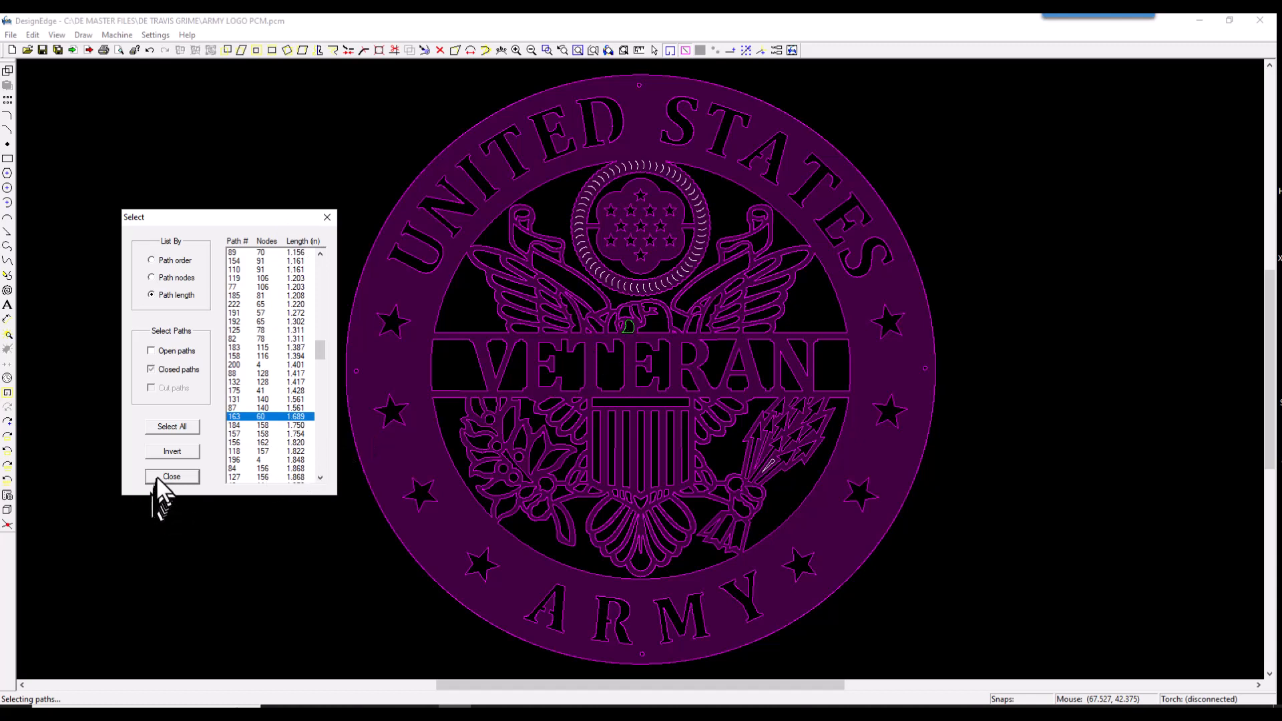
click(172, 476)
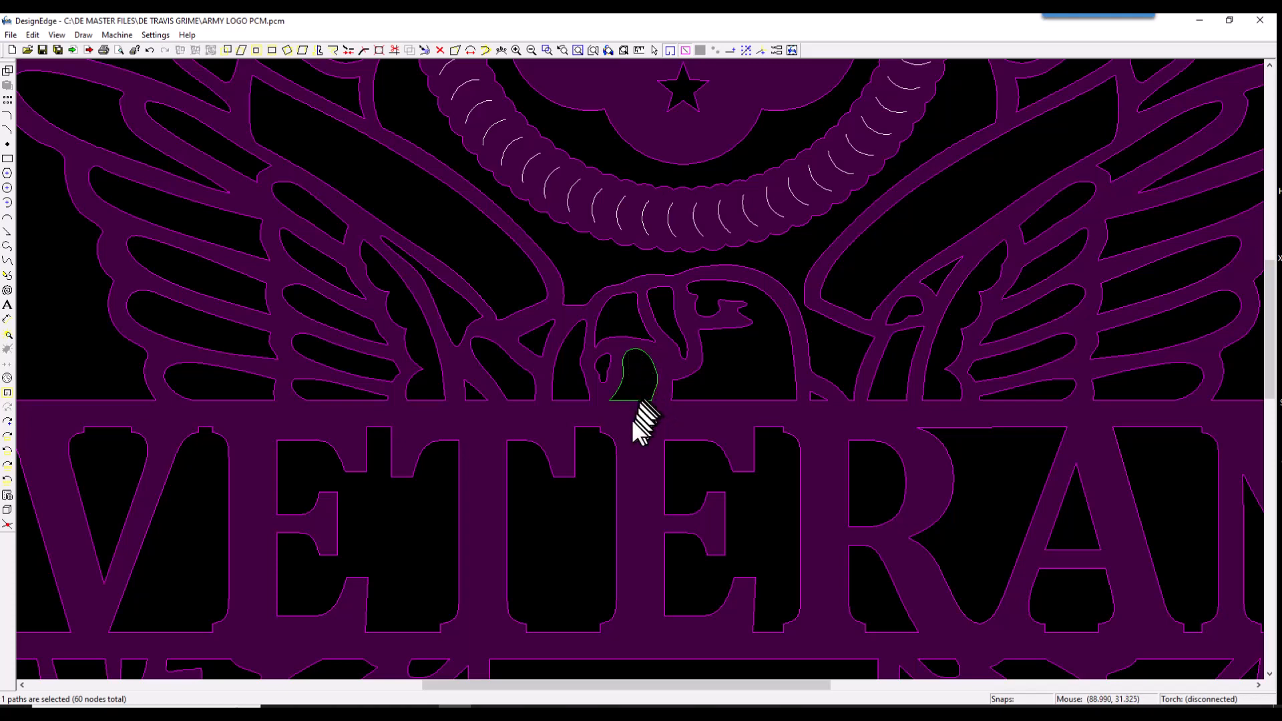
mouse_move(637, 401)
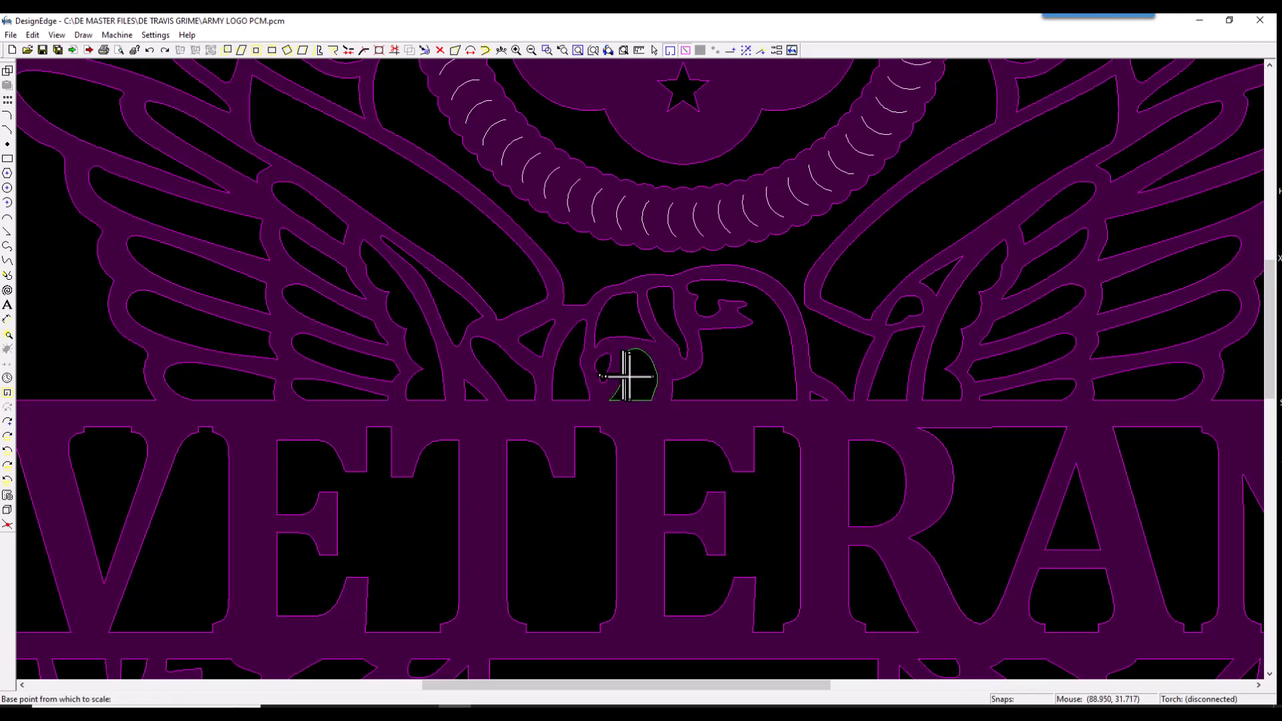
- Zoom in on the eagle-head path, briefly start scaling it, then cancel
click(633, 380)
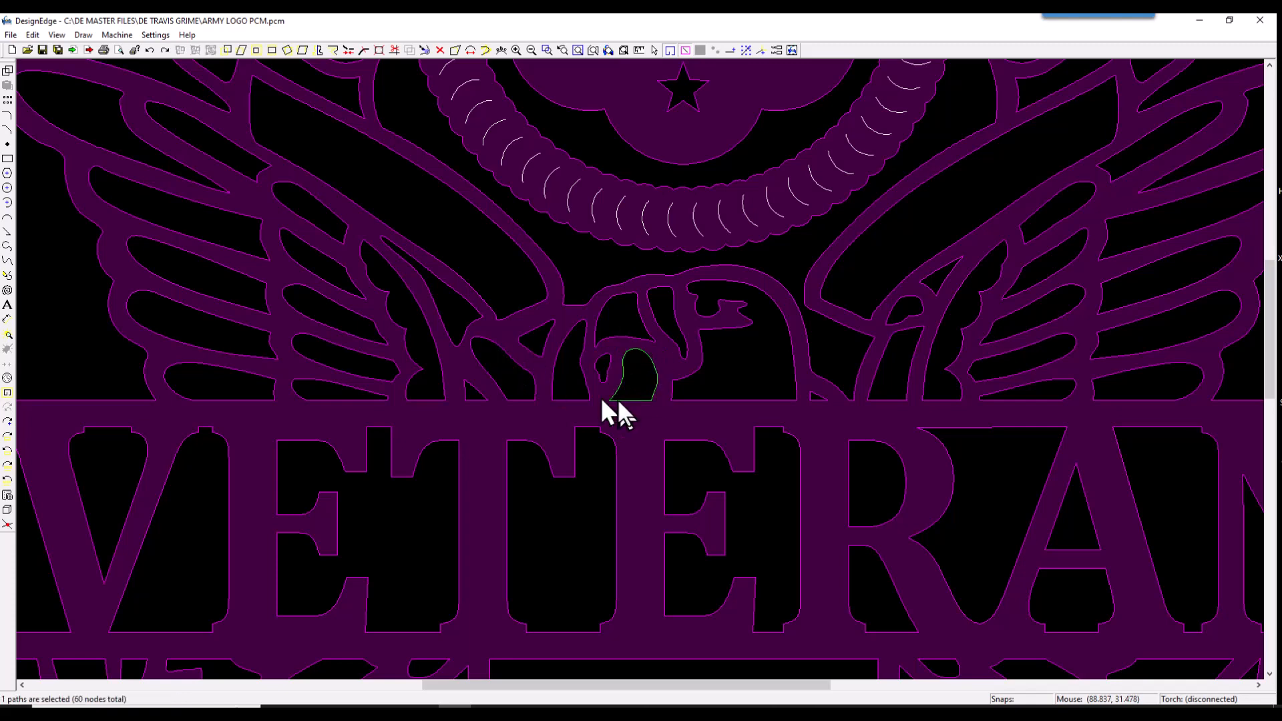
mouse_move(662, 216)
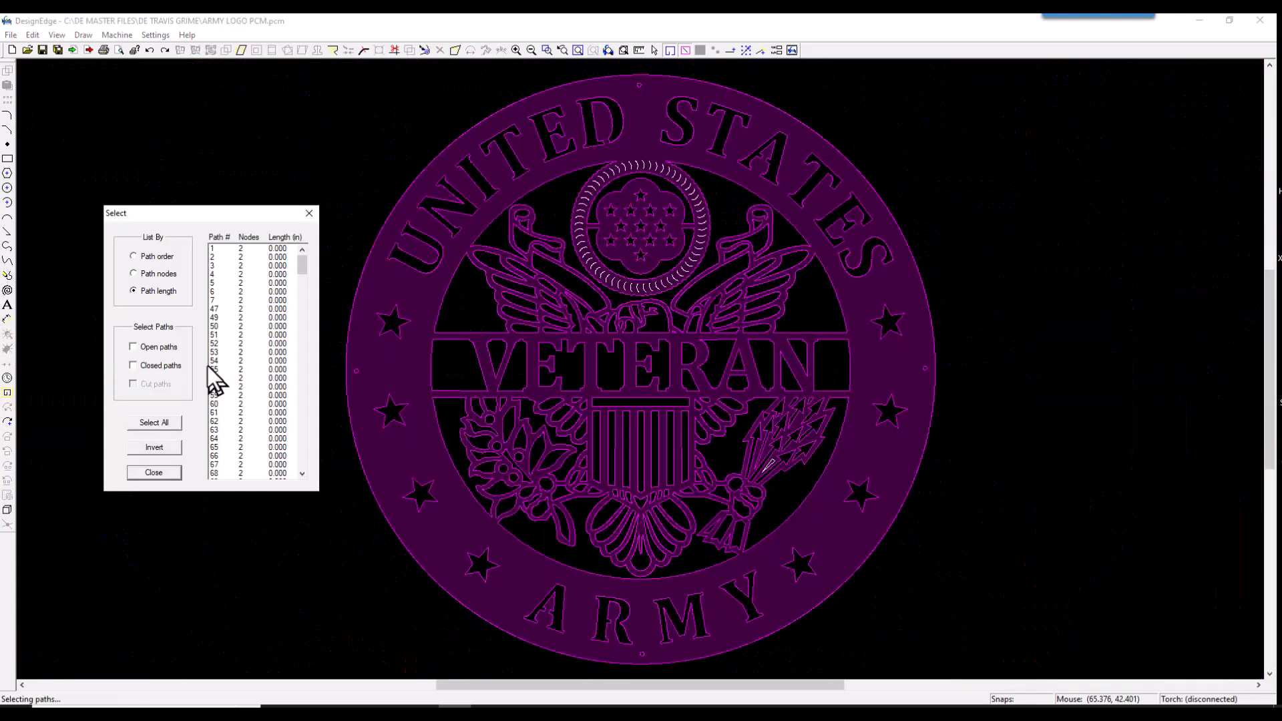
mouse_move(245, 384)
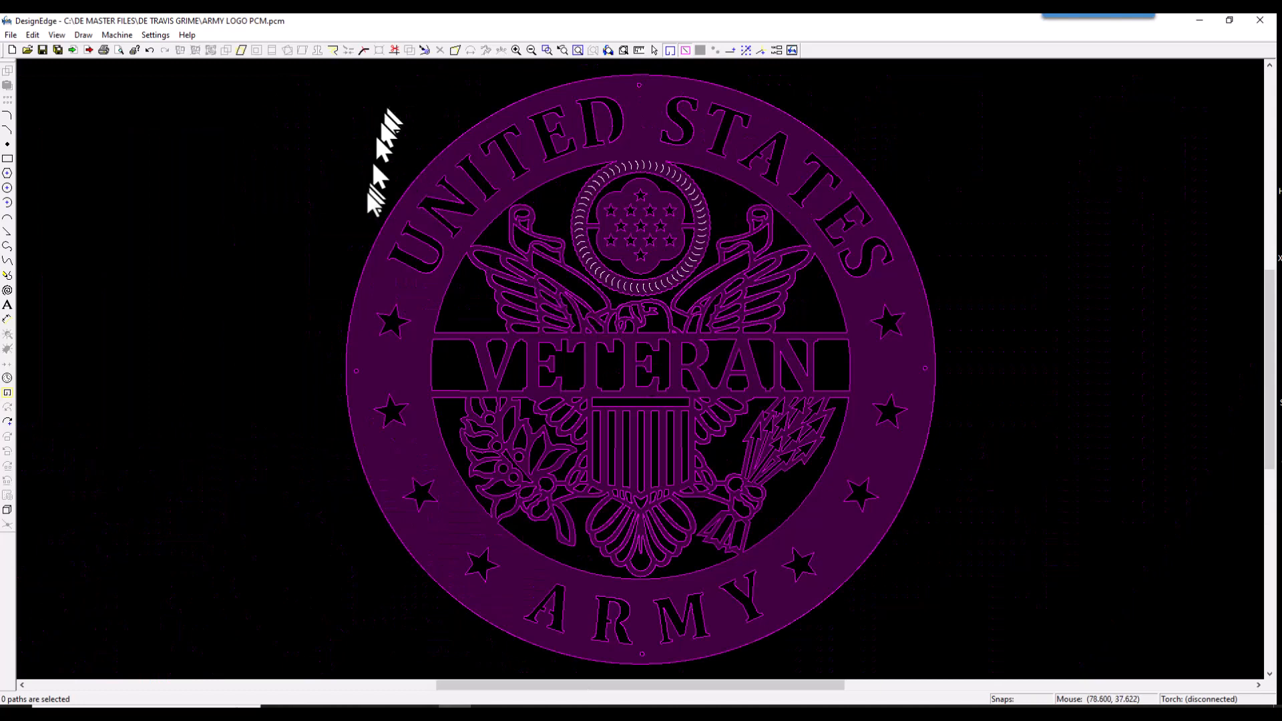
mouse_move(638, 110)
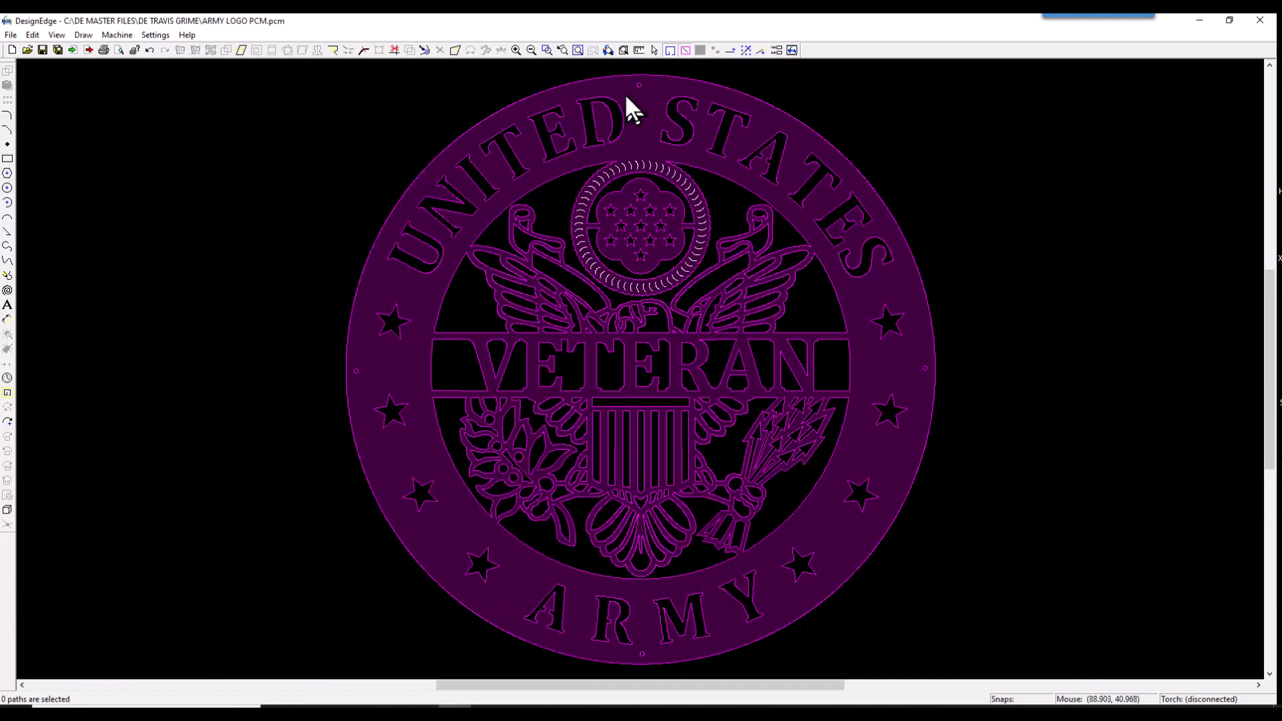
mouse_move(70, 54)
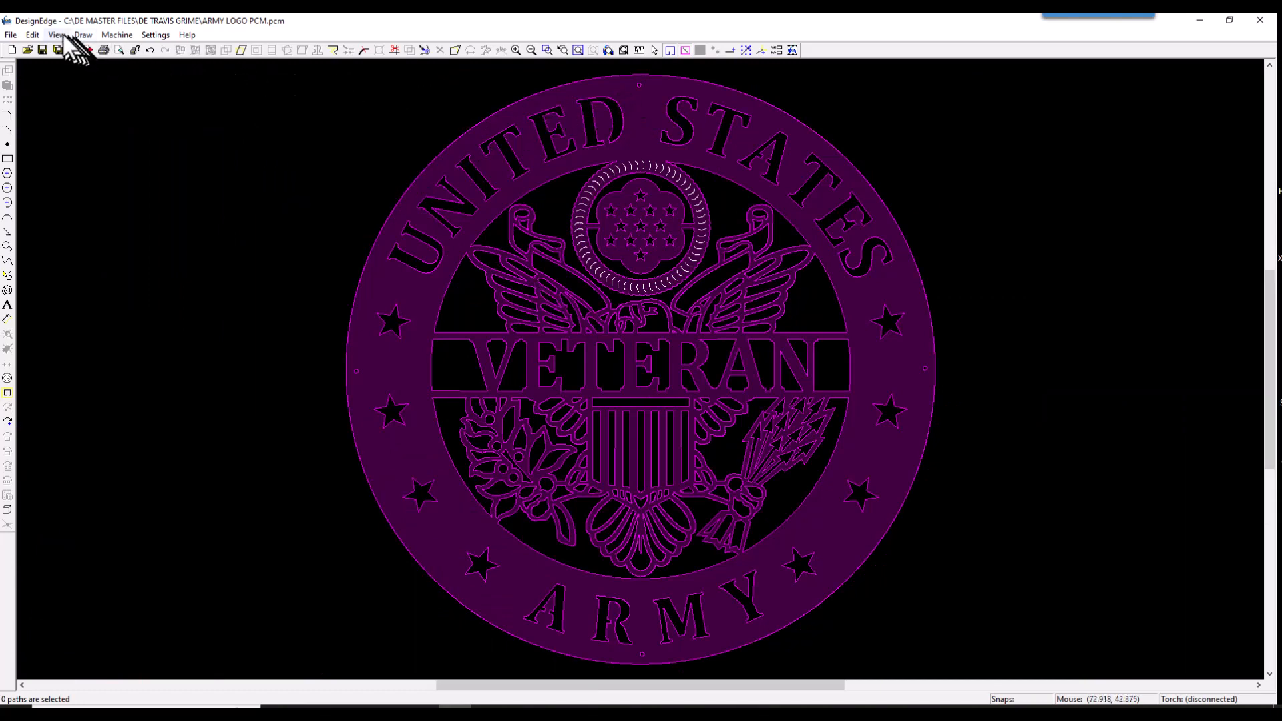
- Highlight all 0.000-length paths in the length-sorted path list, then close the list
click(55, 34)
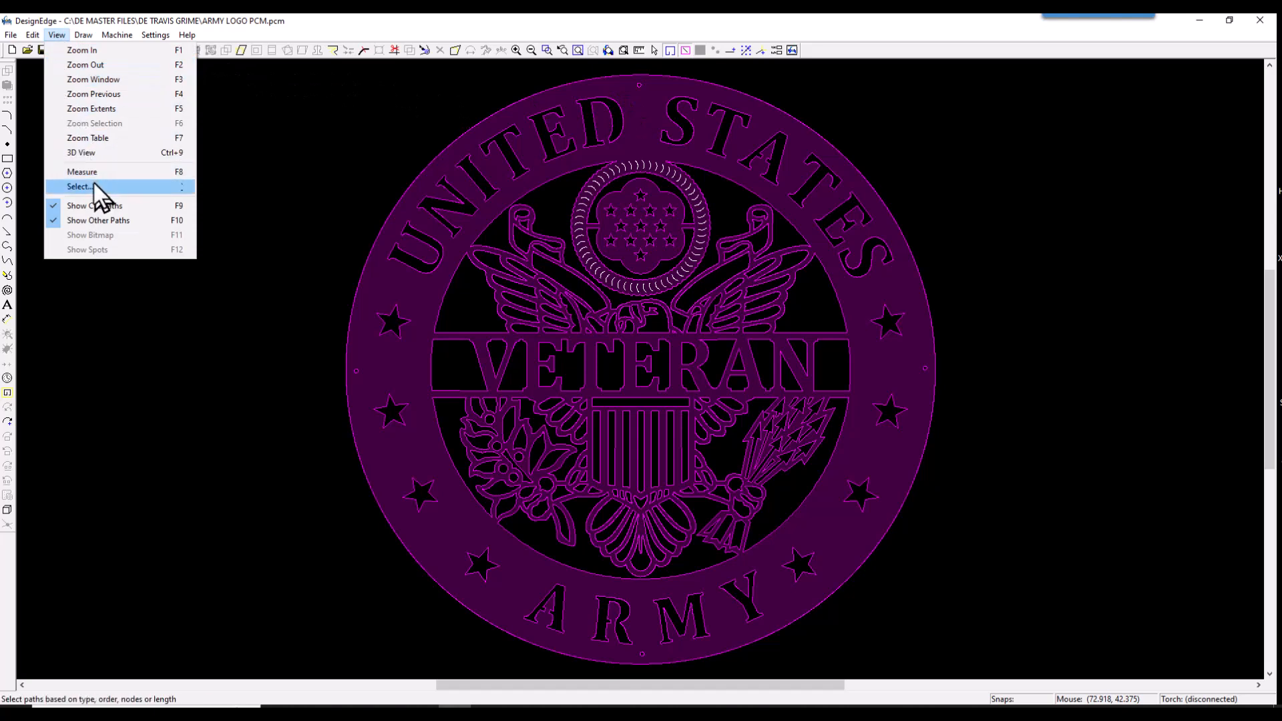
click(79, 187)
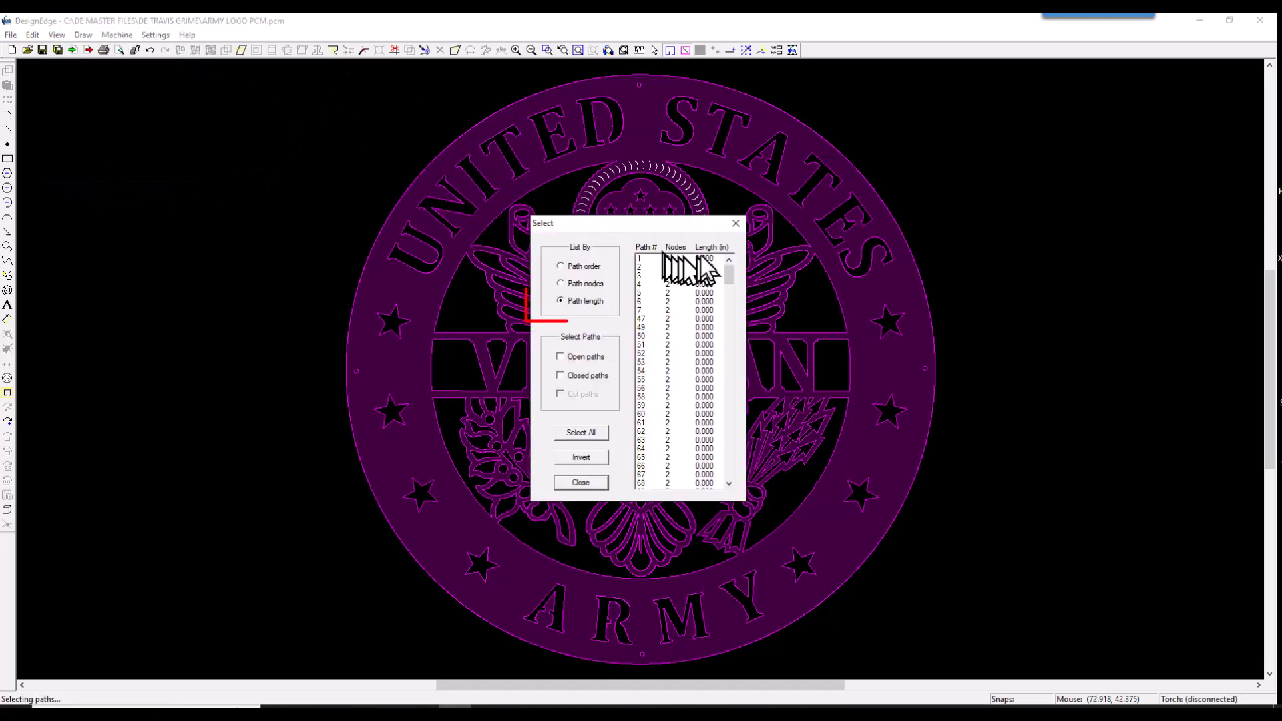
drag(670, 259, 703, 361)
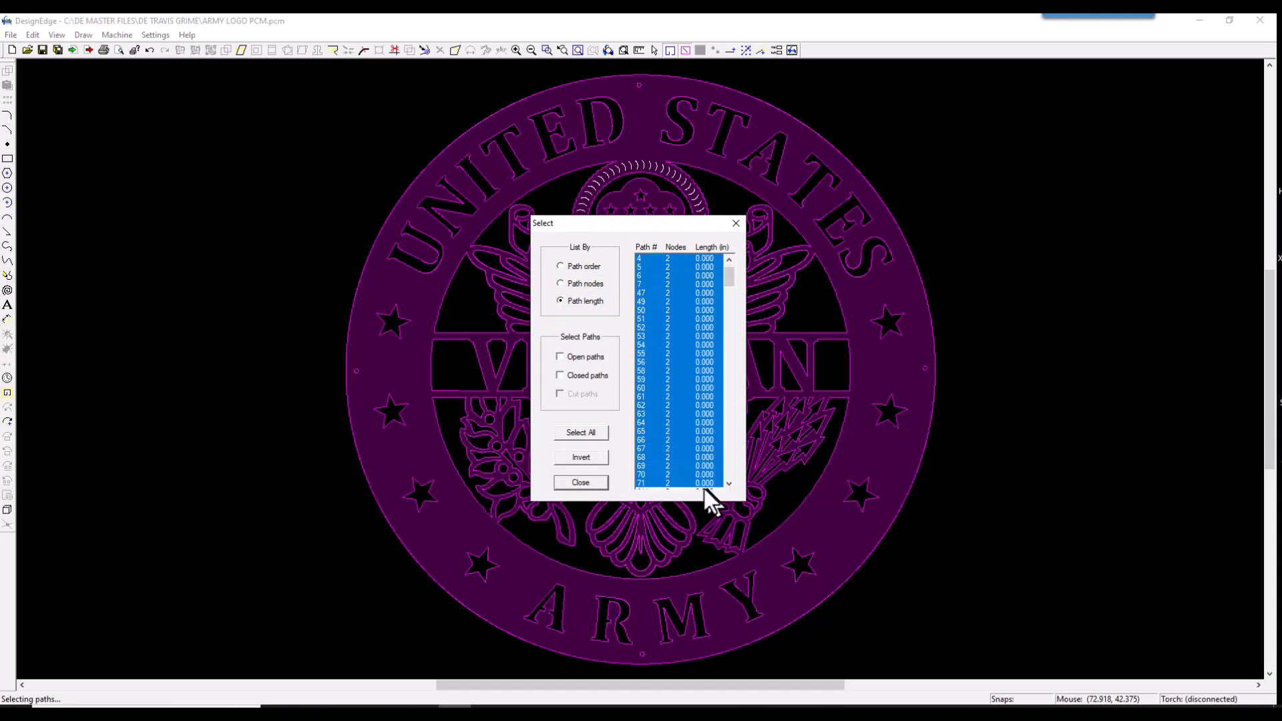
scroll(down, 3)
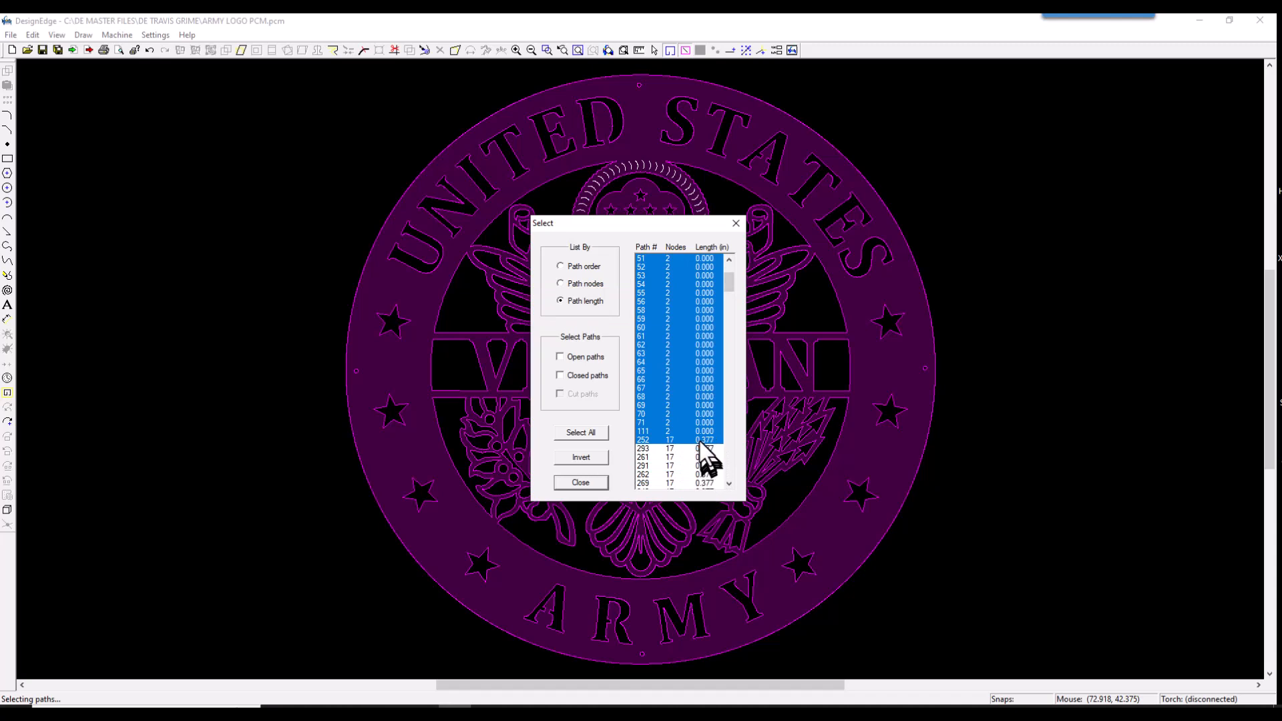
click(560, 357)
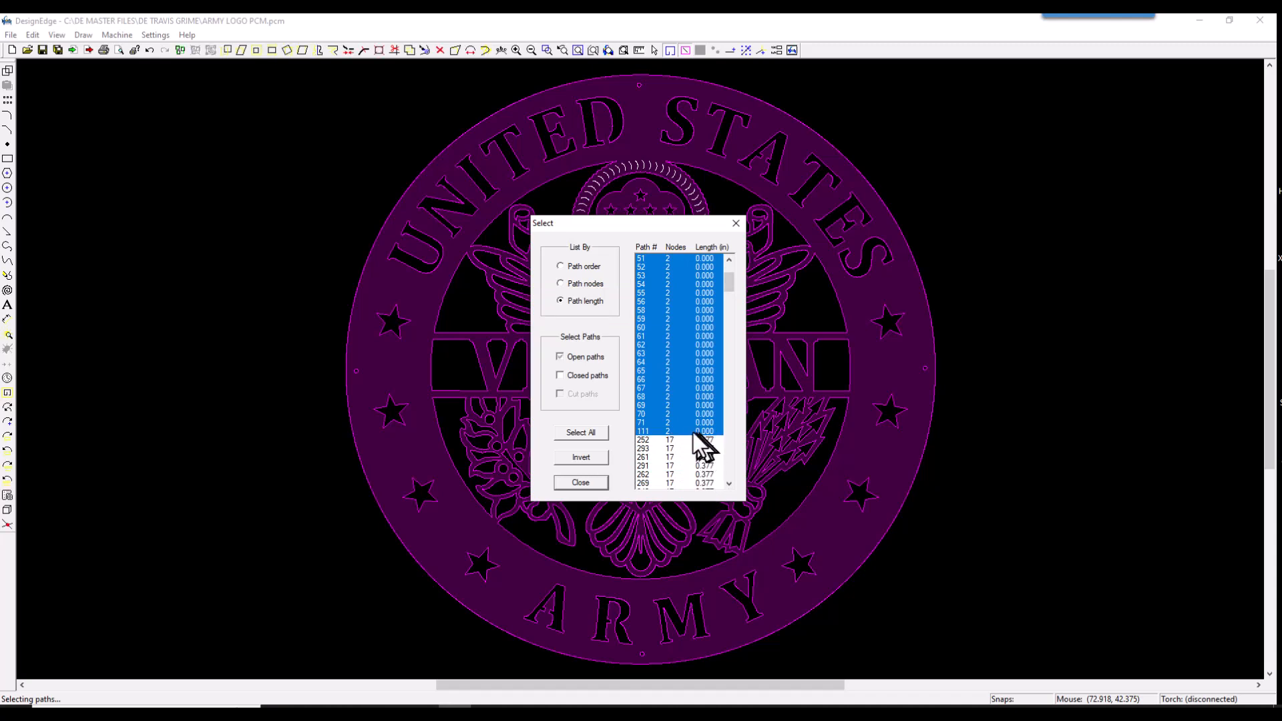
click(580, 482)
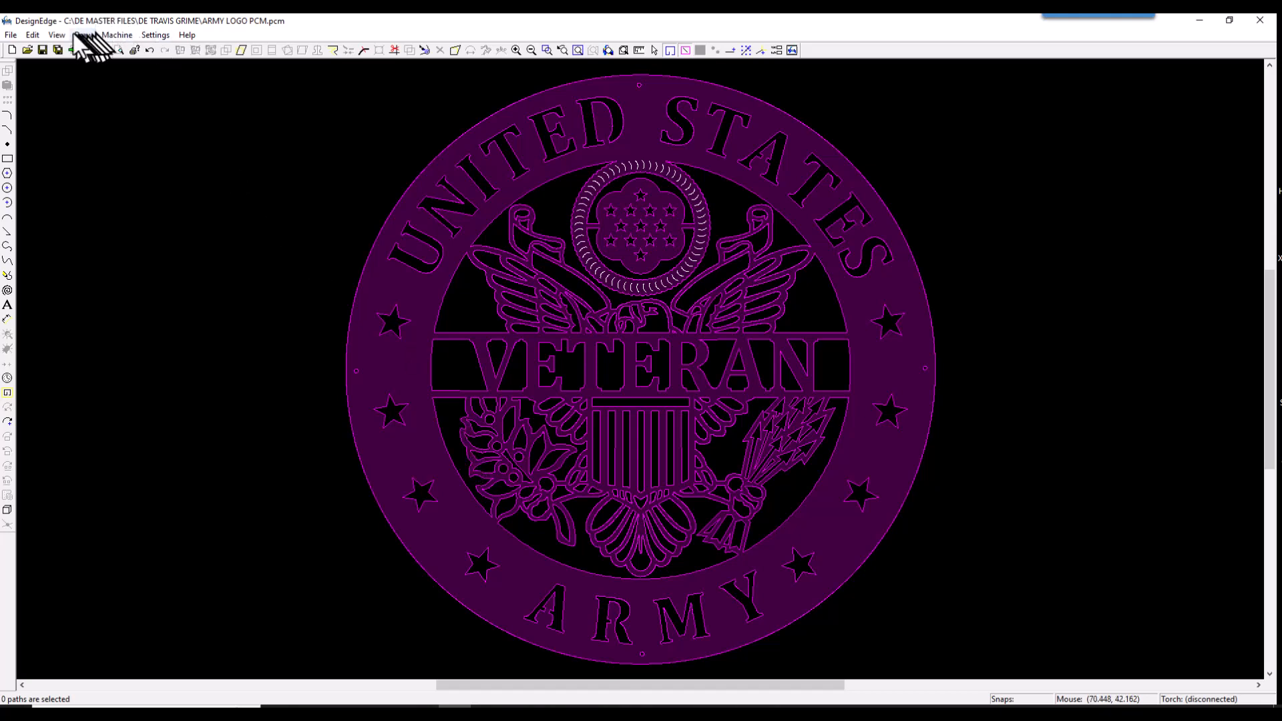
- Confirm the shortest remaining paths are 0.377 in and select the 60 17-node arcs
click(56, 34)
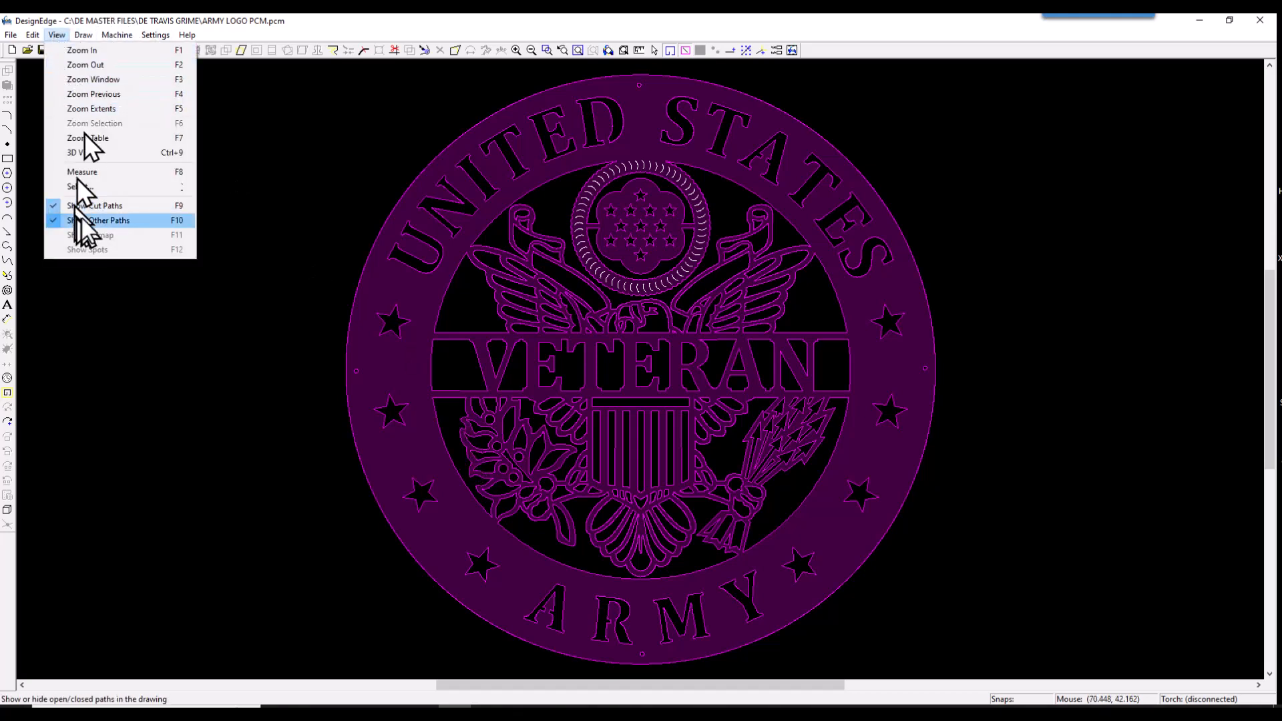
click(82, 185)
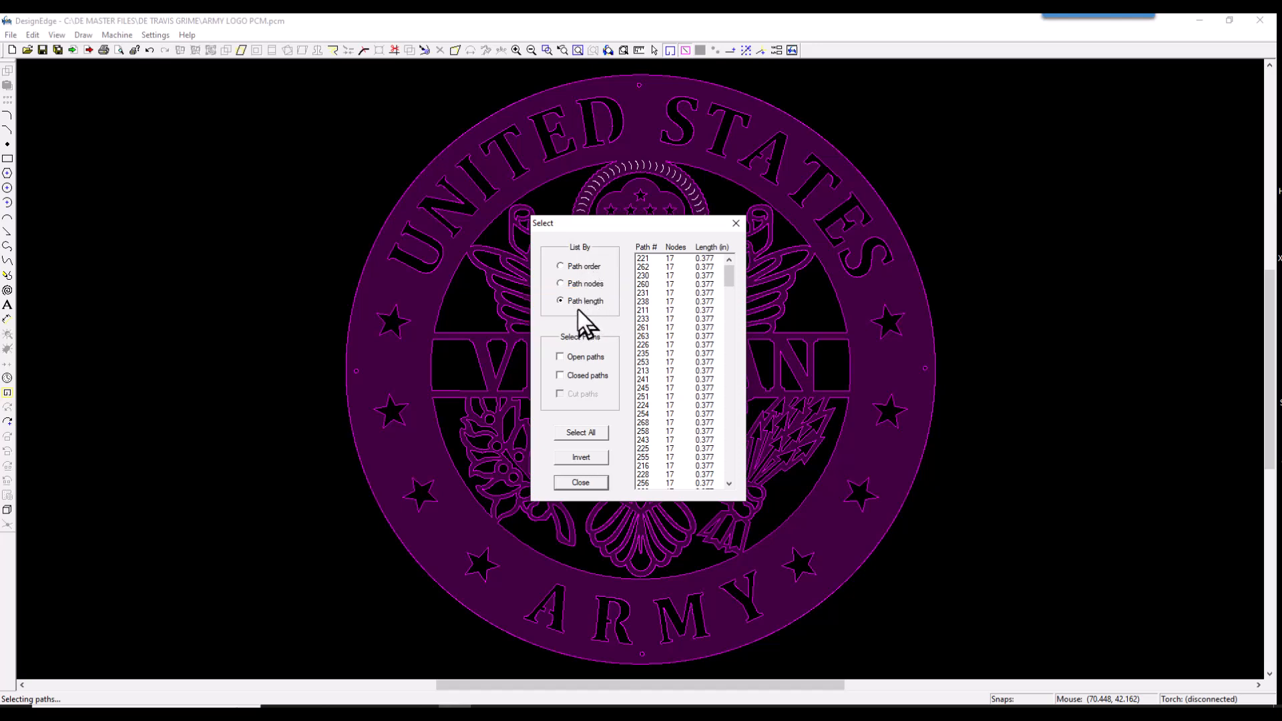
mouse_move(705, 274)
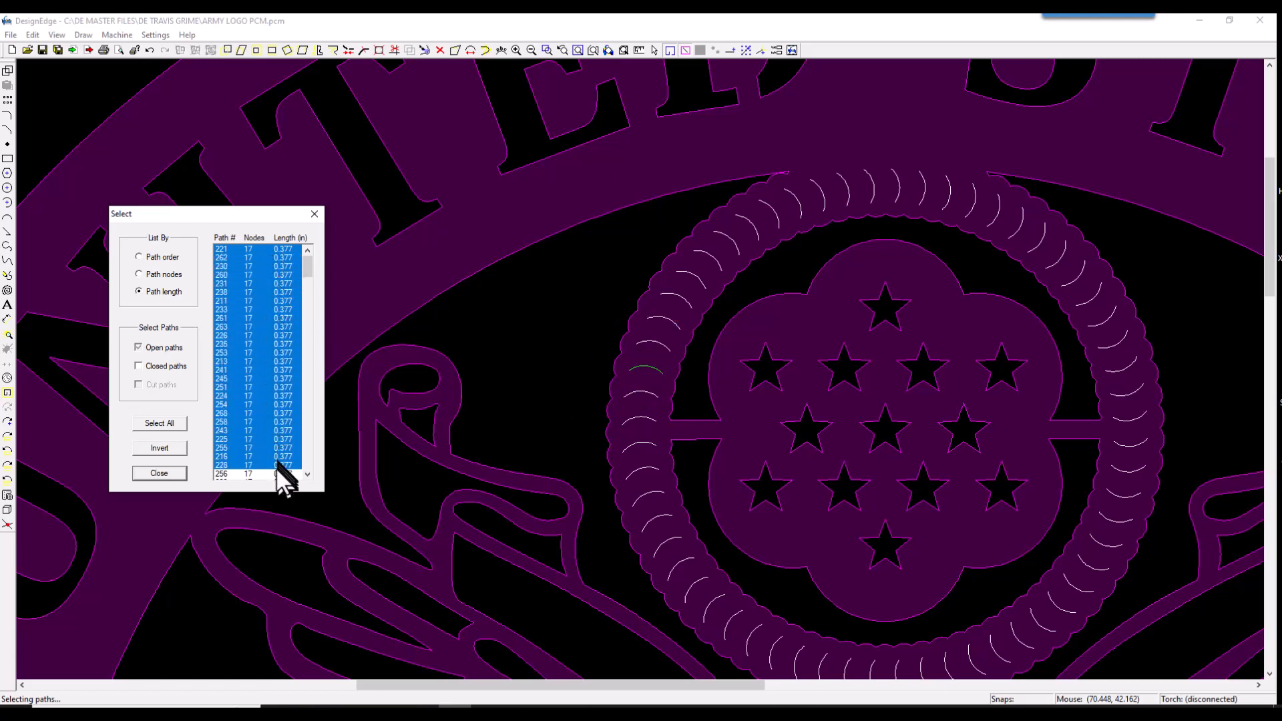
scroll(down, 3)
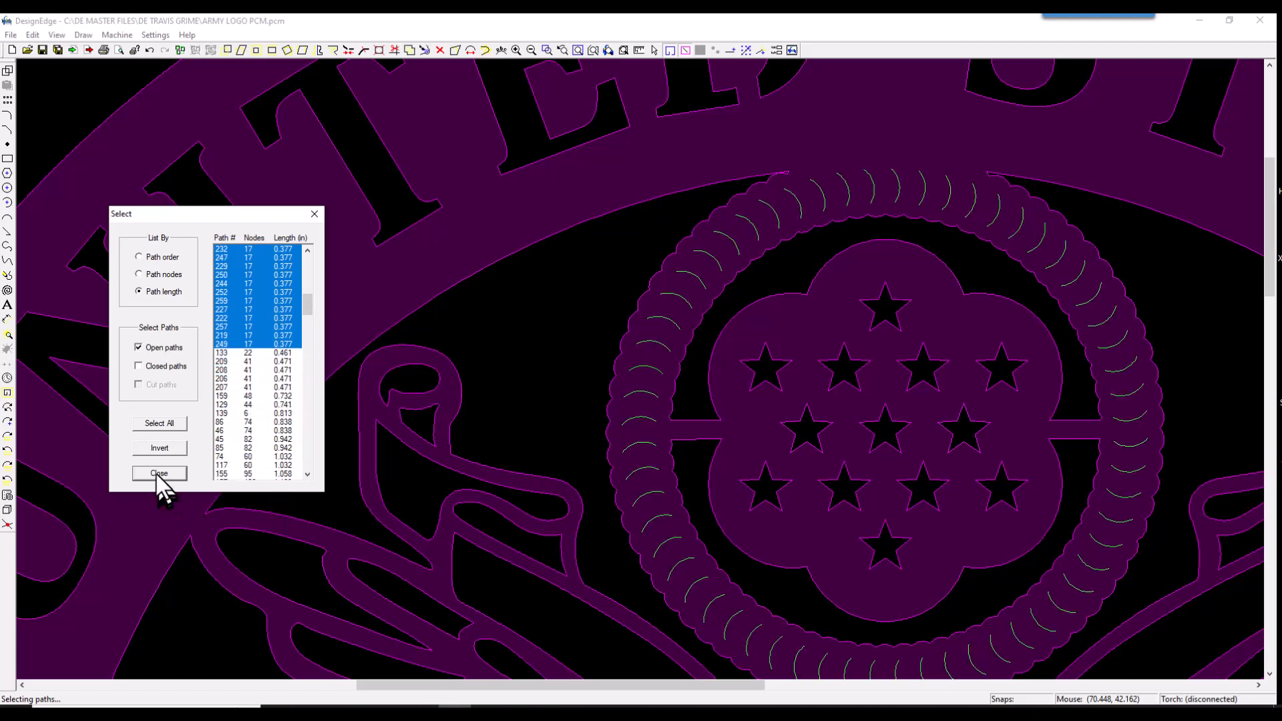
click(159, 472)
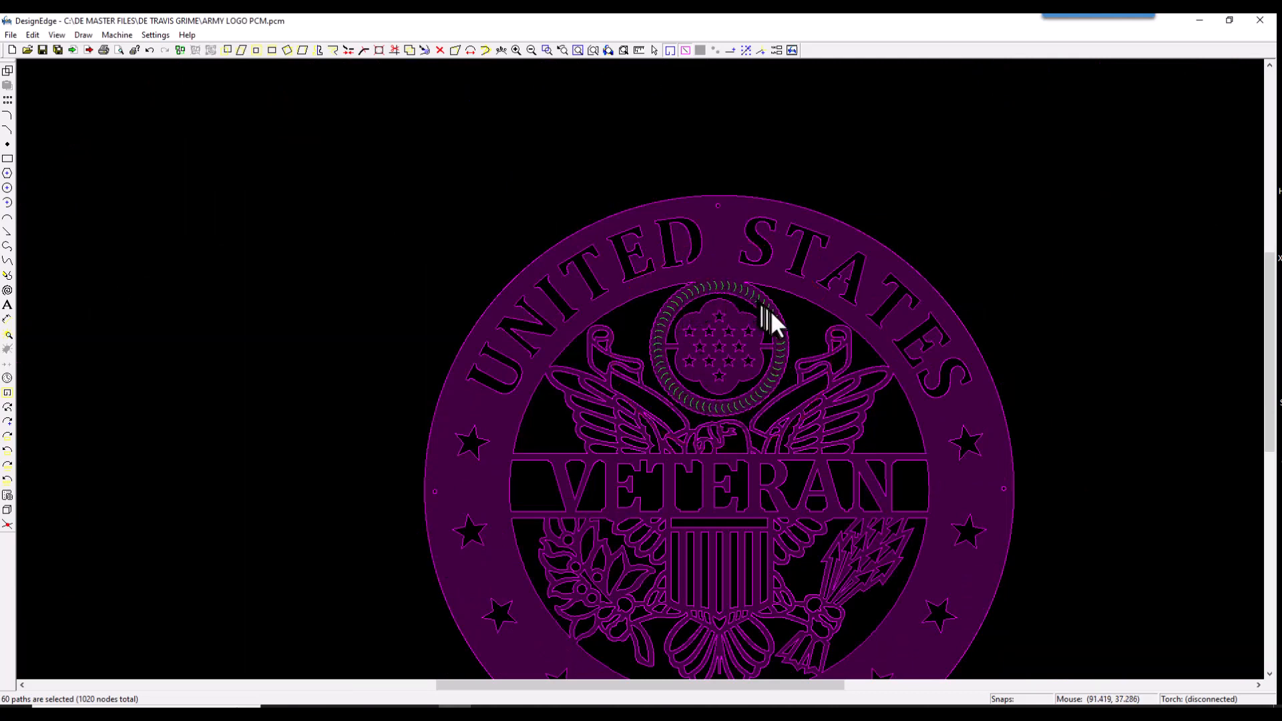
mouse_move(674, 401)
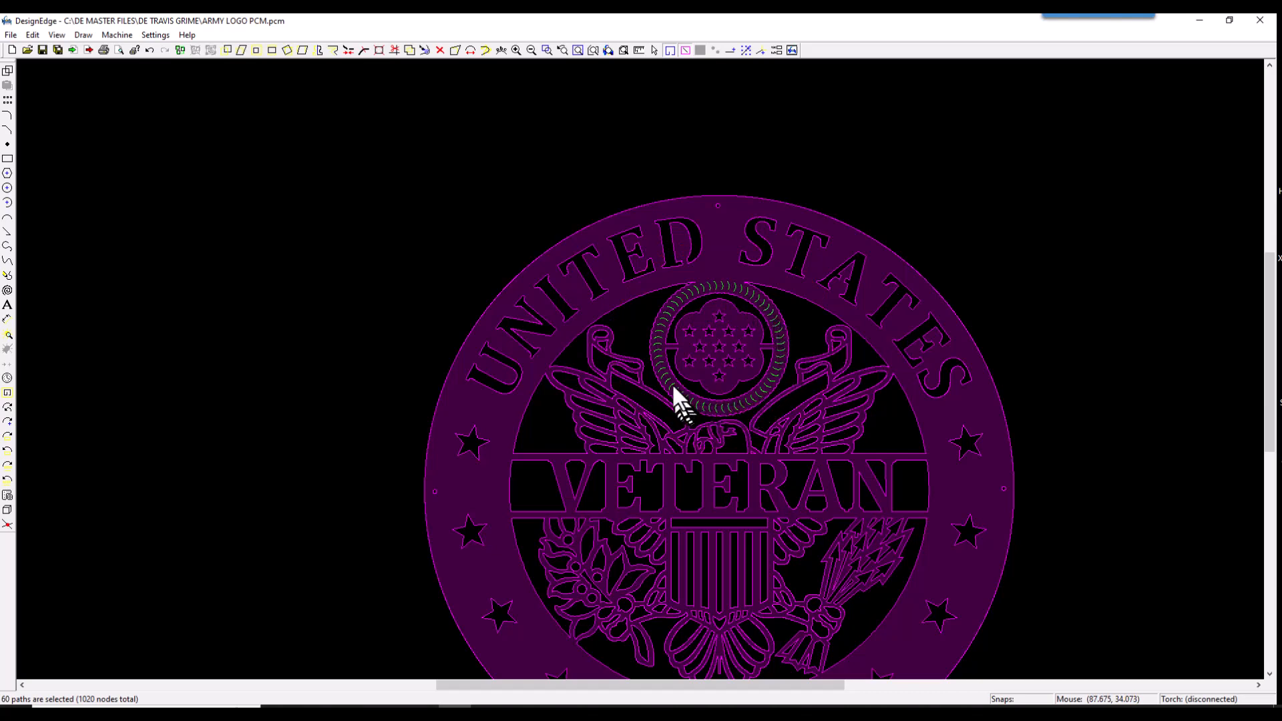
mouse_move(748, 306)
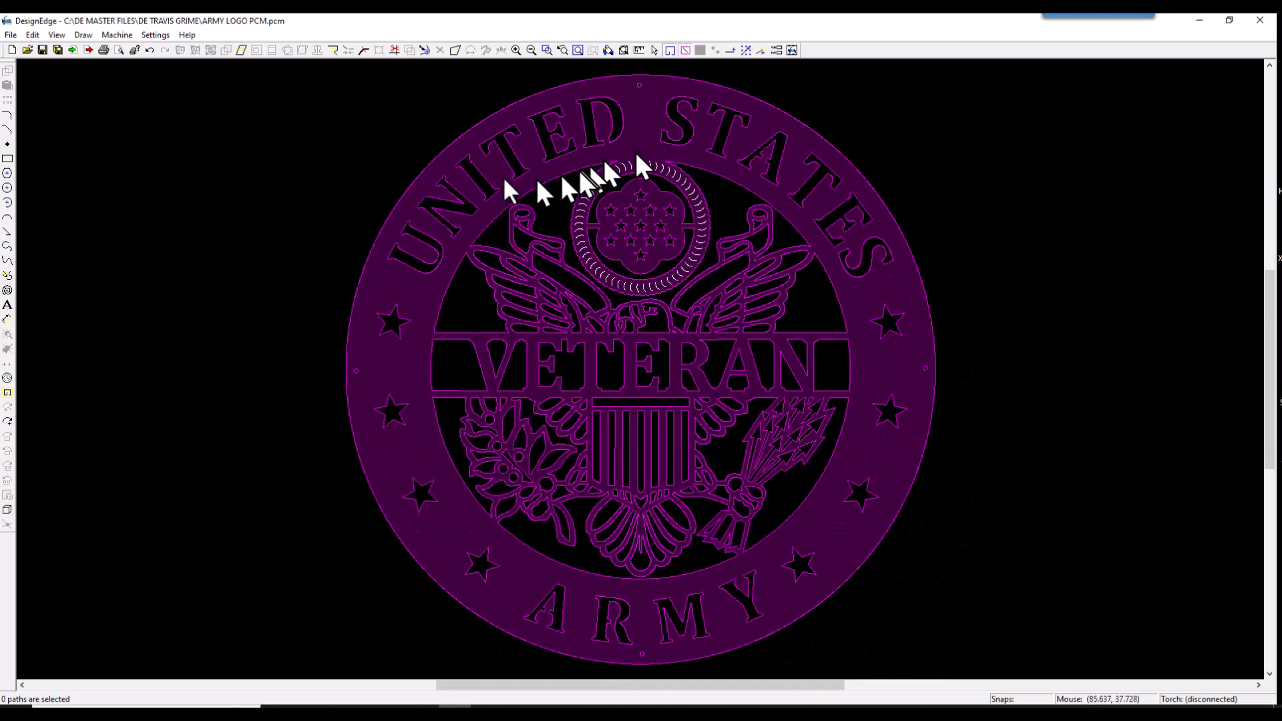
mouse_move(547, 135)
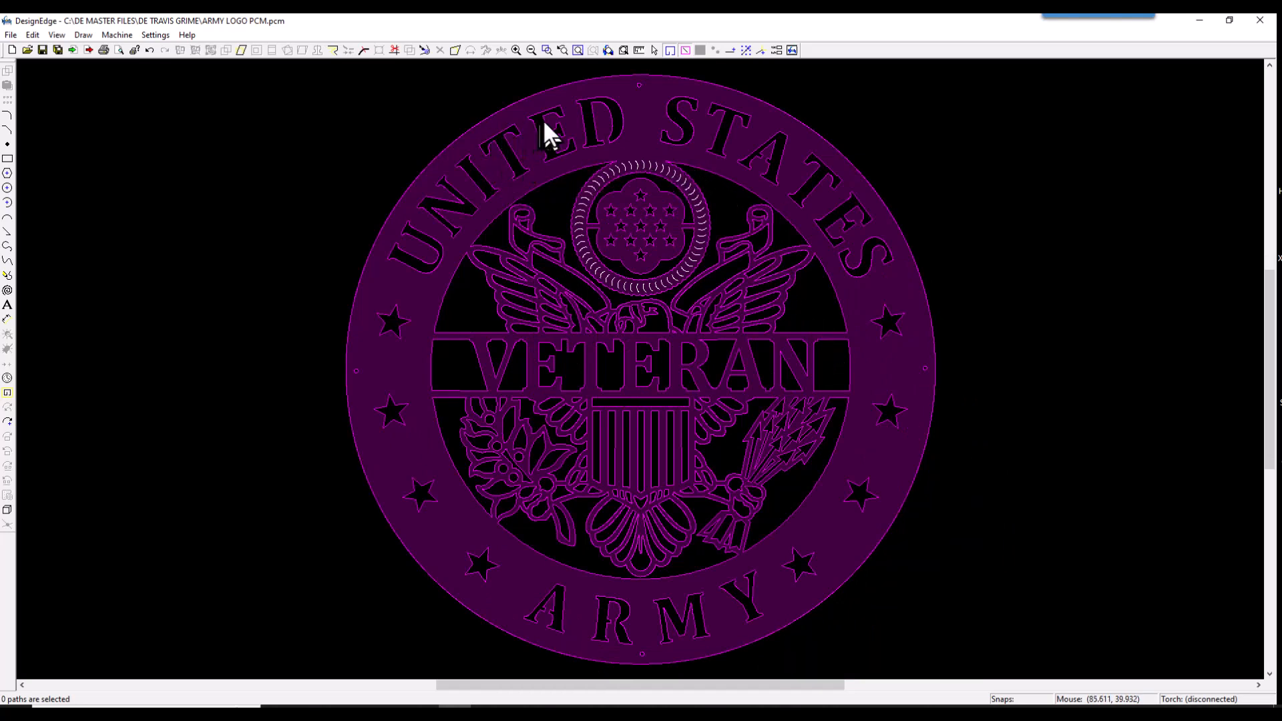
mouse_move(650, 127)
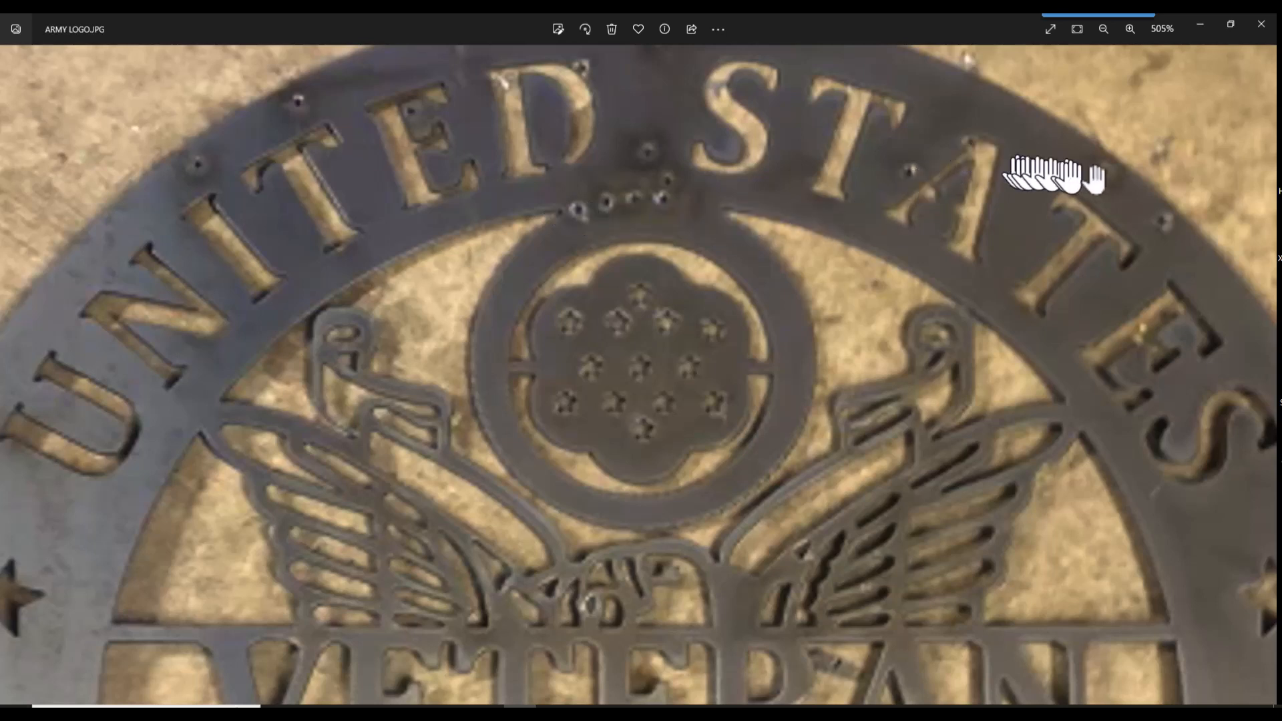
mouse_move(1165, 237)
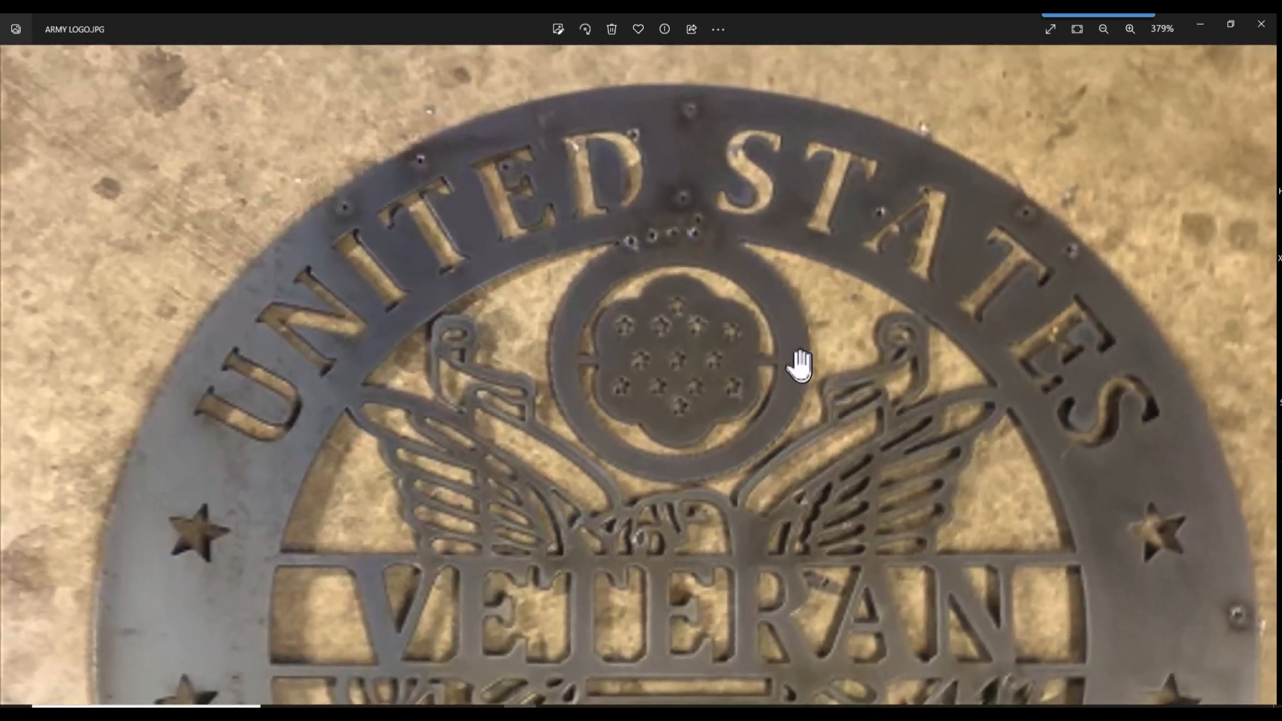
click(1103, 29)
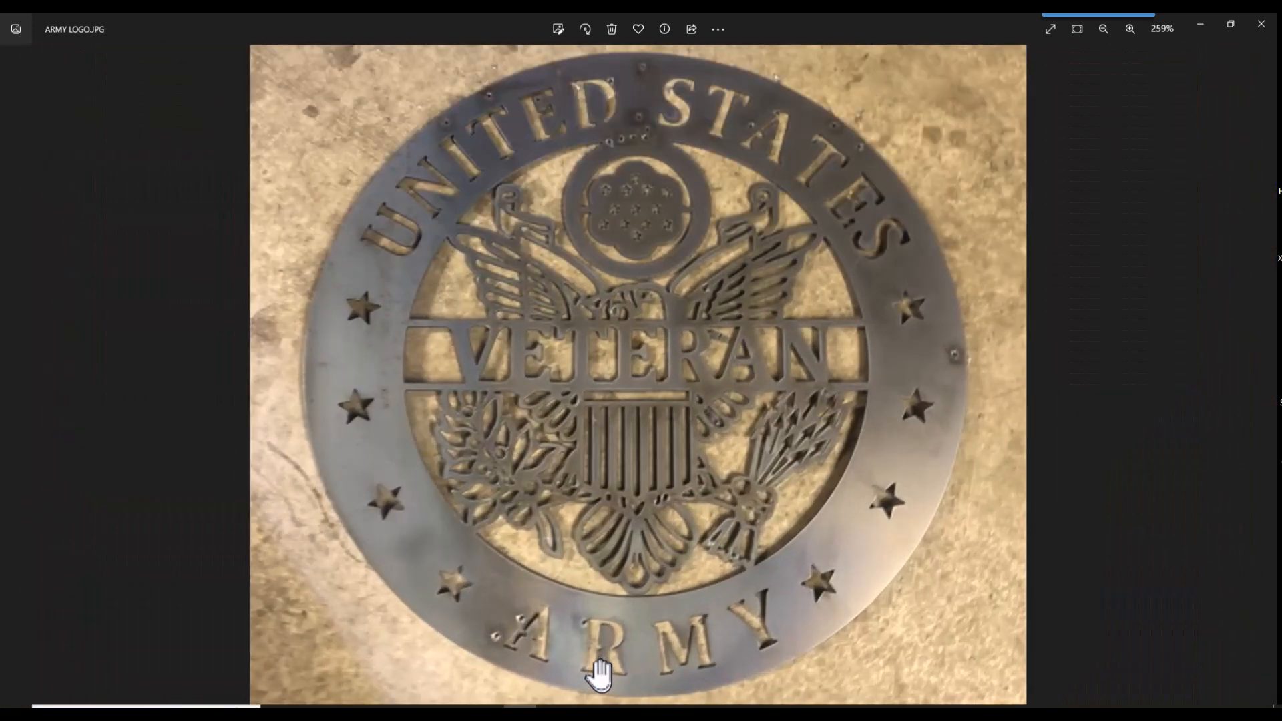
click(1129, 29)
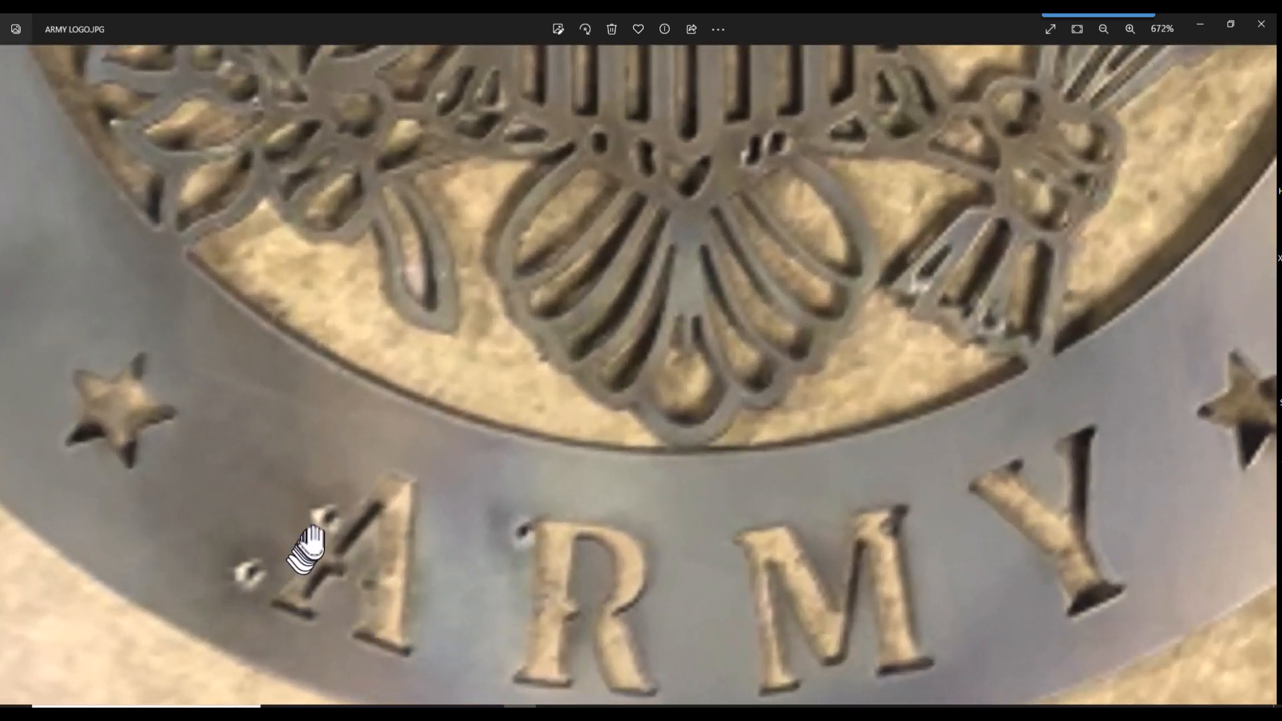
mouse_move(527, 547)
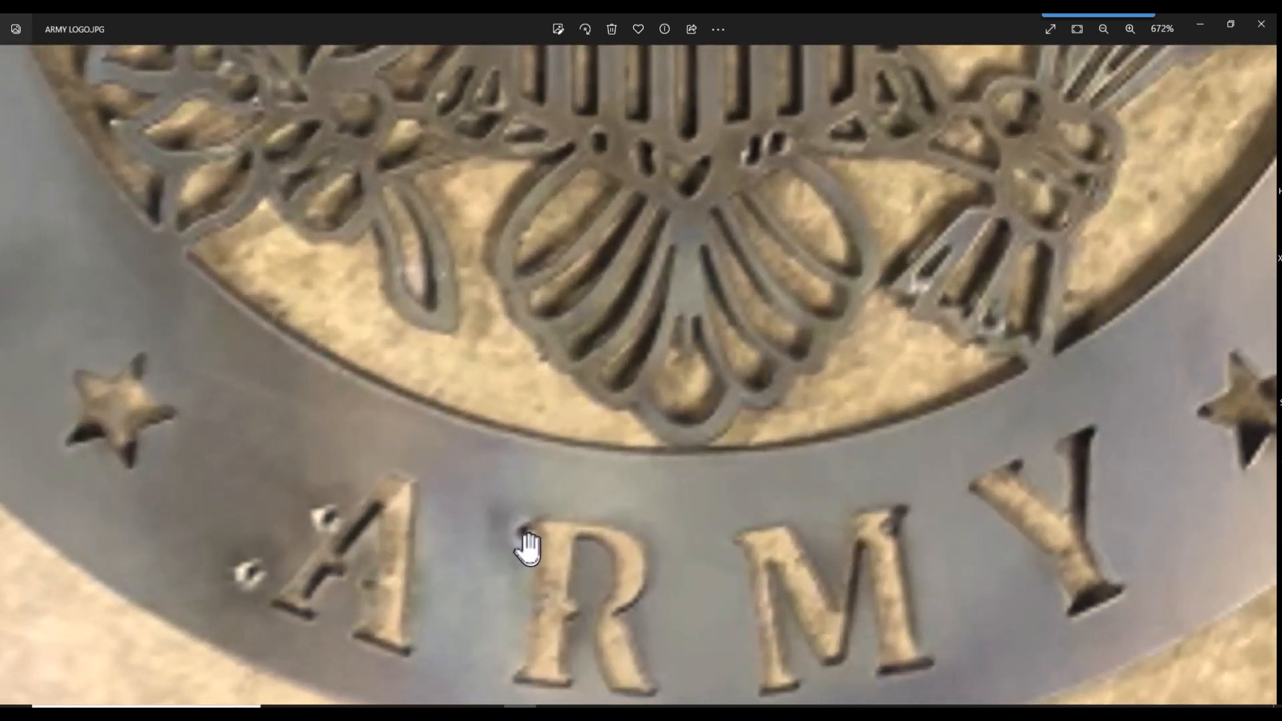
drag(528, 547, 539, 441)
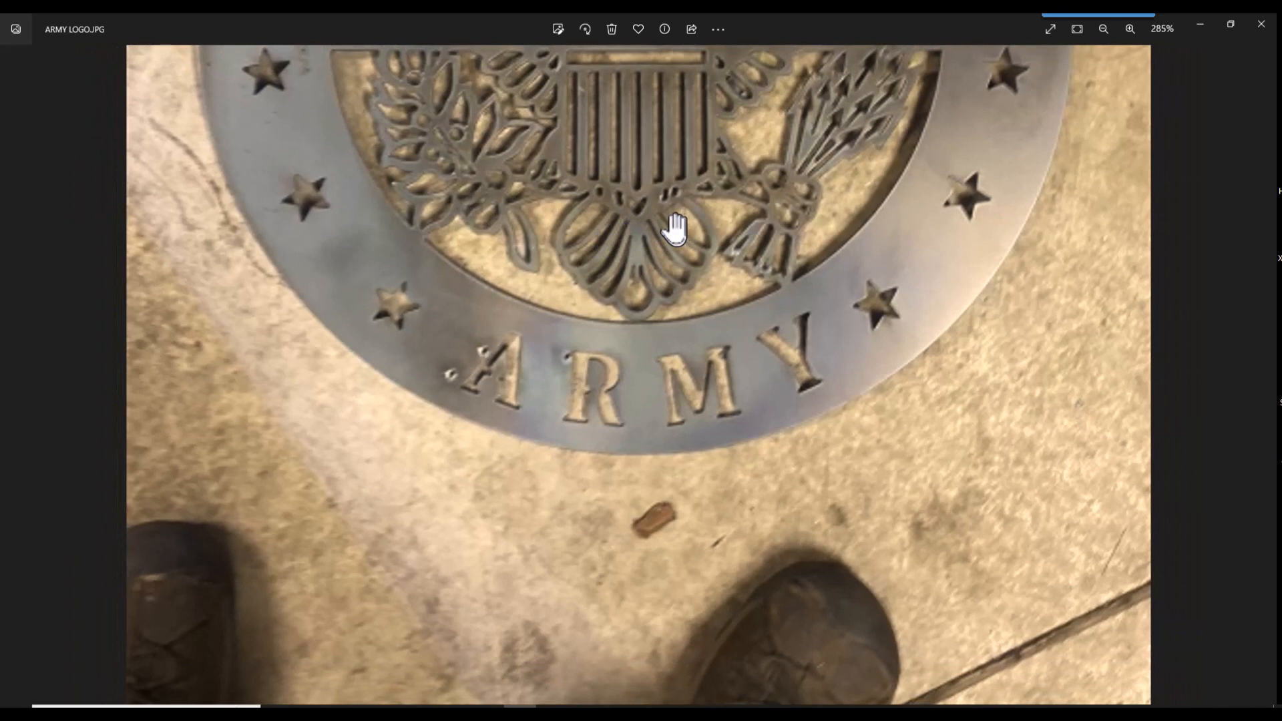
mouse_move(1186, 69)
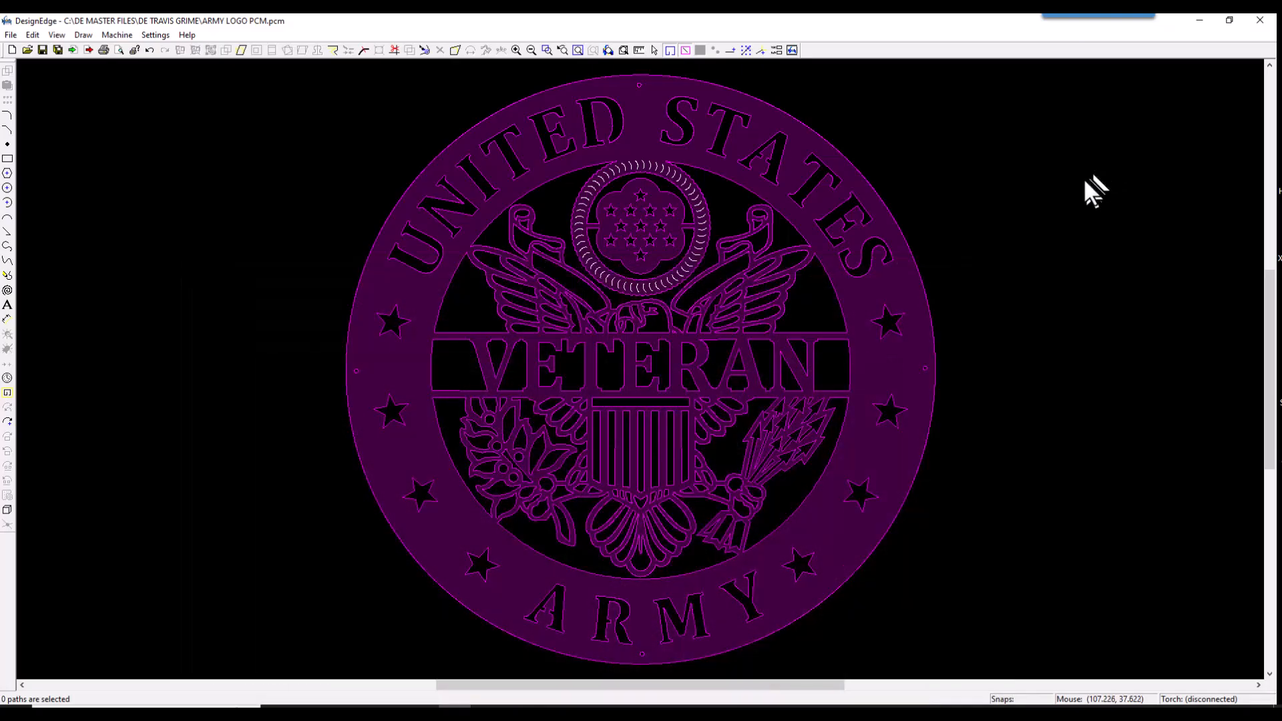
mouse_move(260, 82)
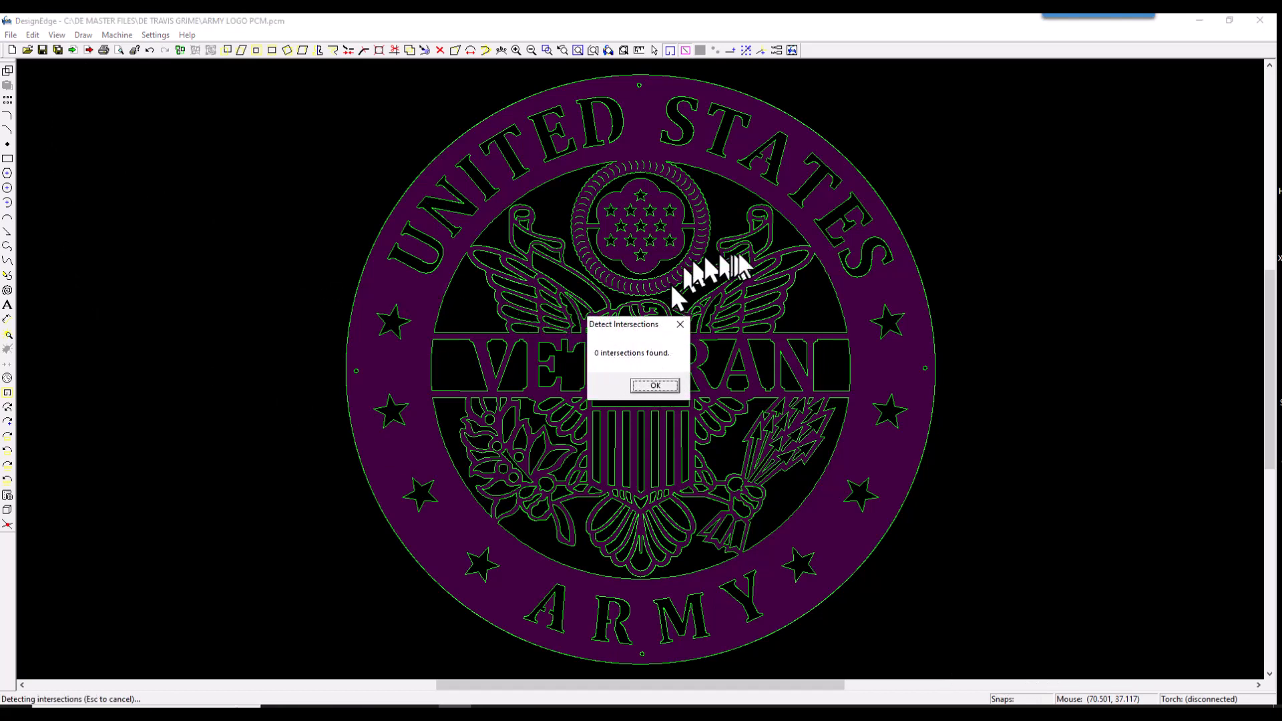
- Dismiss the zero-intersections result, then list open paths by length and close the list
click(653, 385)
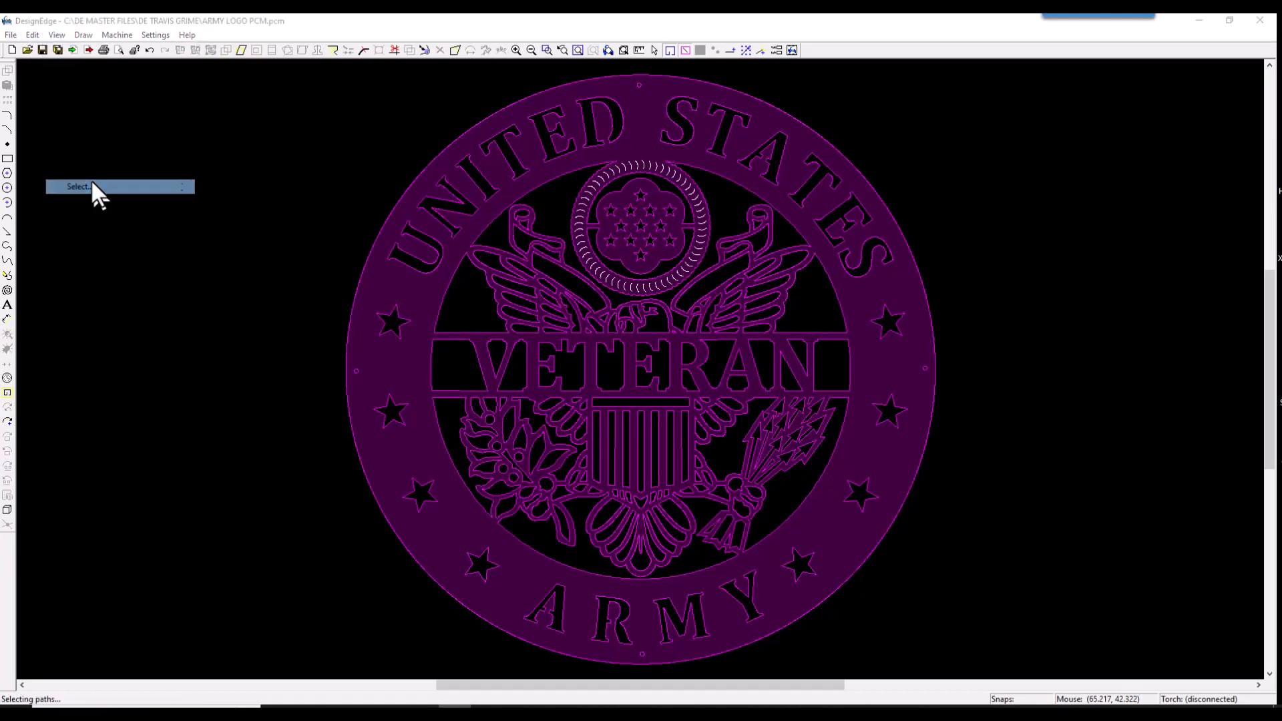
click(77, 186)
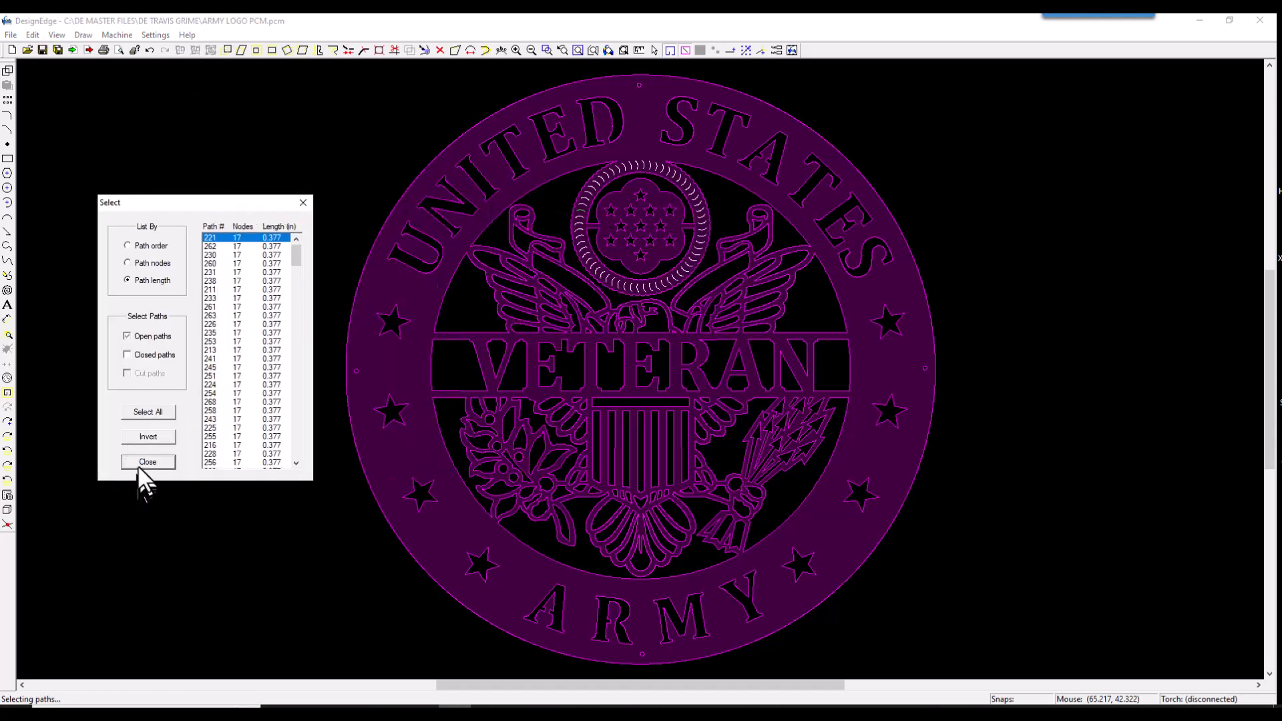
click(149, 462)
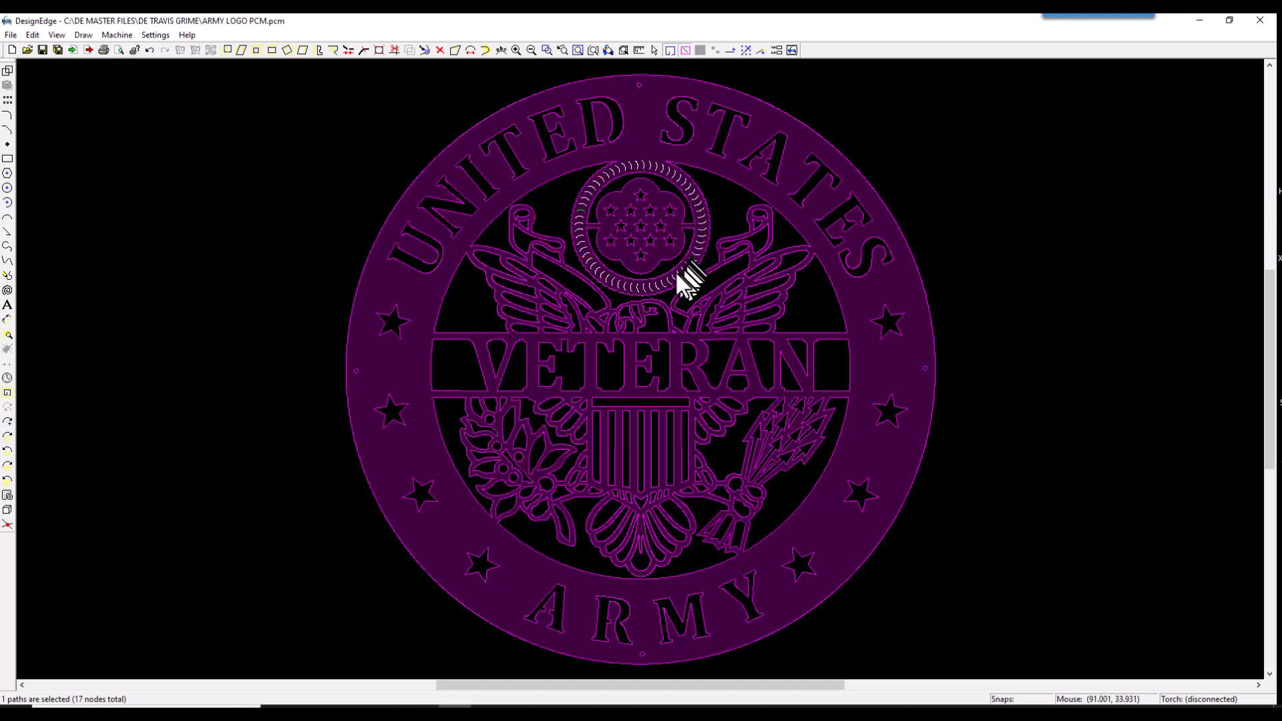
mouse_move(585, 225)
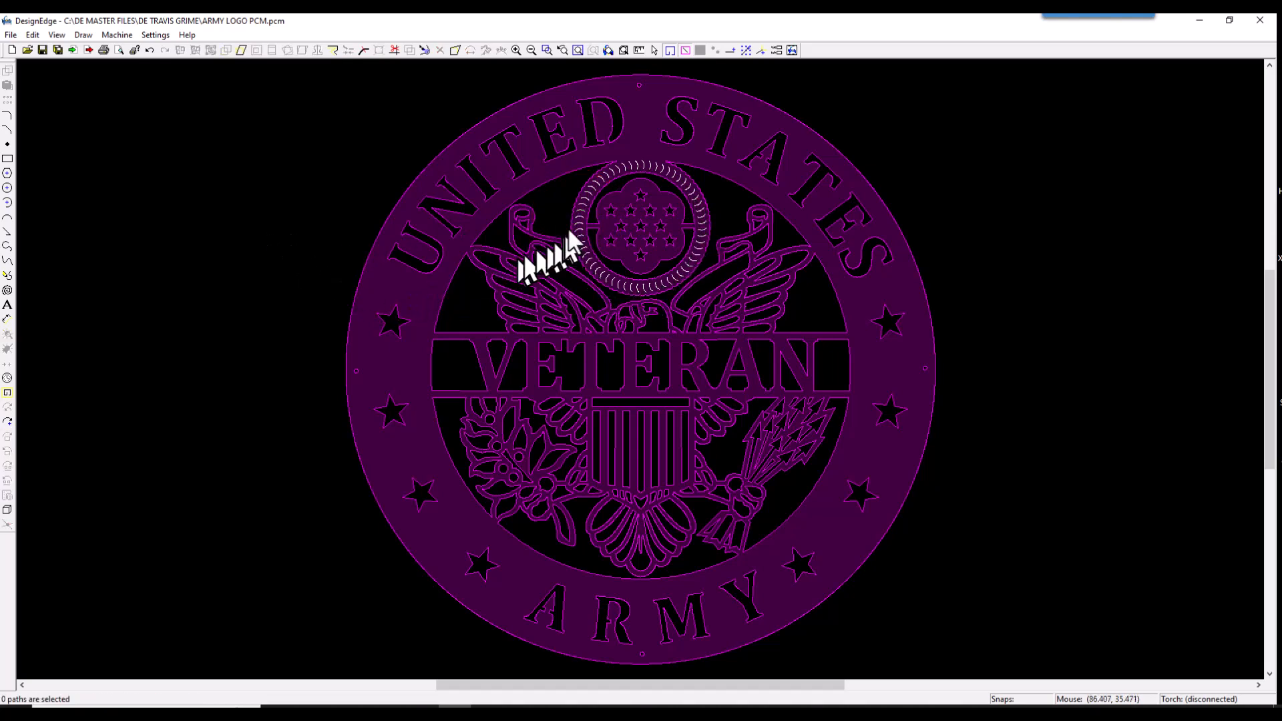
mouse_move(416, 298)
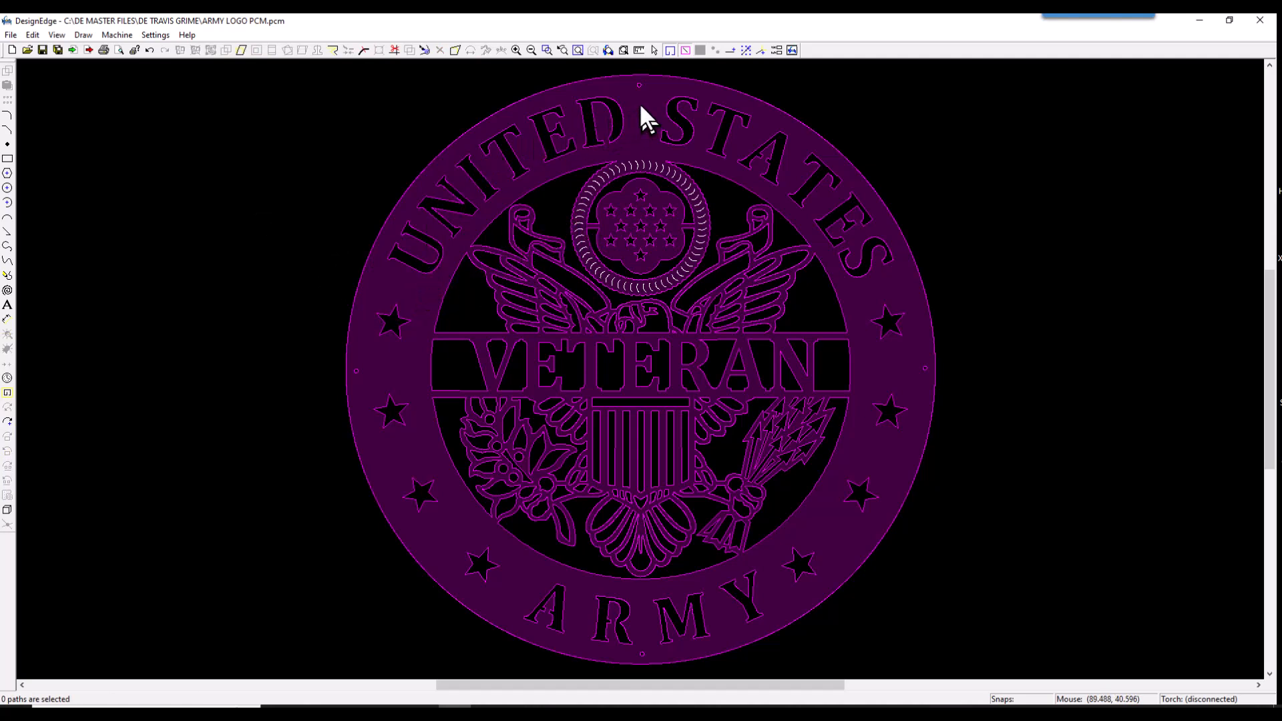
mouse_move(637, 127)
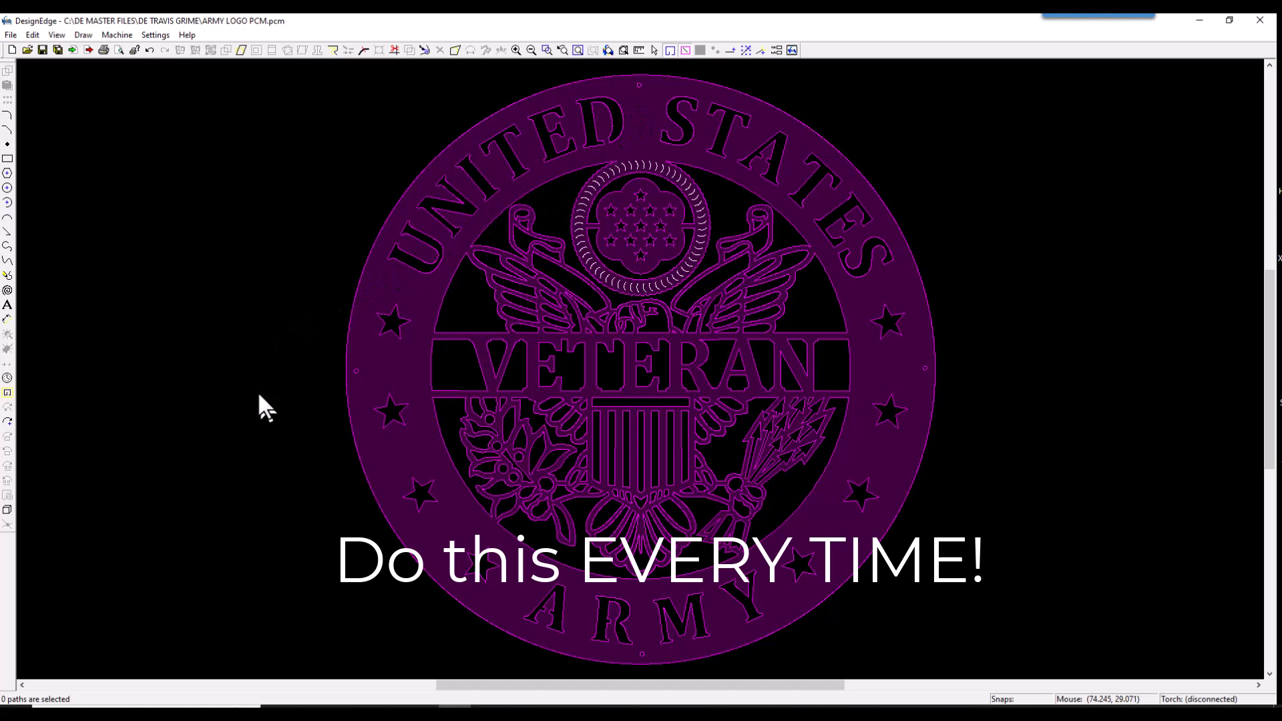
mouse_move(278, 320)
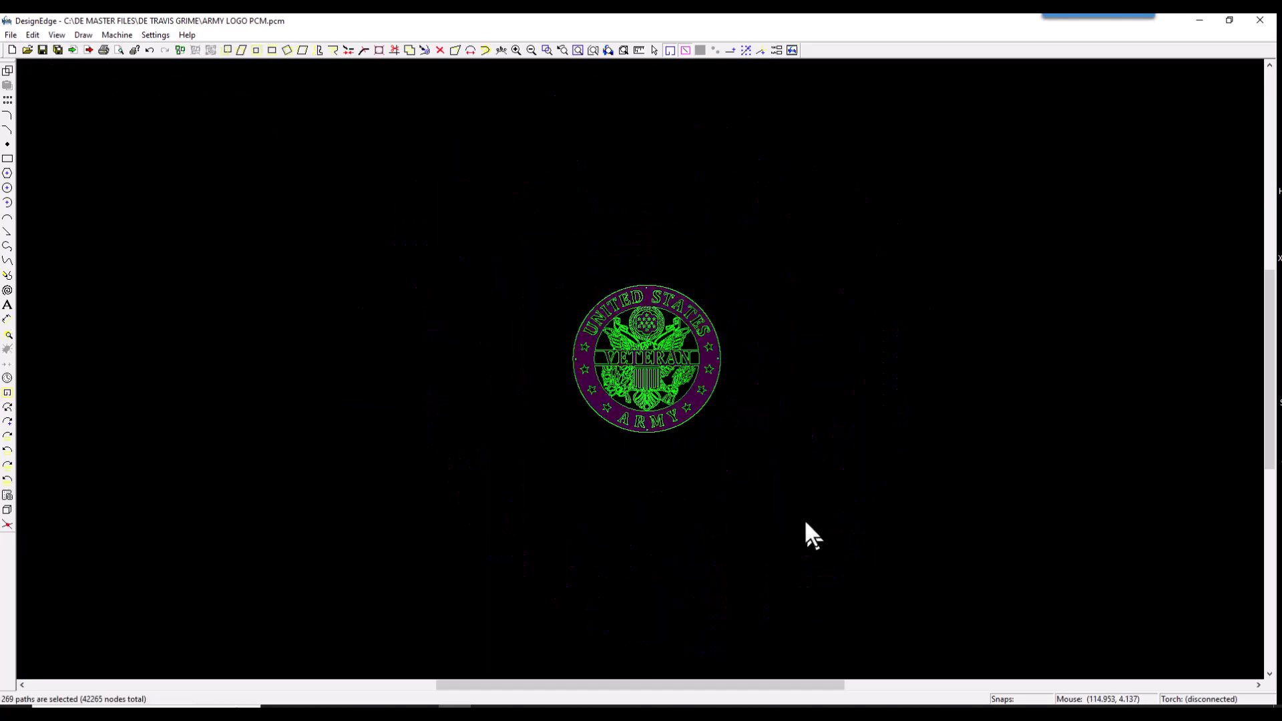
mouse_move(769, 522)
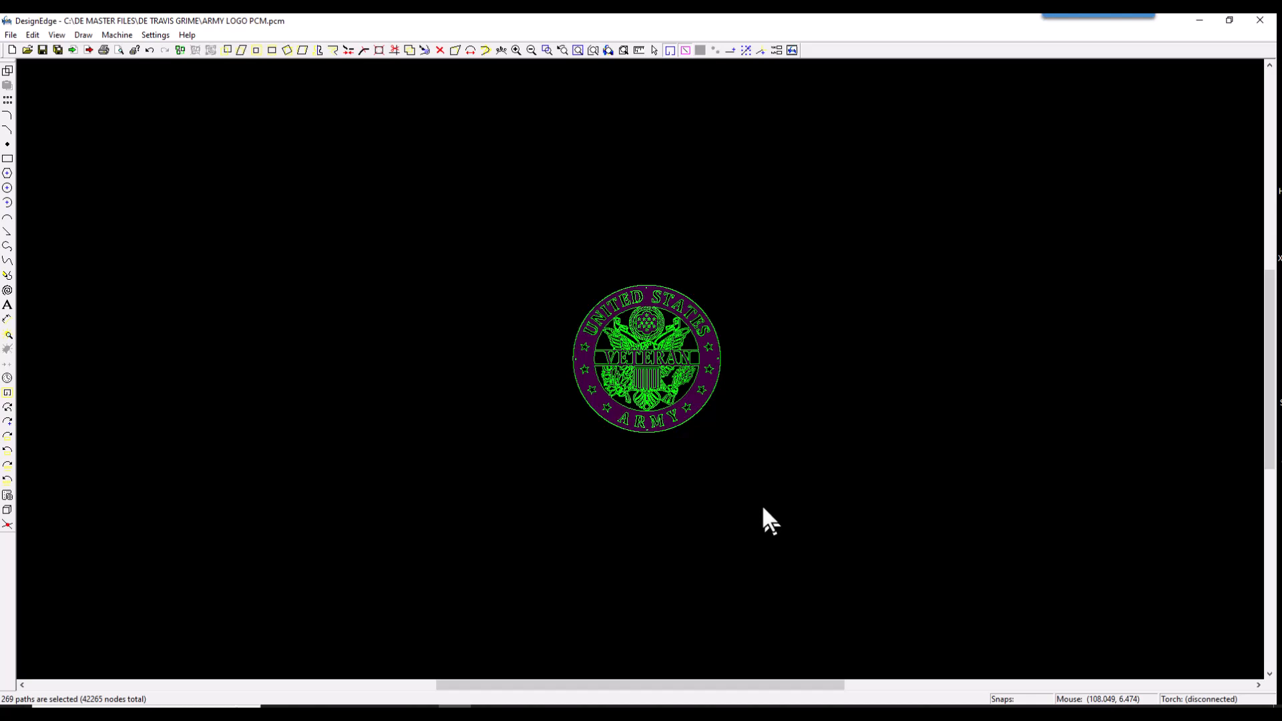
mouse_move(738, 536)
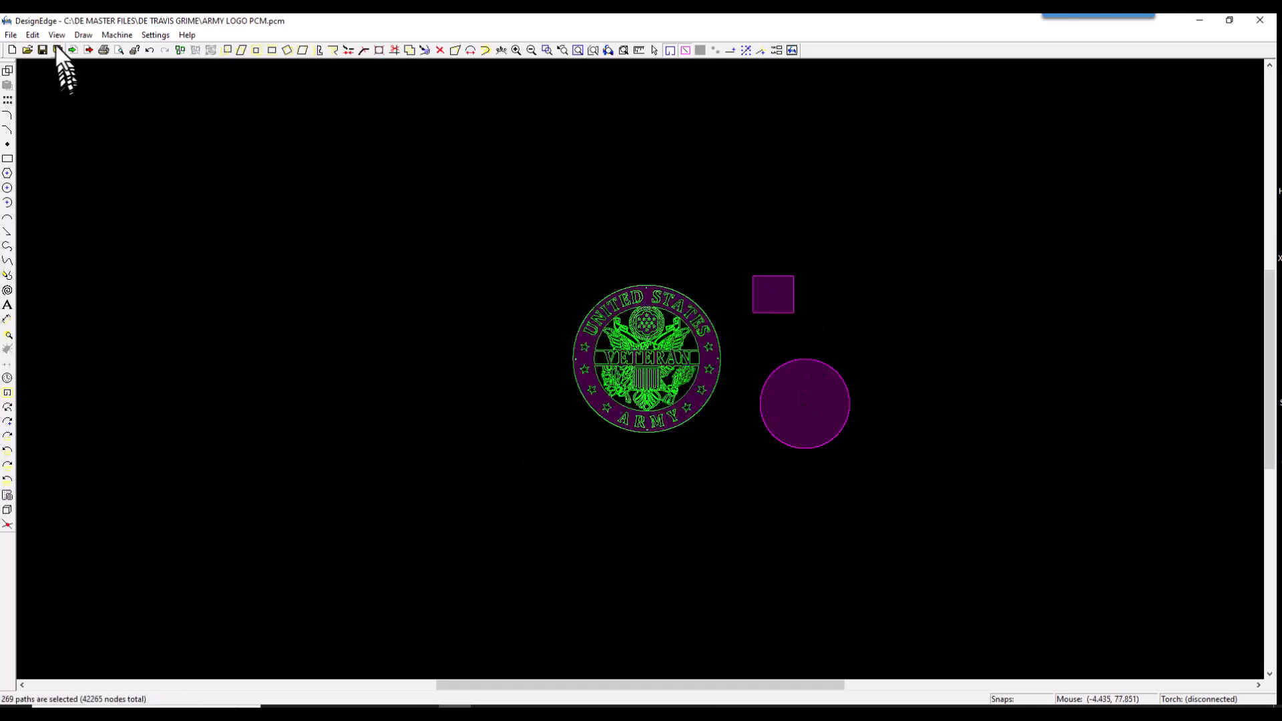
- Review all 269 paths and 42,265 nodes in the length-sorted path list
click(56, 34)
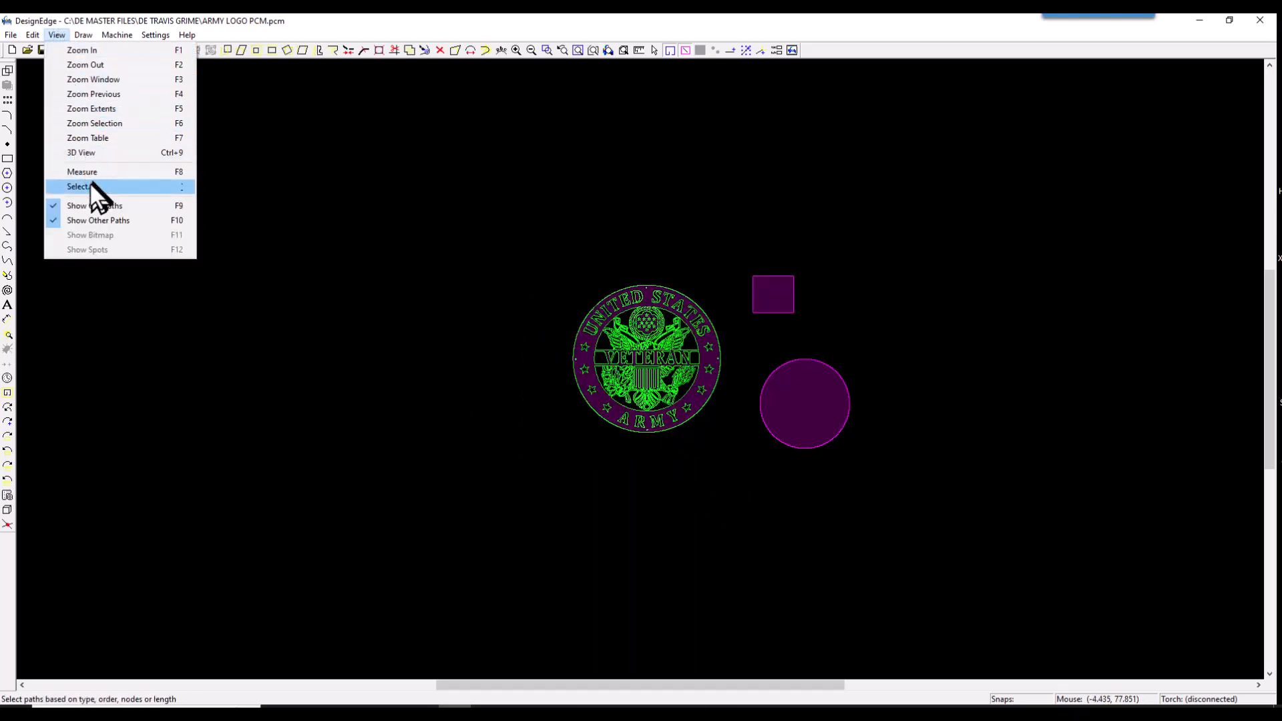
click(79, 186)
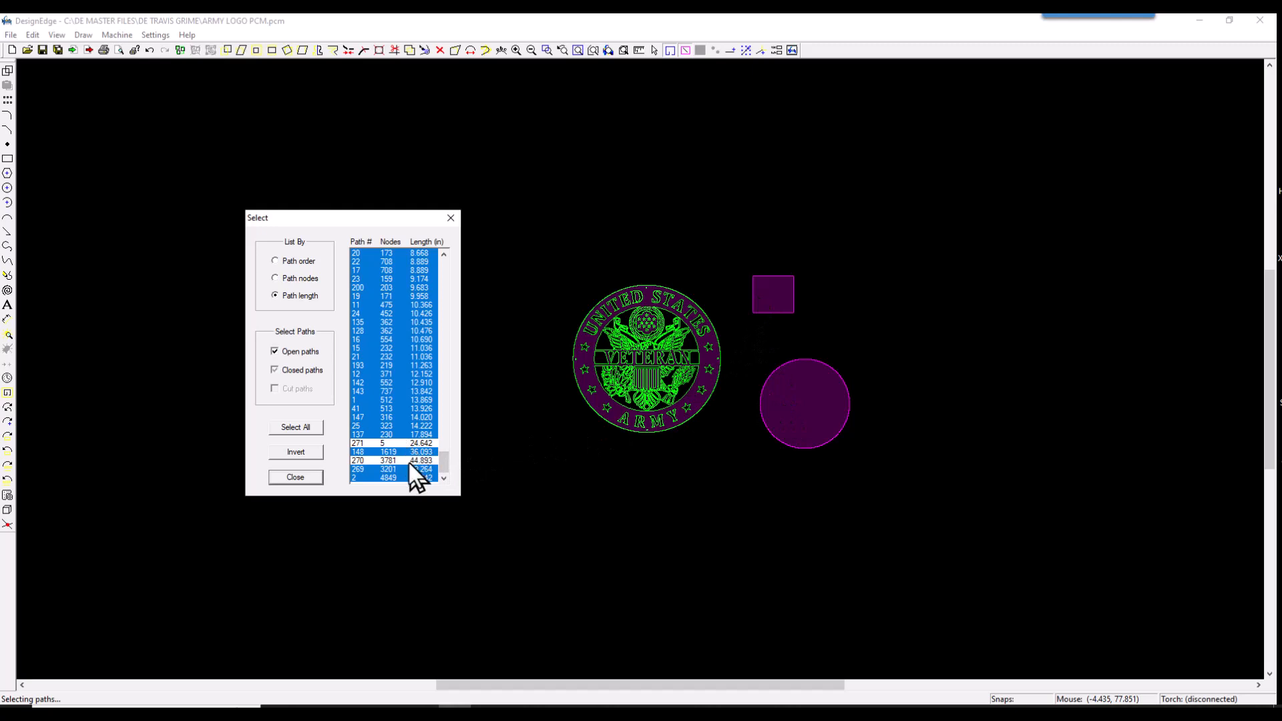
click(294, 477)
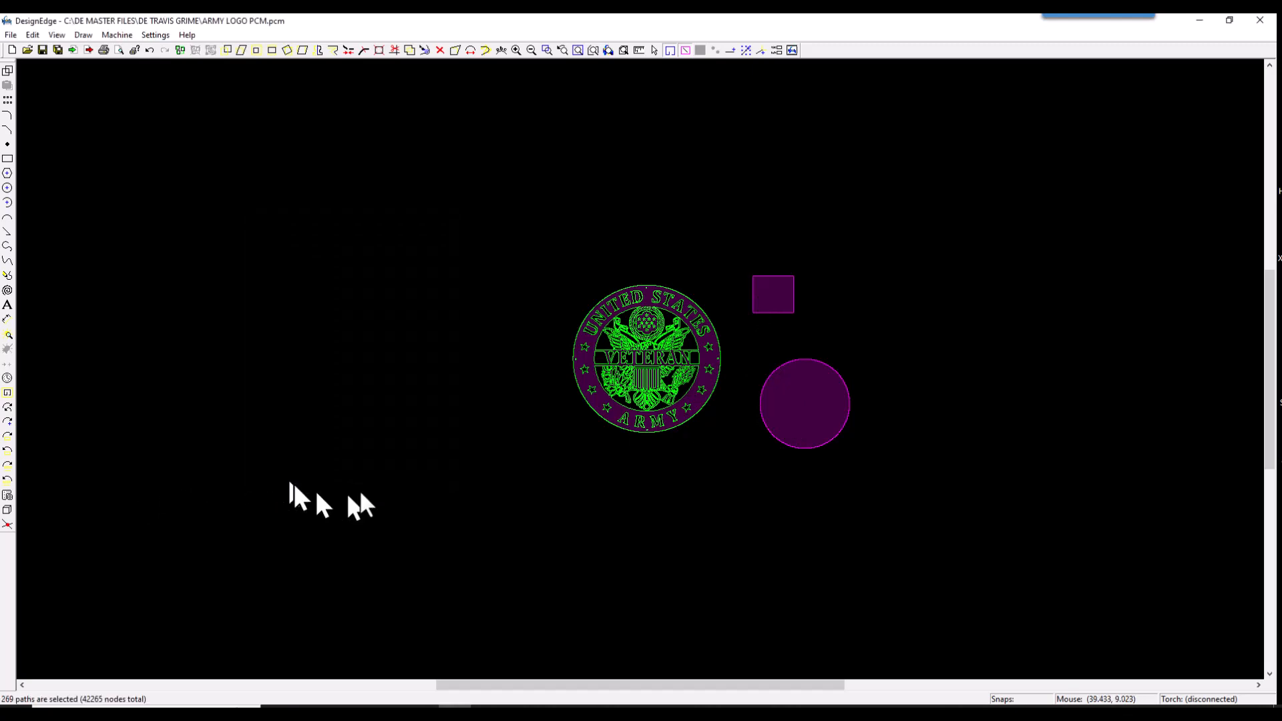
drag(736, 217, 862, 531)
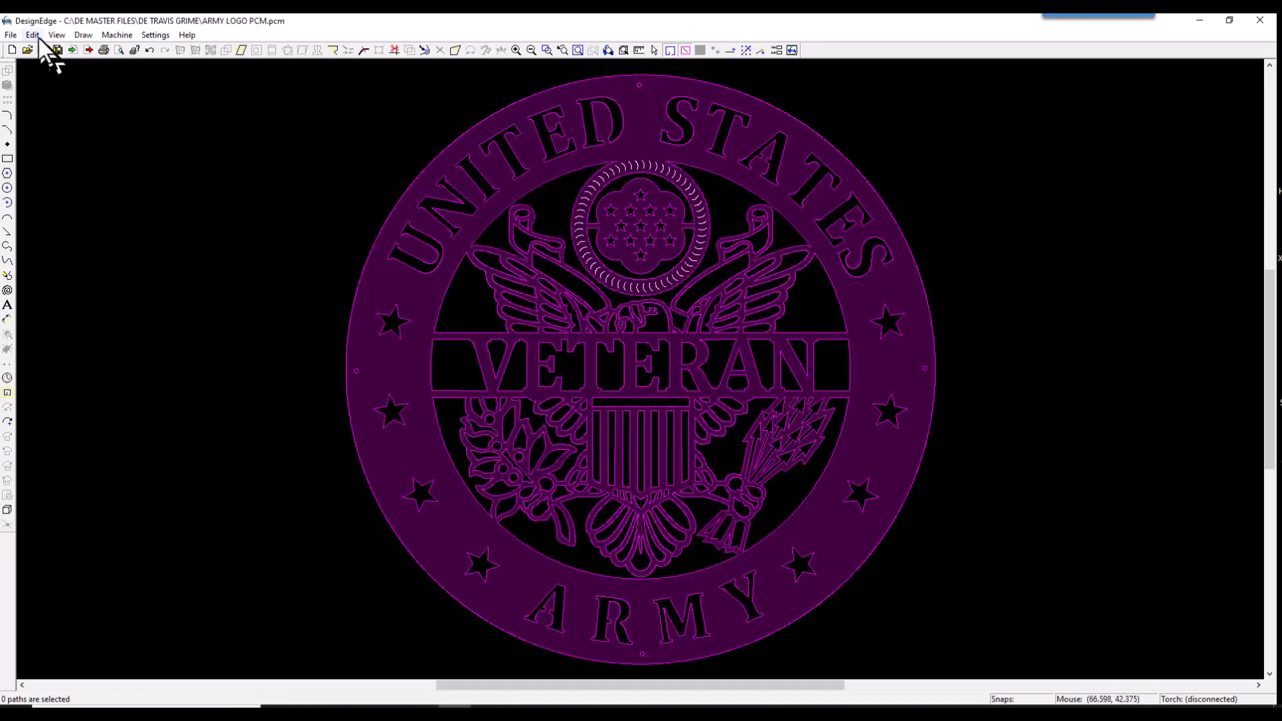
- Save As NEW ARMY LOGO PCM.pcm, confirming replacement of the existing file
click(11, 34)
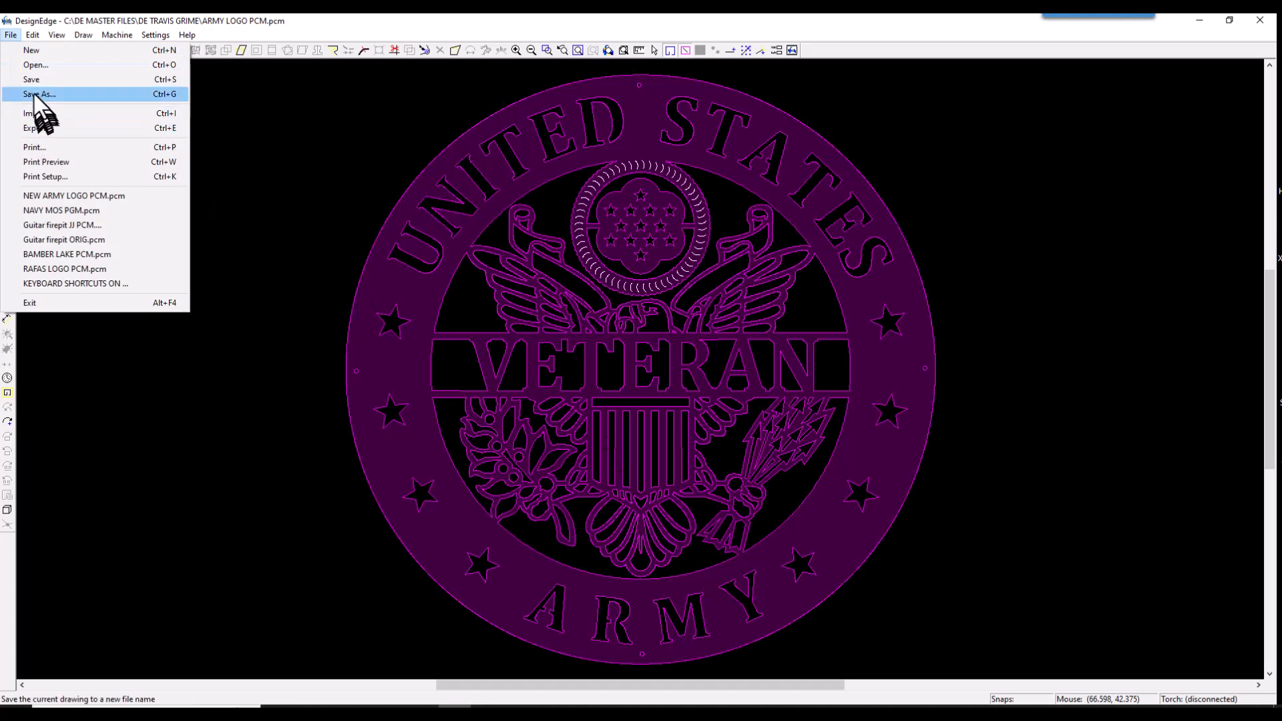
click(38, 94)
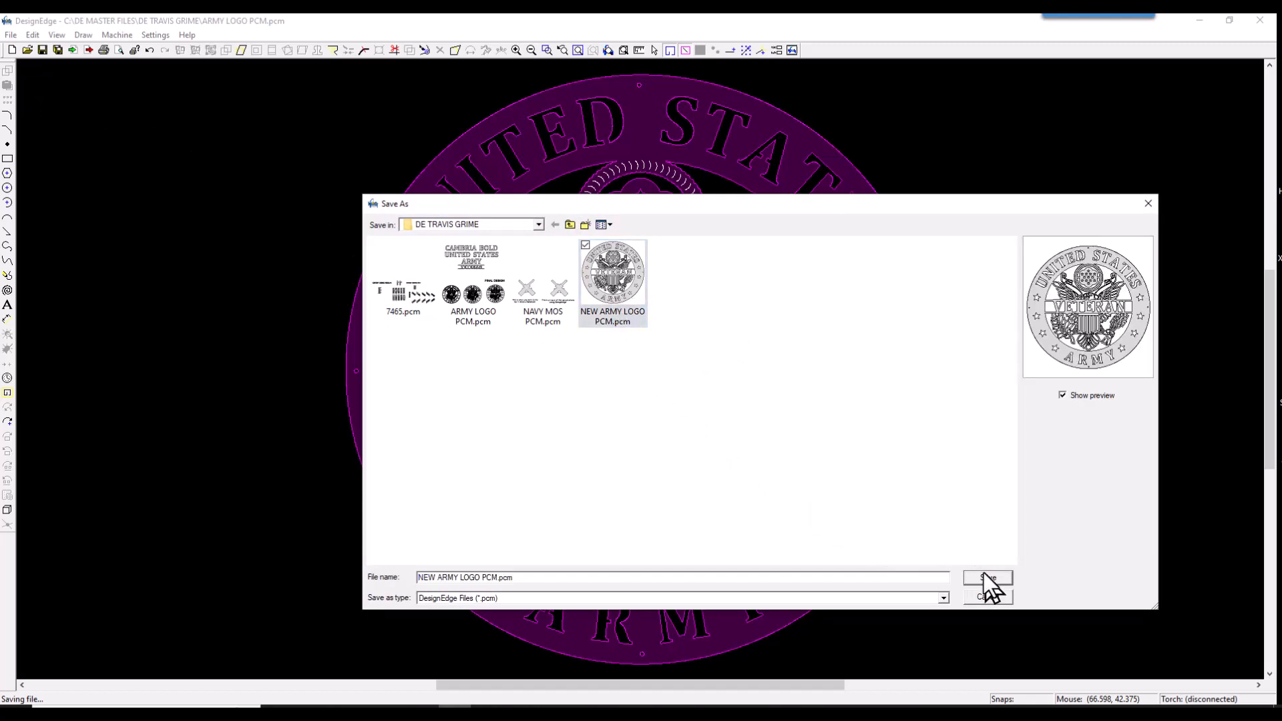
click(986, 579)
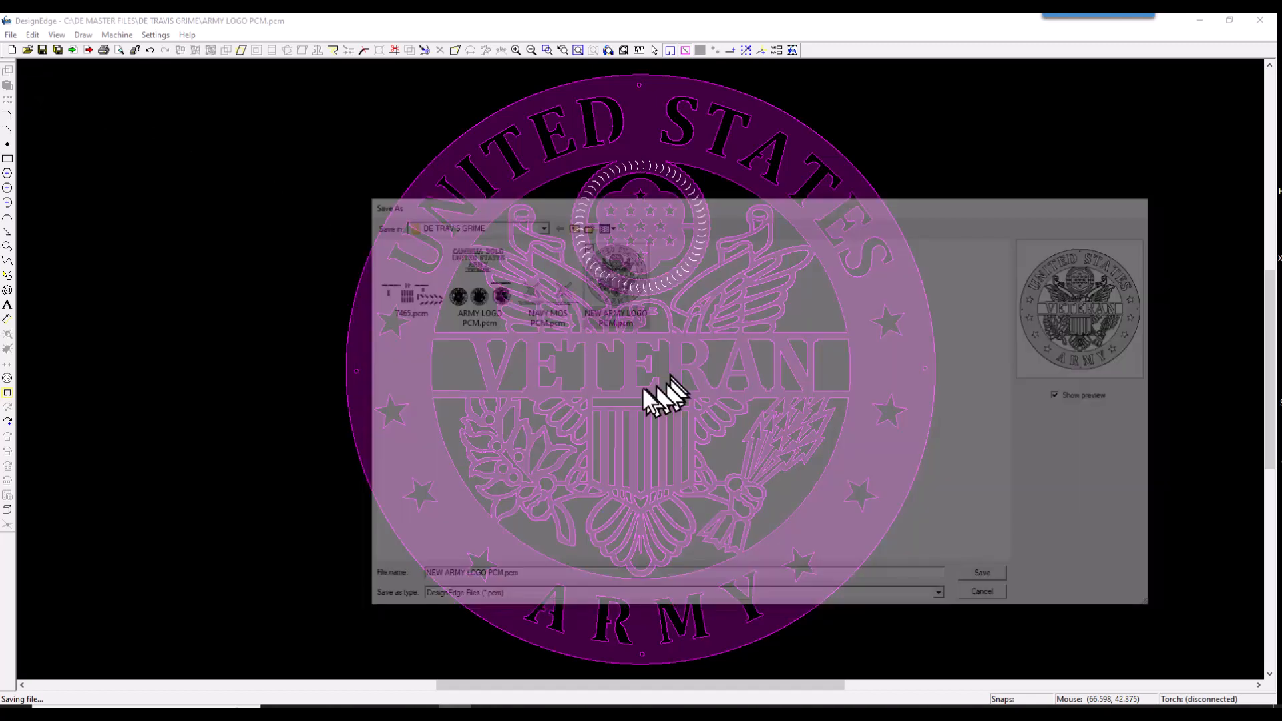
click(980, 572)
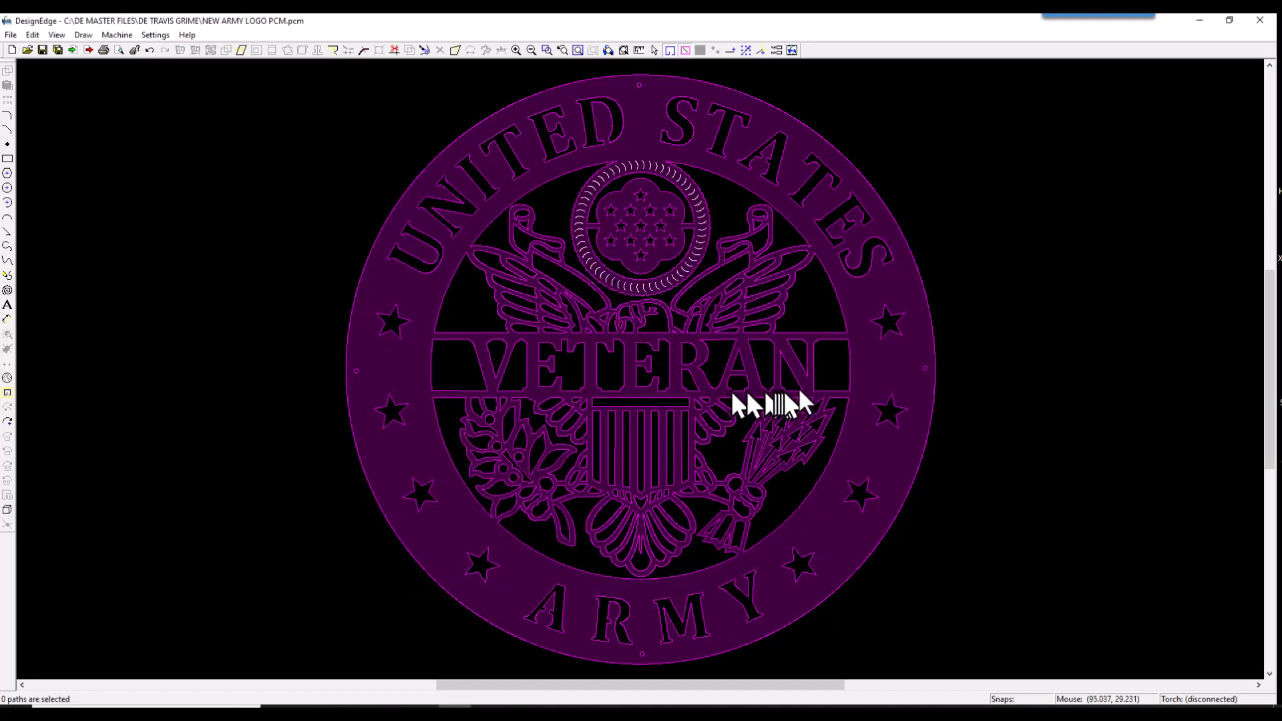